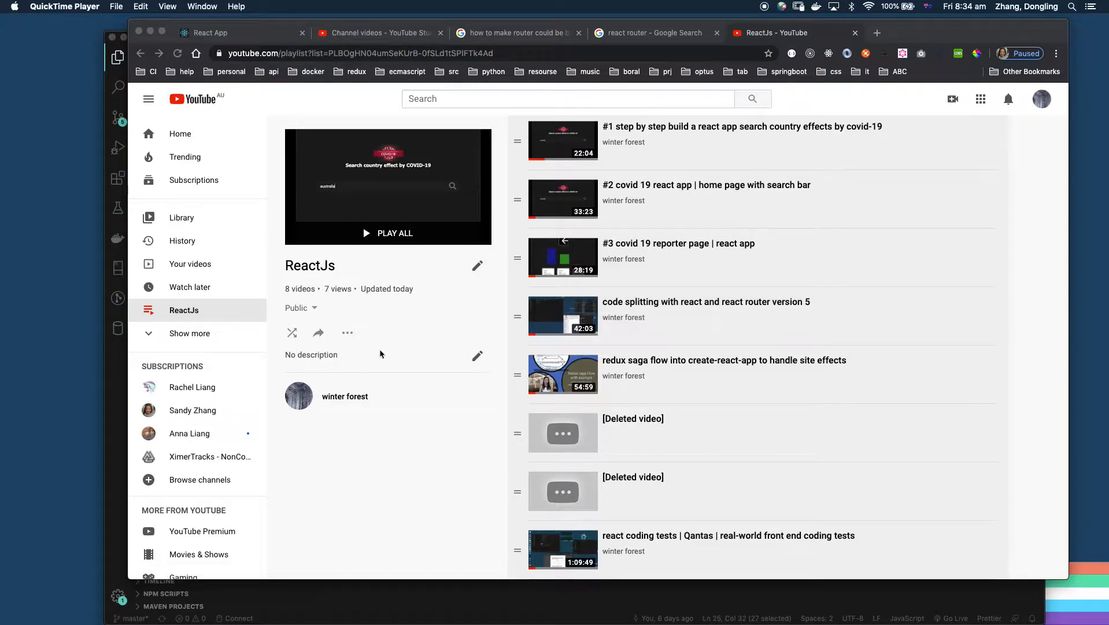
mouse_move(378, 512)
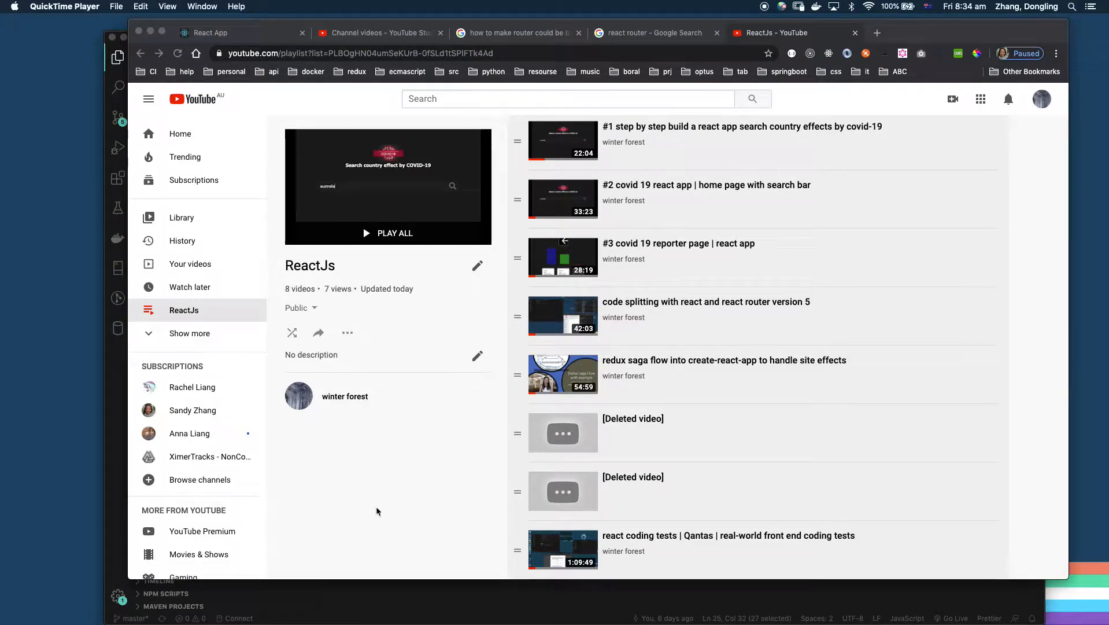
mouse_move(797, 557)
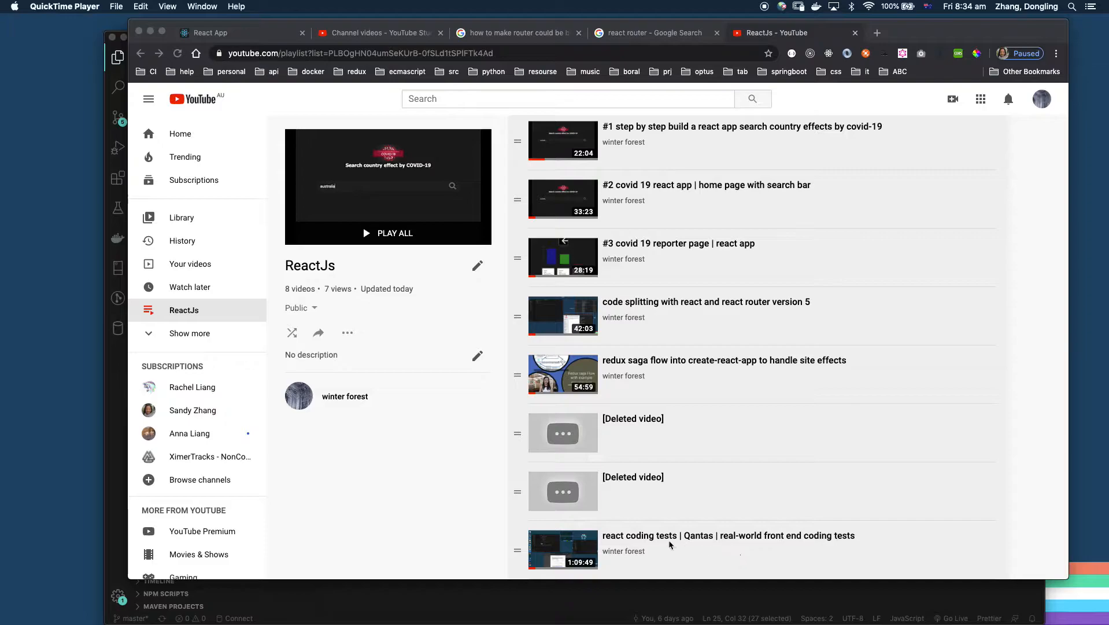
mouse_move(714, 552)
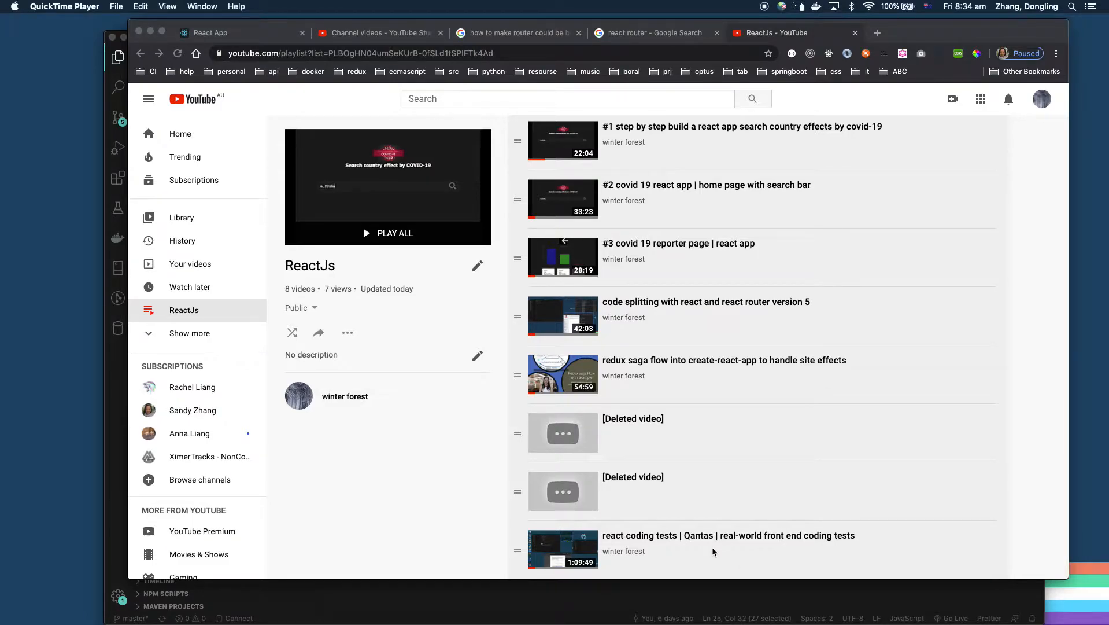
mouse_move(698, 556)
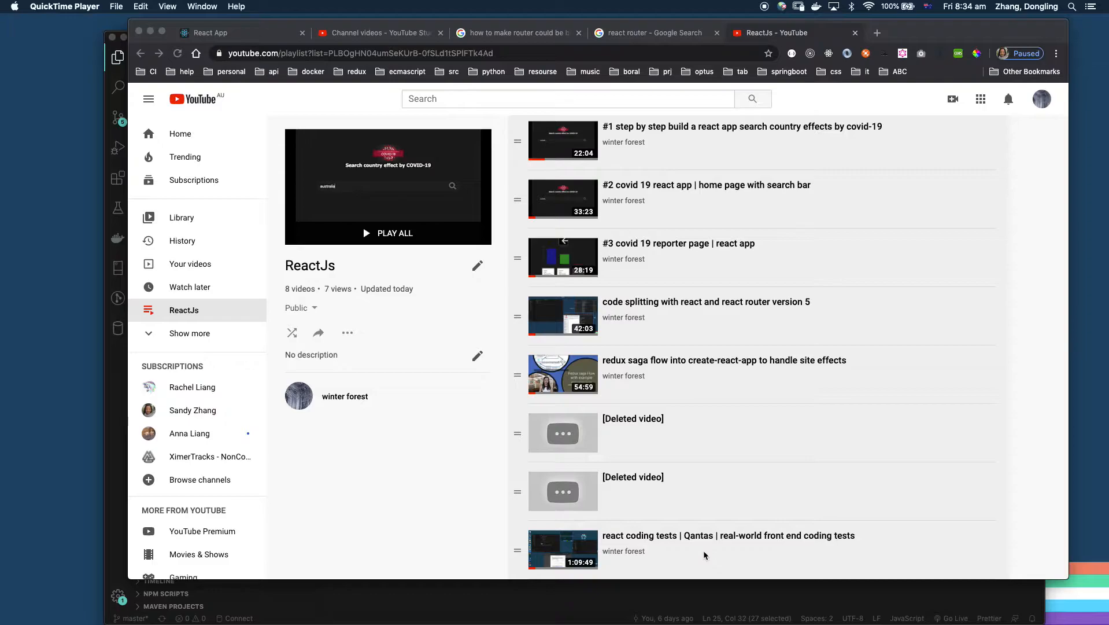
mouse_move(838, 332)
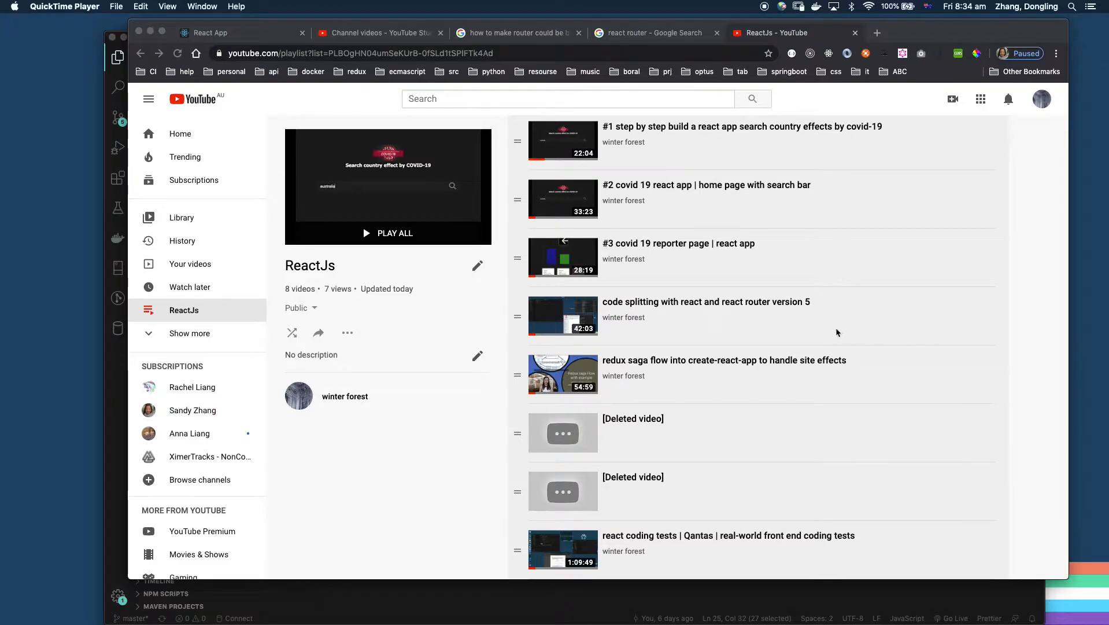
mouse_move(685, 316)
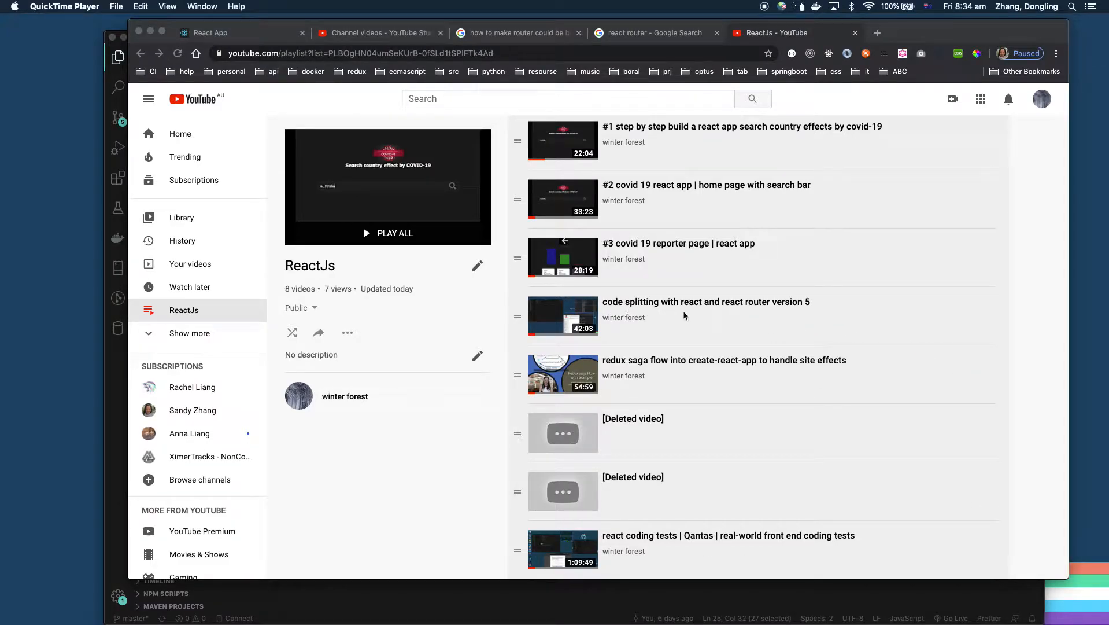
mouse_move(731, 321)
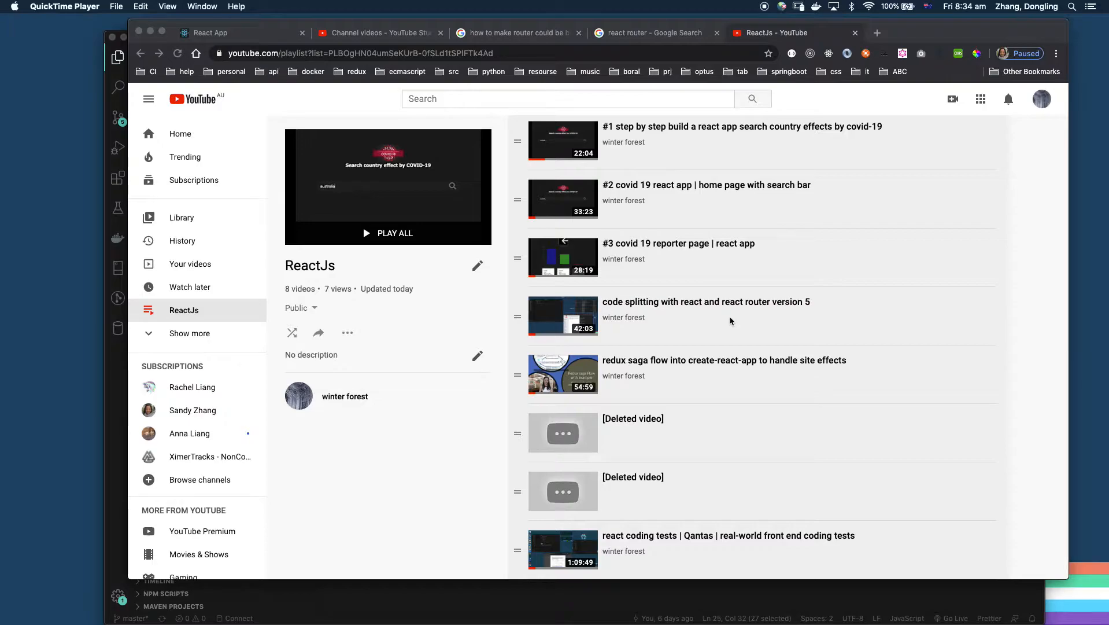
mouse_move(787, 310)
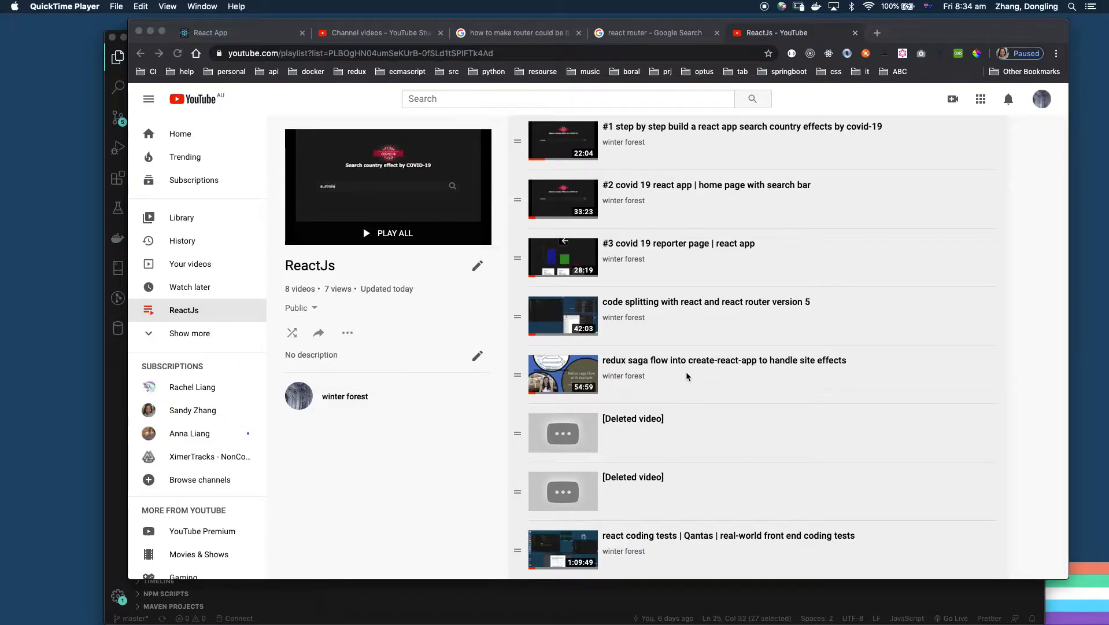
mouse_move(749, 369)
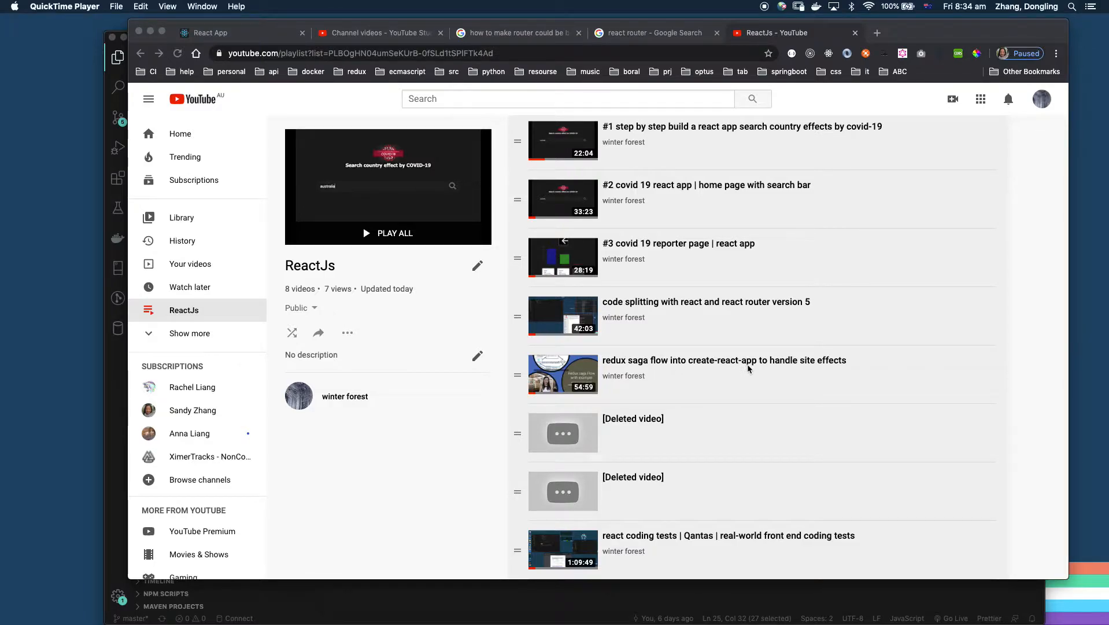
mouse_move(704, 546)
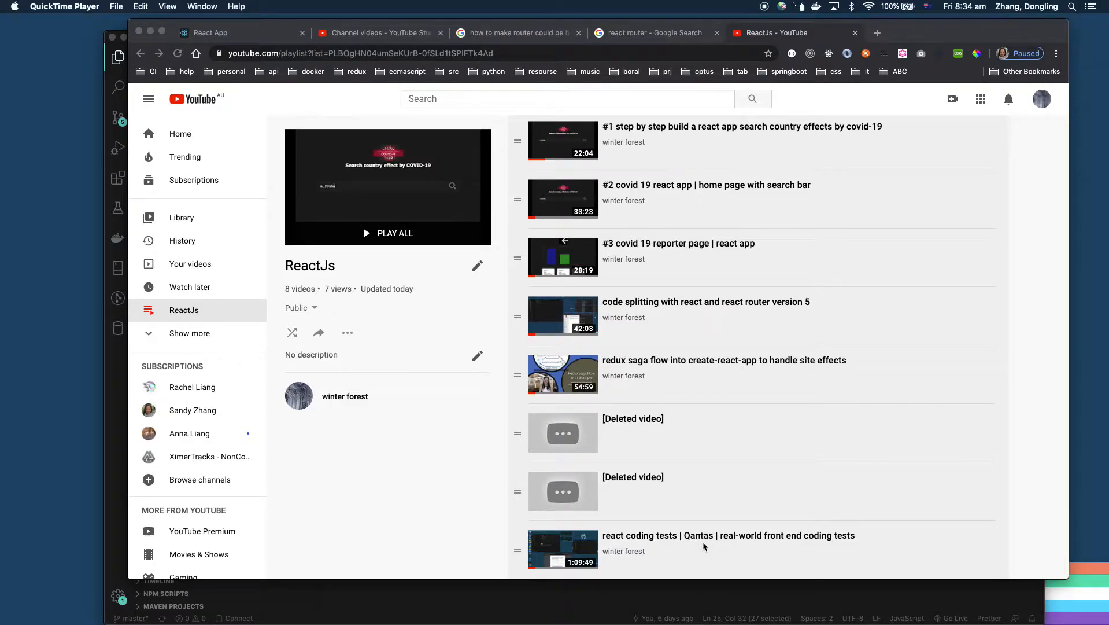
mouse_move(799, 373)
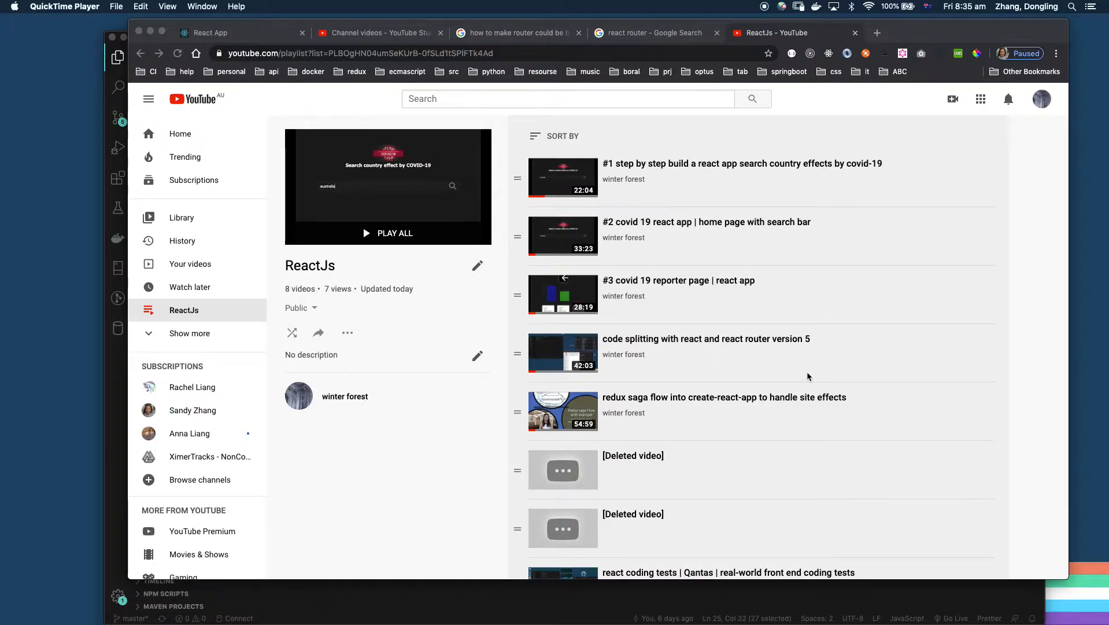
mouse_move(747, 462)
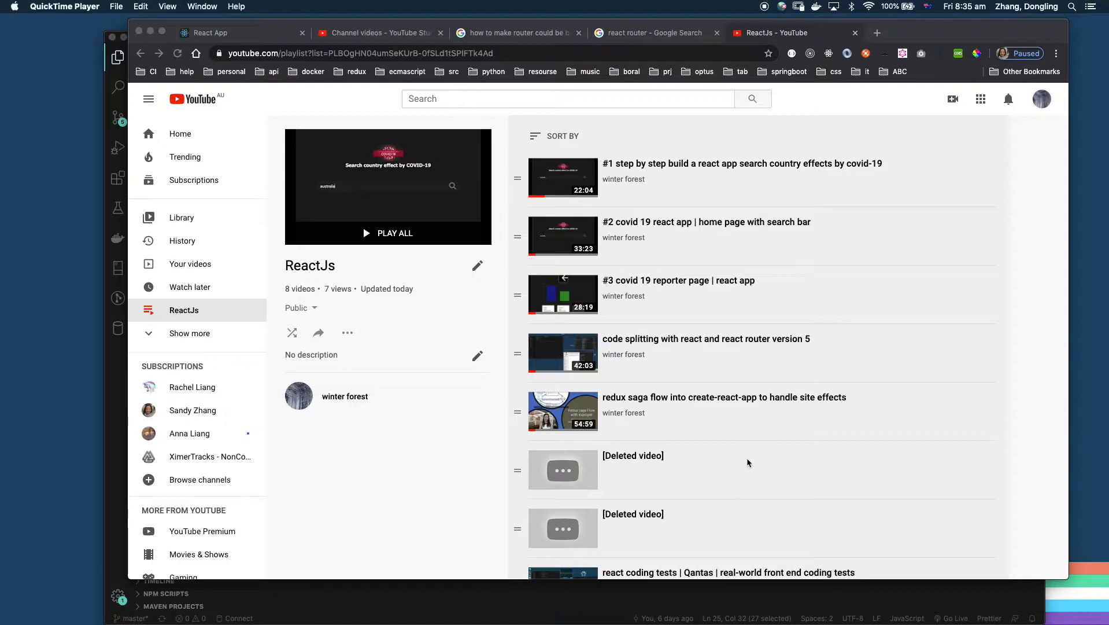
mouse_move(736, 498)
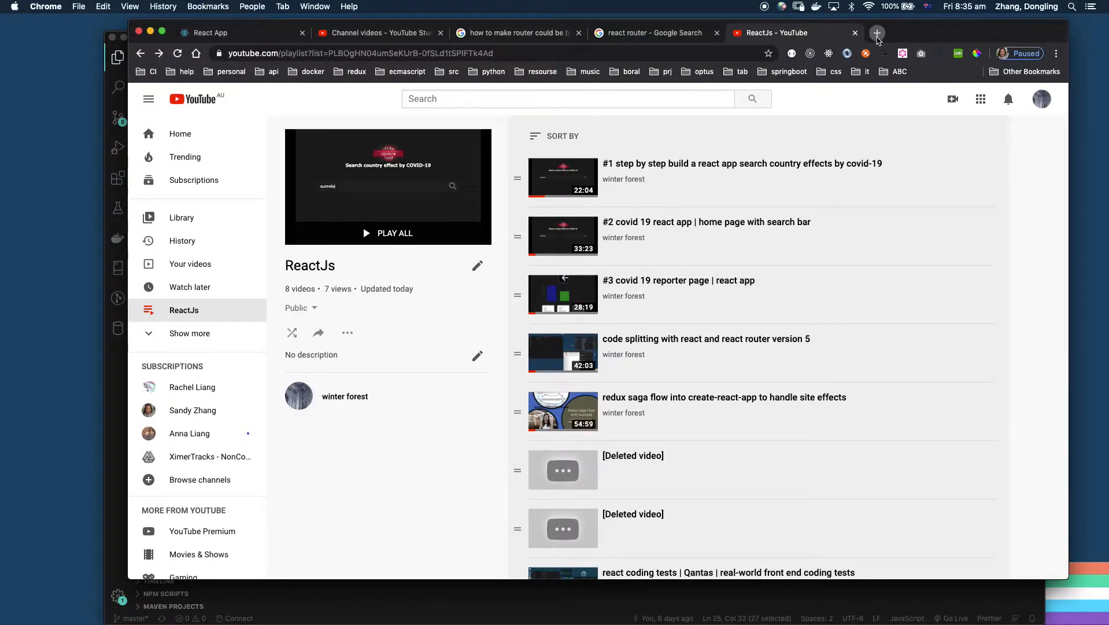
Step: Open the AAH and AAB airport detail pages, returning to the Airport List after each
click(877, 32)
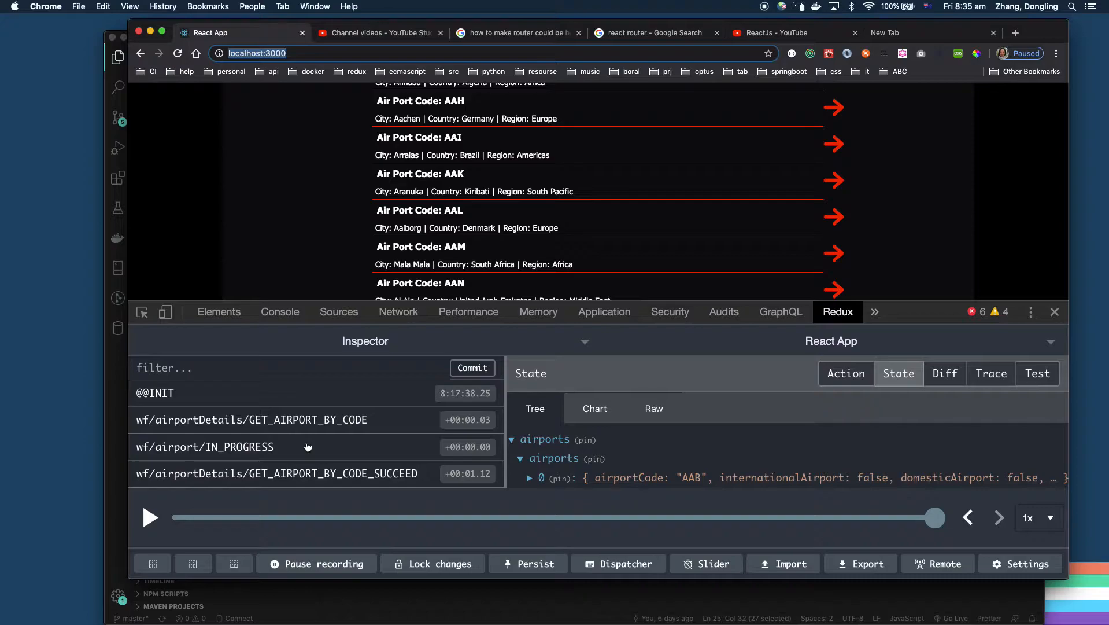
scroll(down, 3)
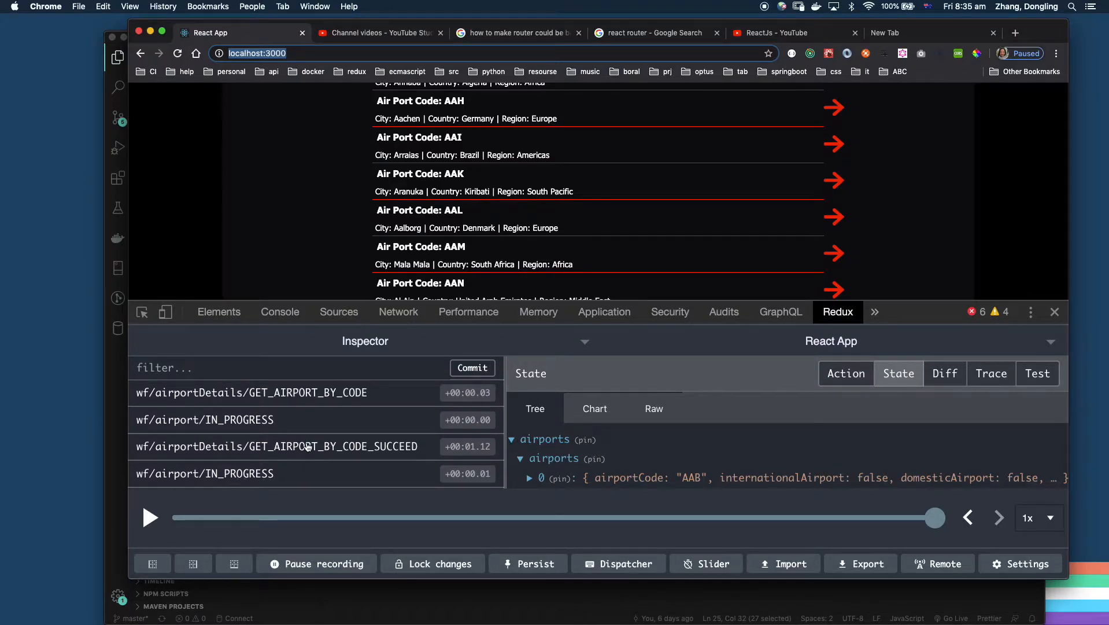
click(834, 107)
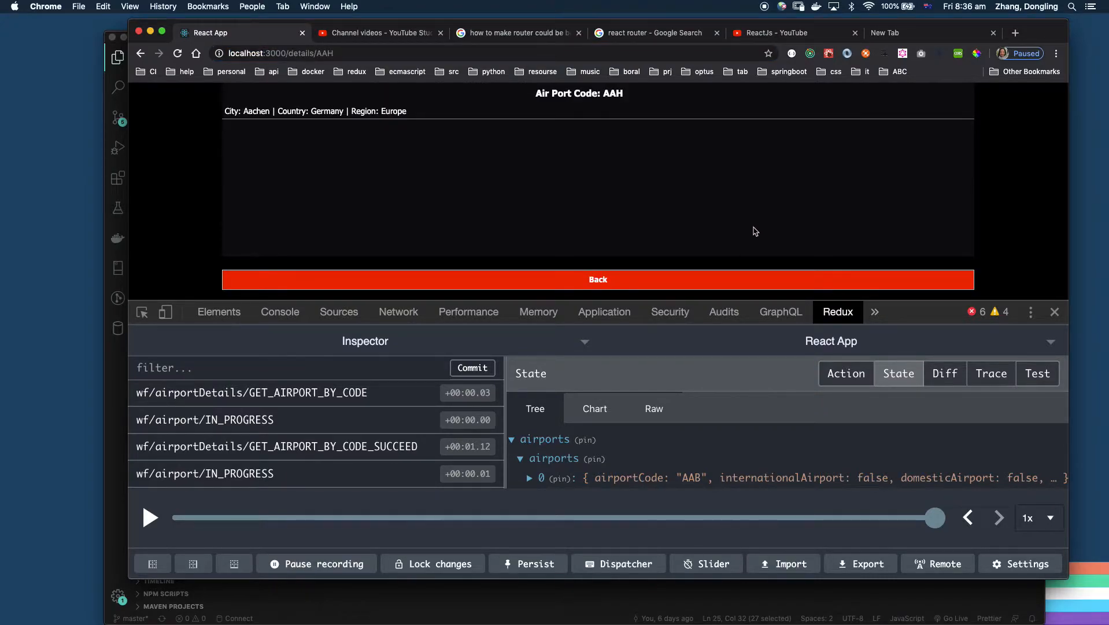
mouse_move(587, 446)
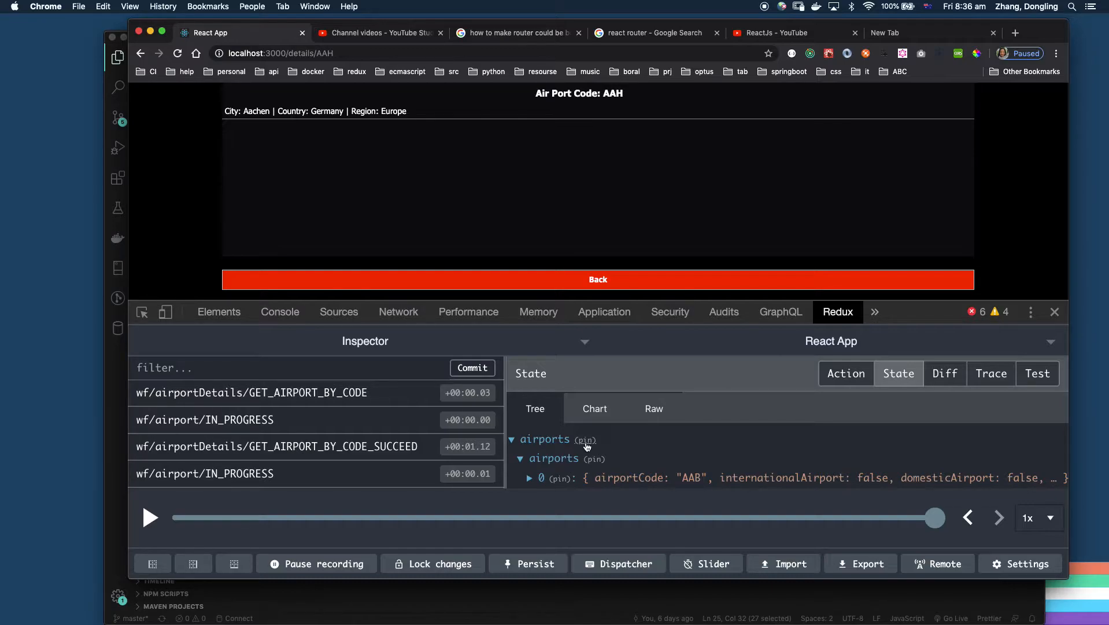
mouse_move(534, 342)
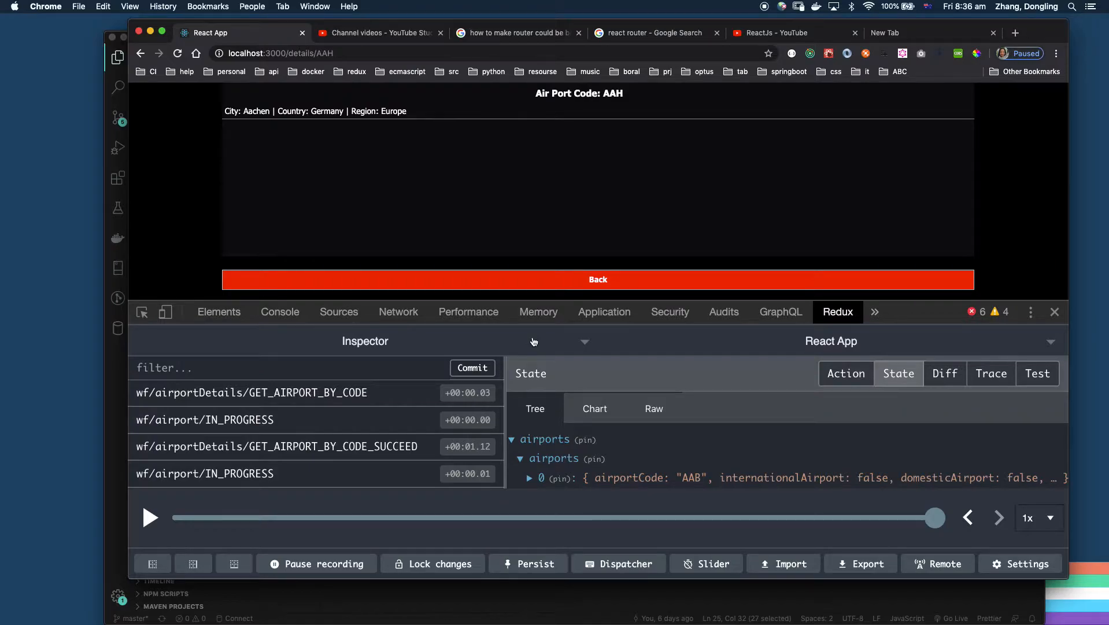
mouse_move(300, 169)
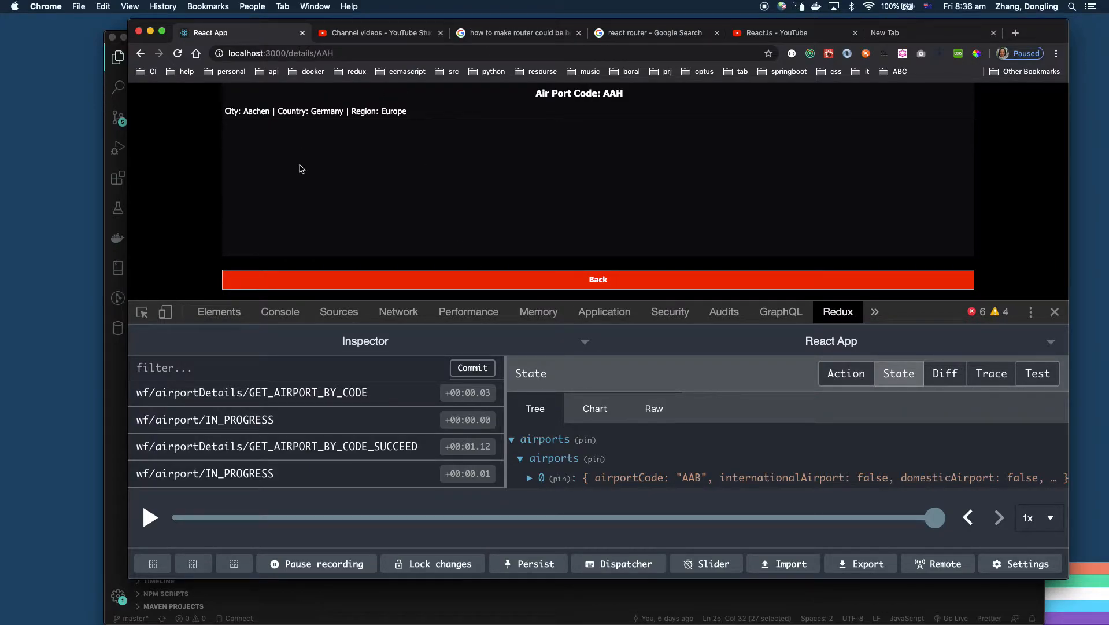
click(353, 53)
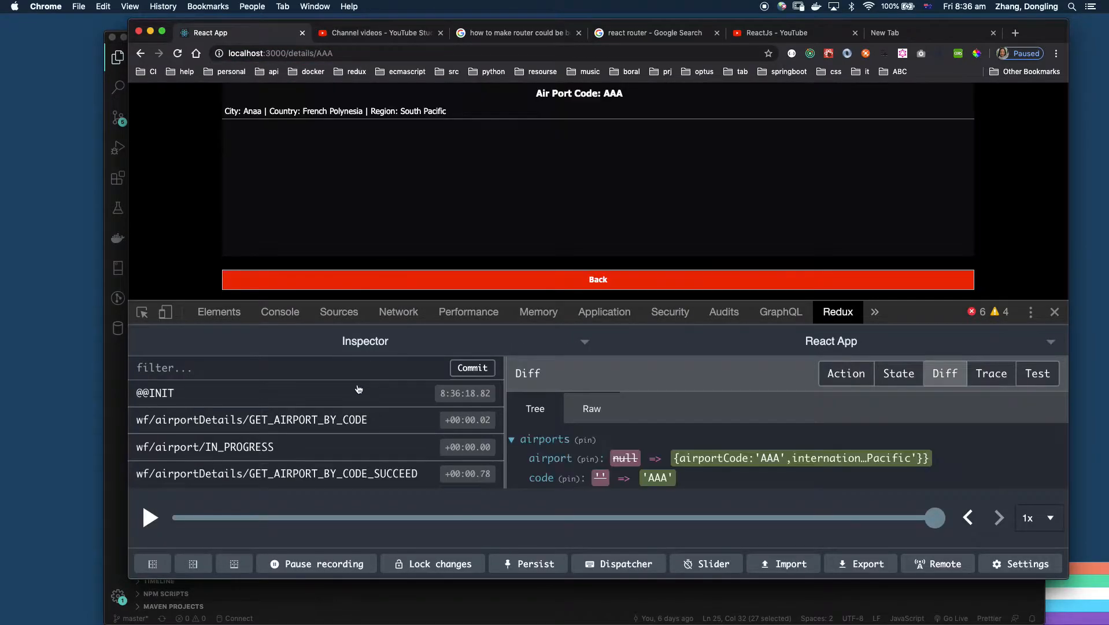
click(598, 279)
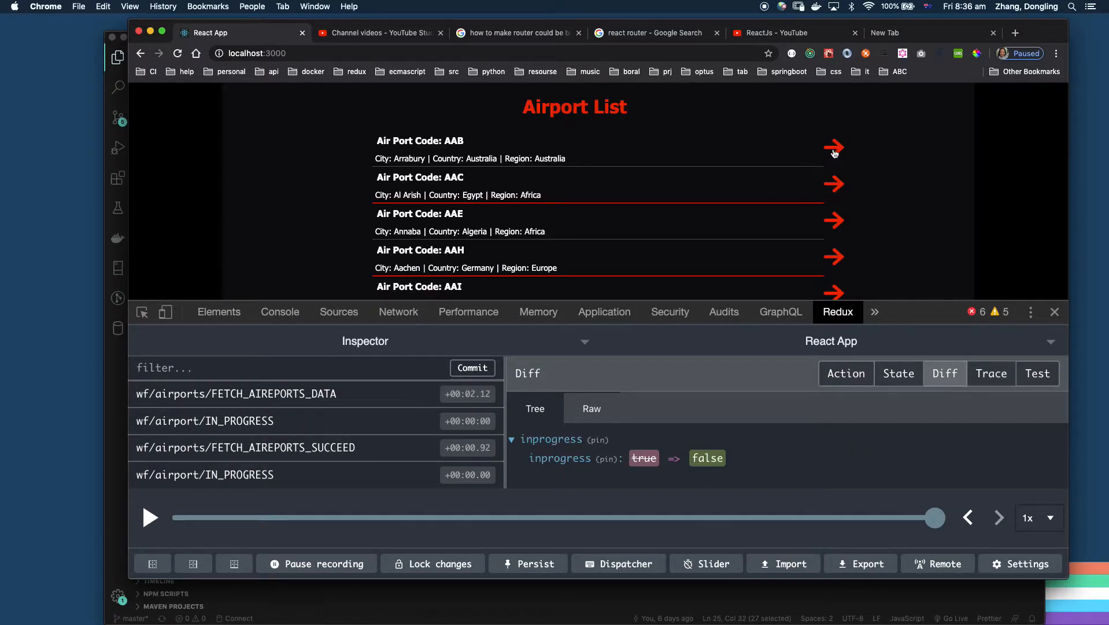
click(834, 148)
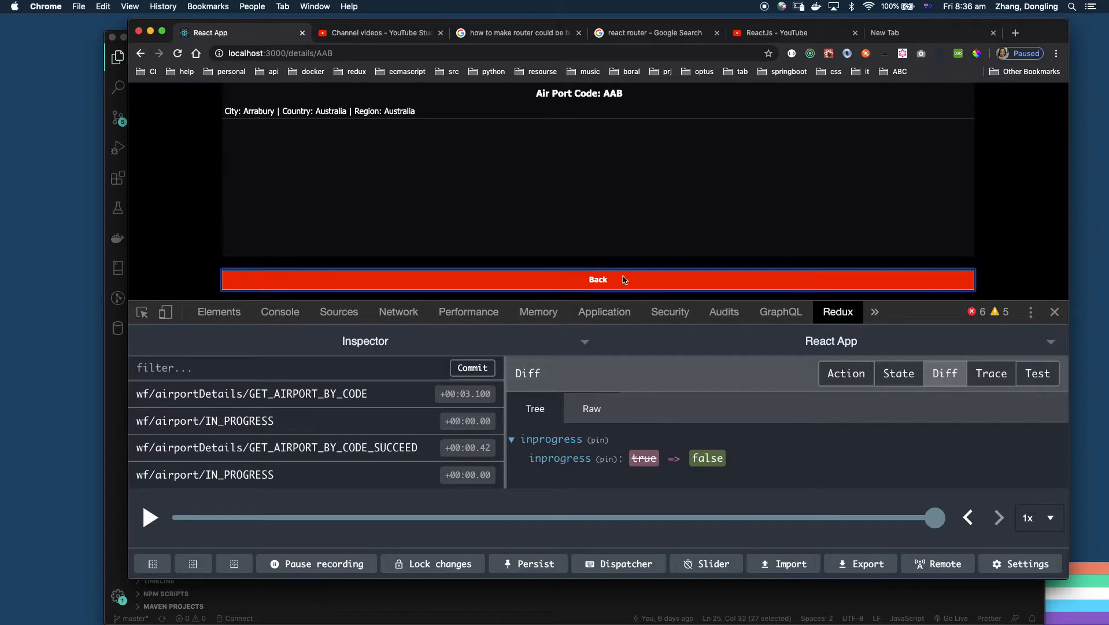
click(598, 279)
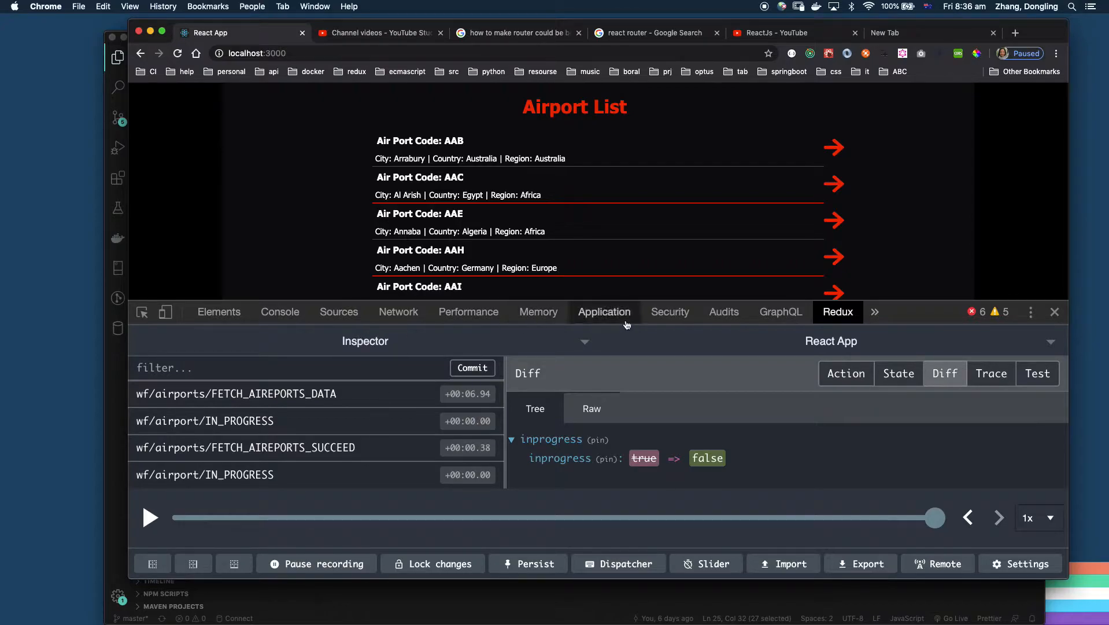
Step: Inspect the cached airports array under localhost:3000 Local Storage, then clear all entries
click(605, 312)
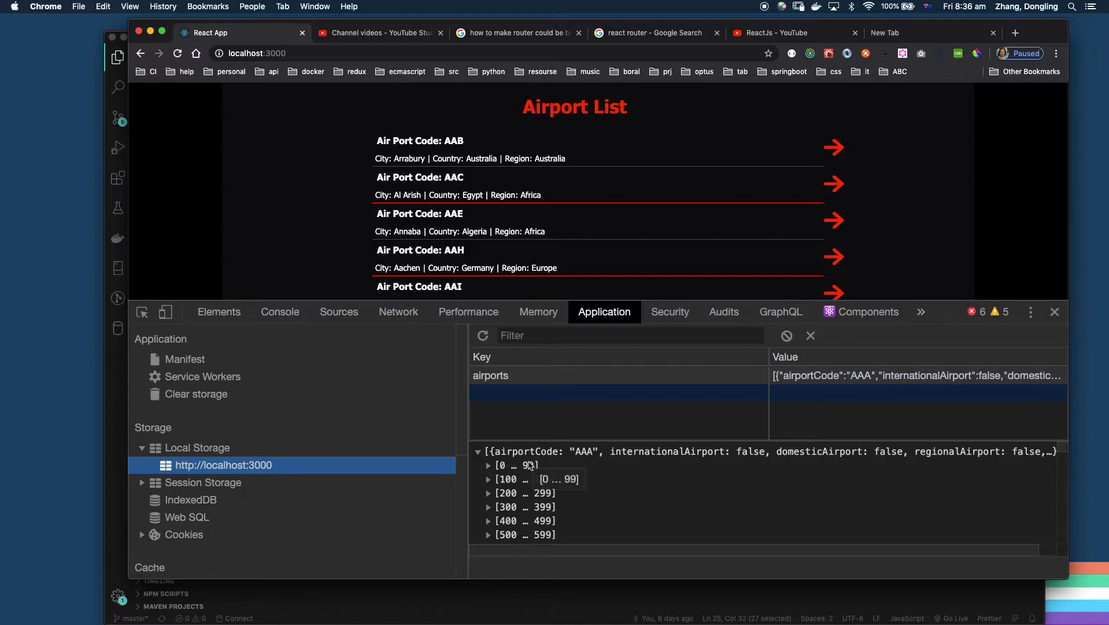
click(477, 451)
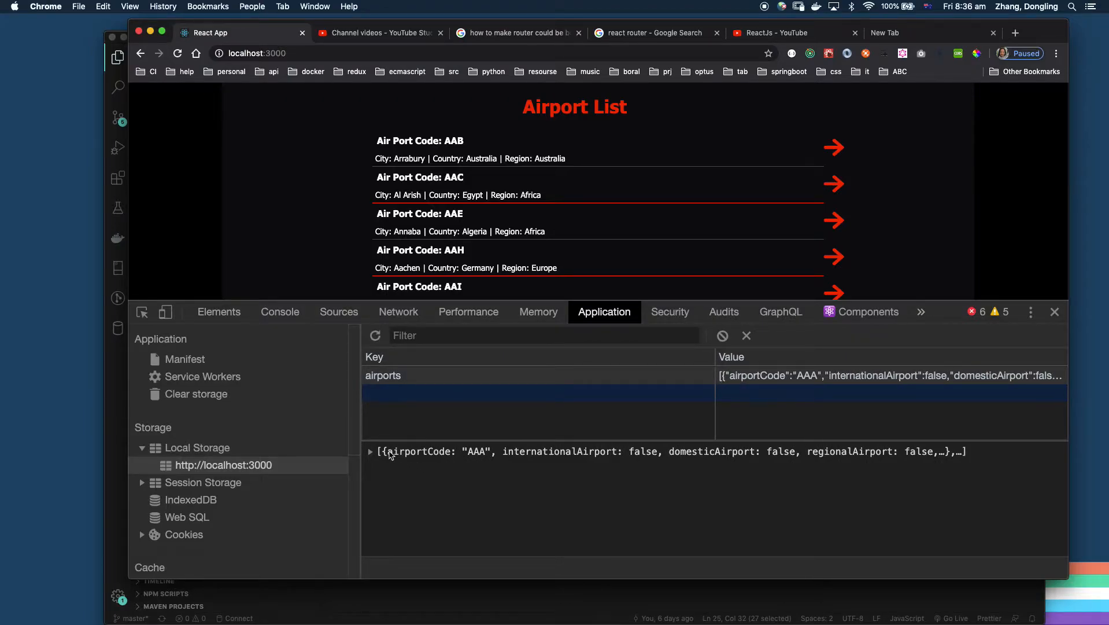
click(371, 452)
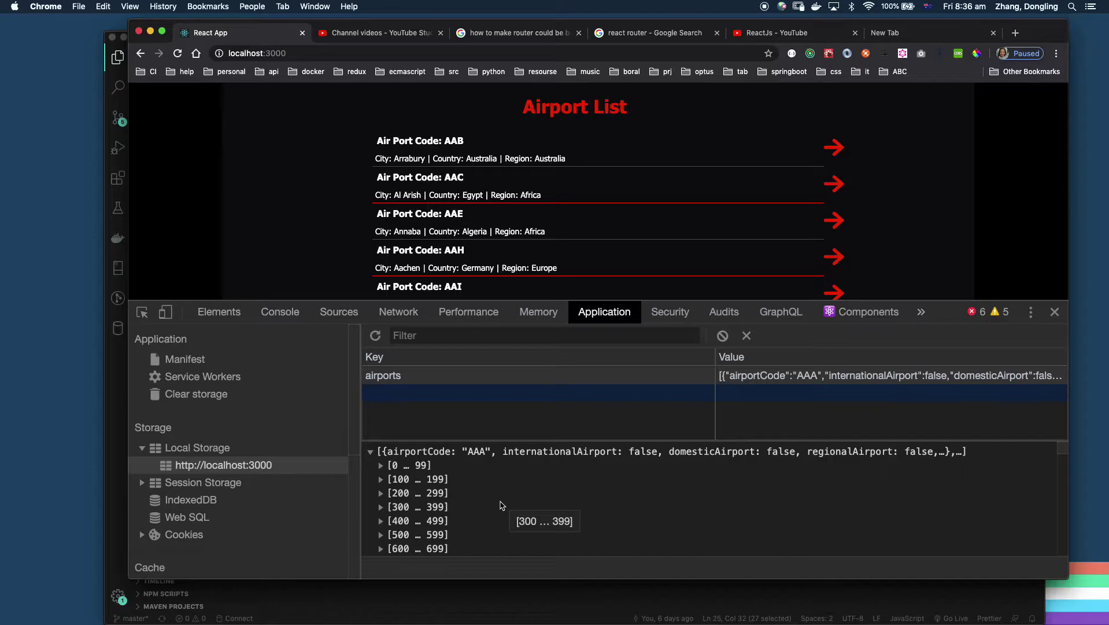
click(223, 465)
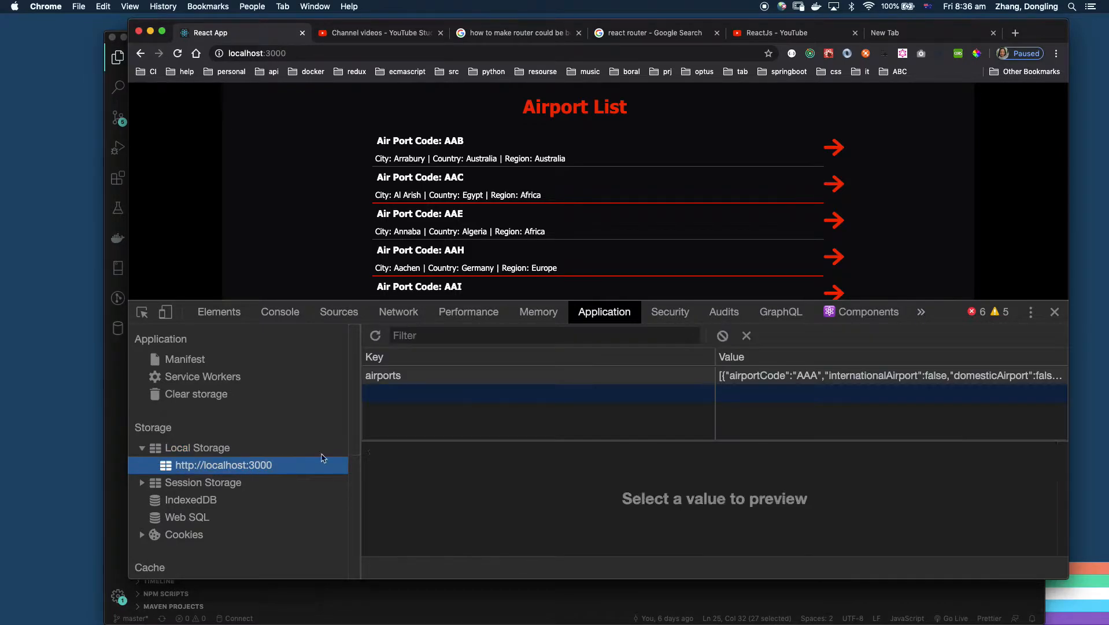
click(383, 375)
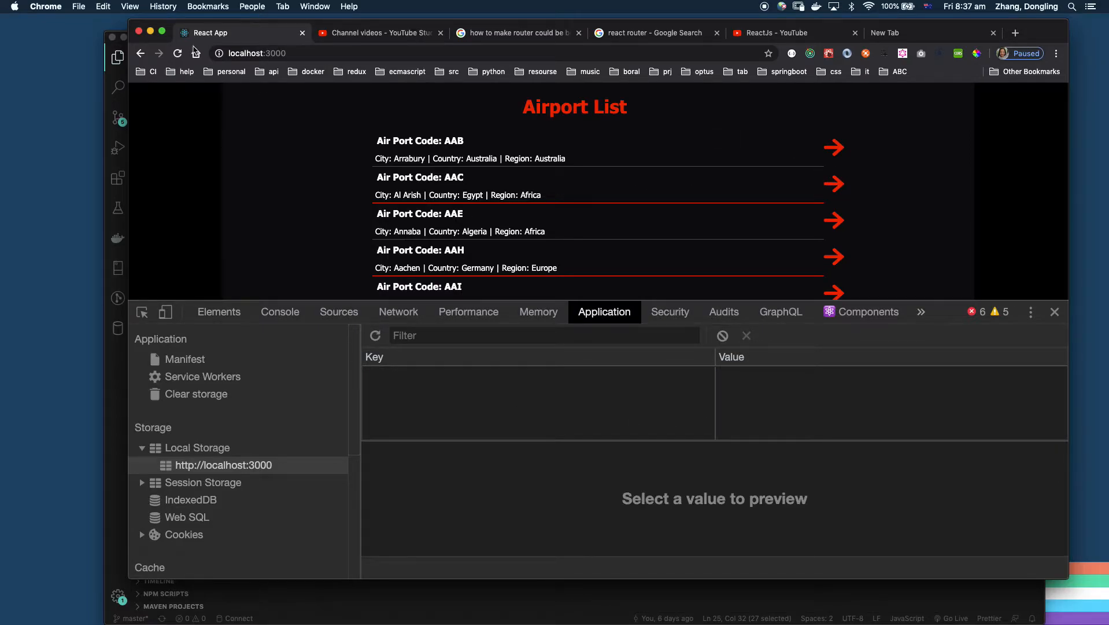
Step: Reload the app, open AAB details with empty local storage, and return to the list
click(178, 54)
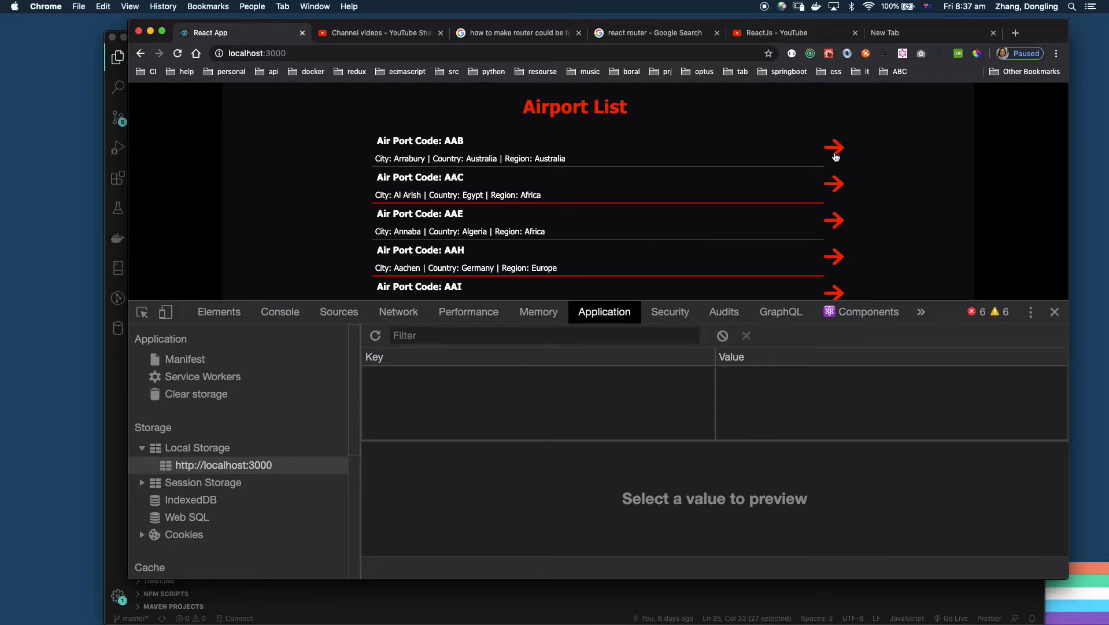
click(834, 148)
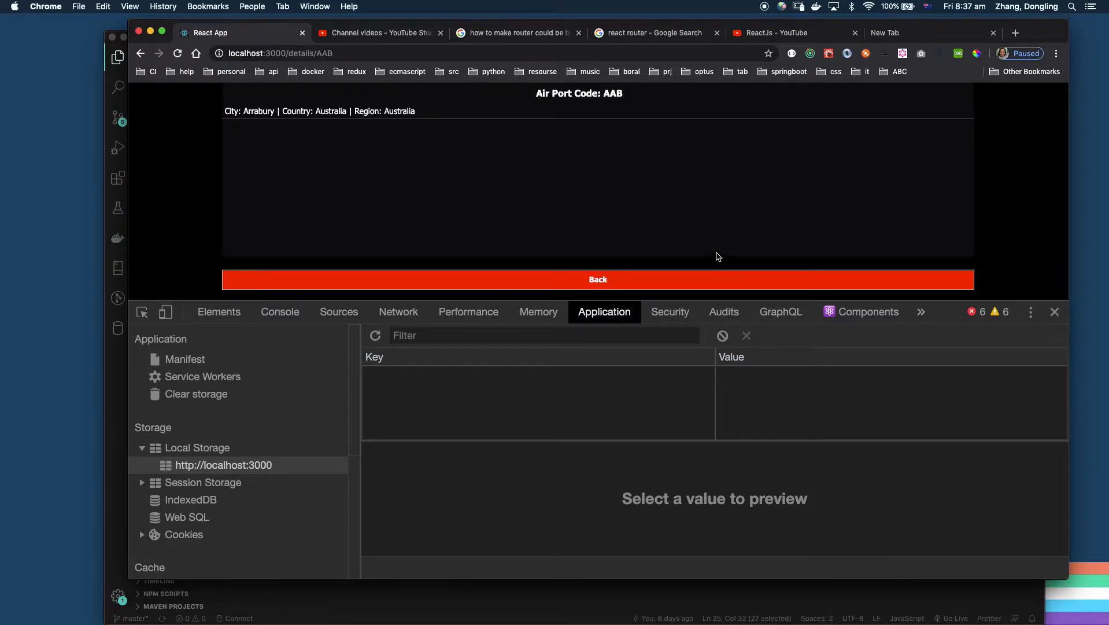
click(197, 447)
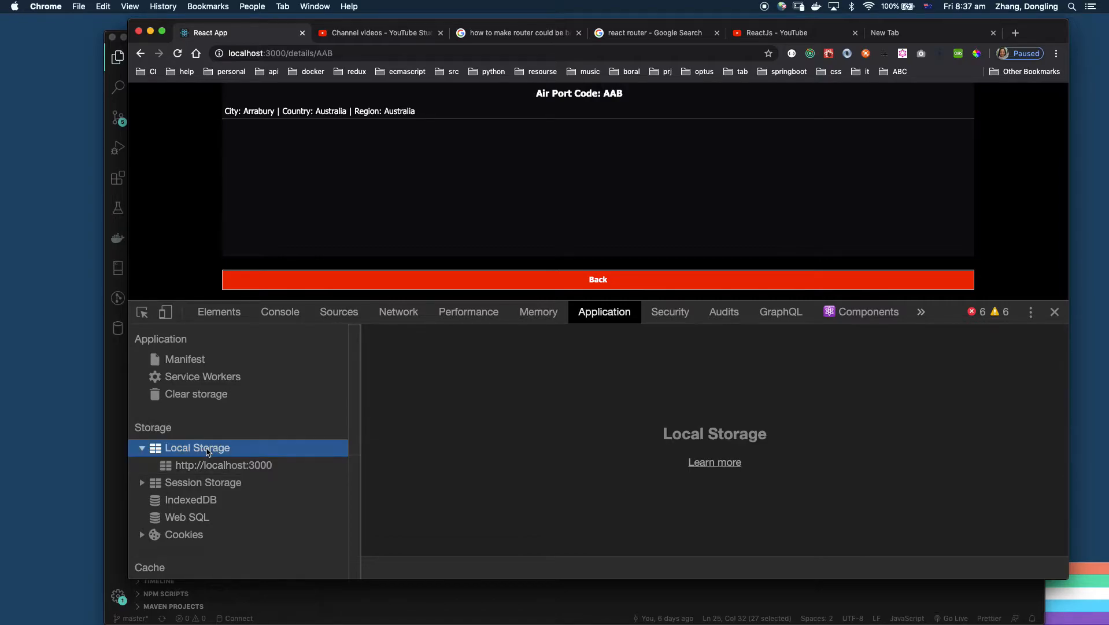
mouse_move(593, 274)
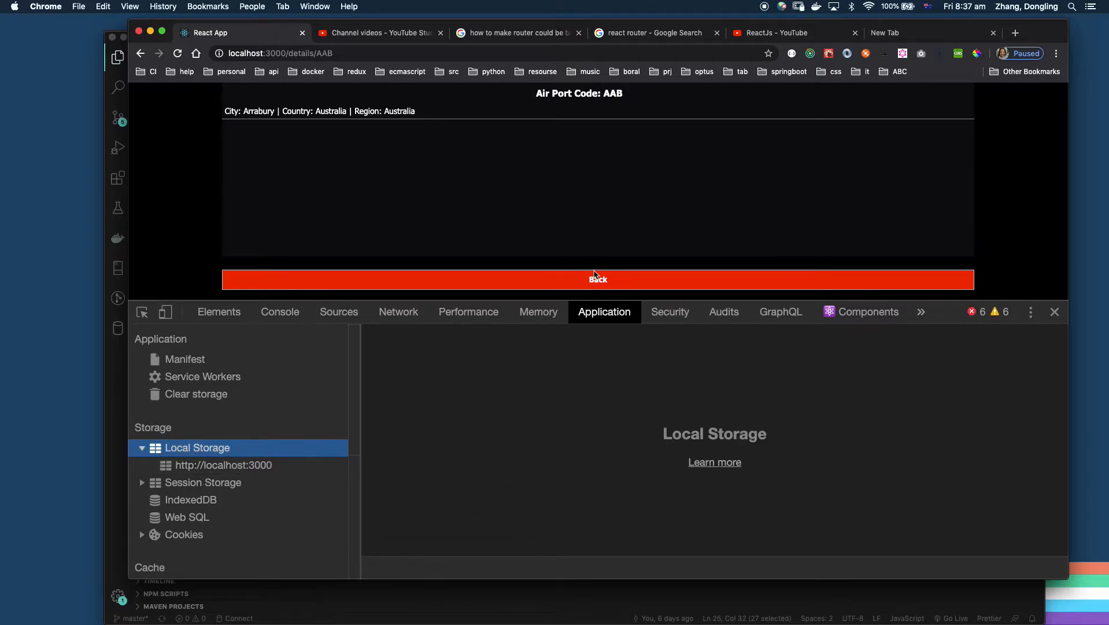
click(598, 279)
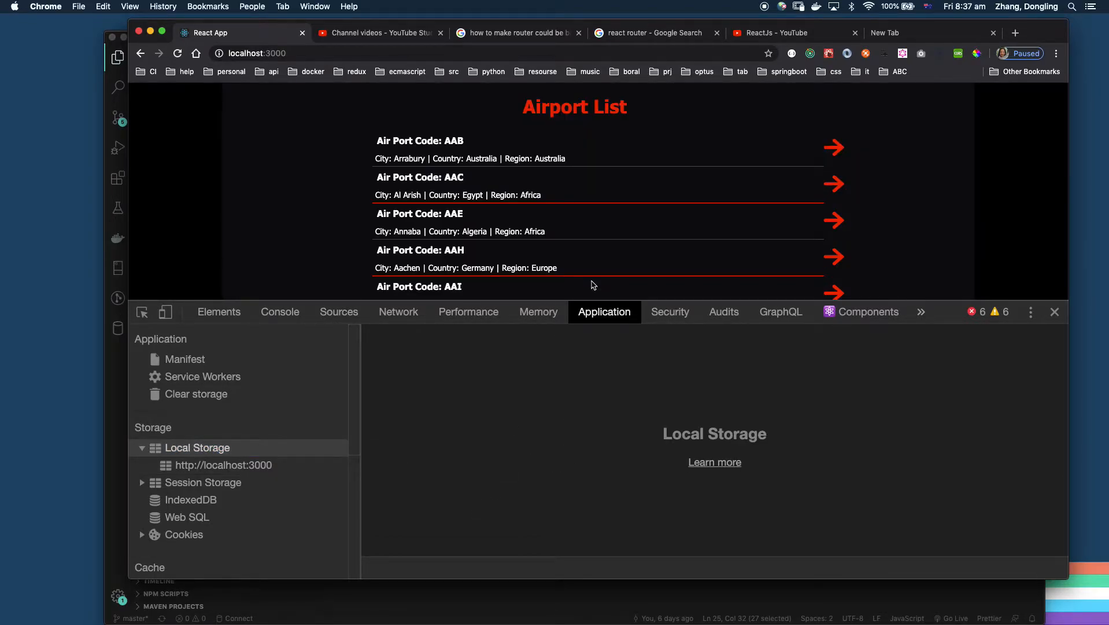
mouse_move(391, 113)
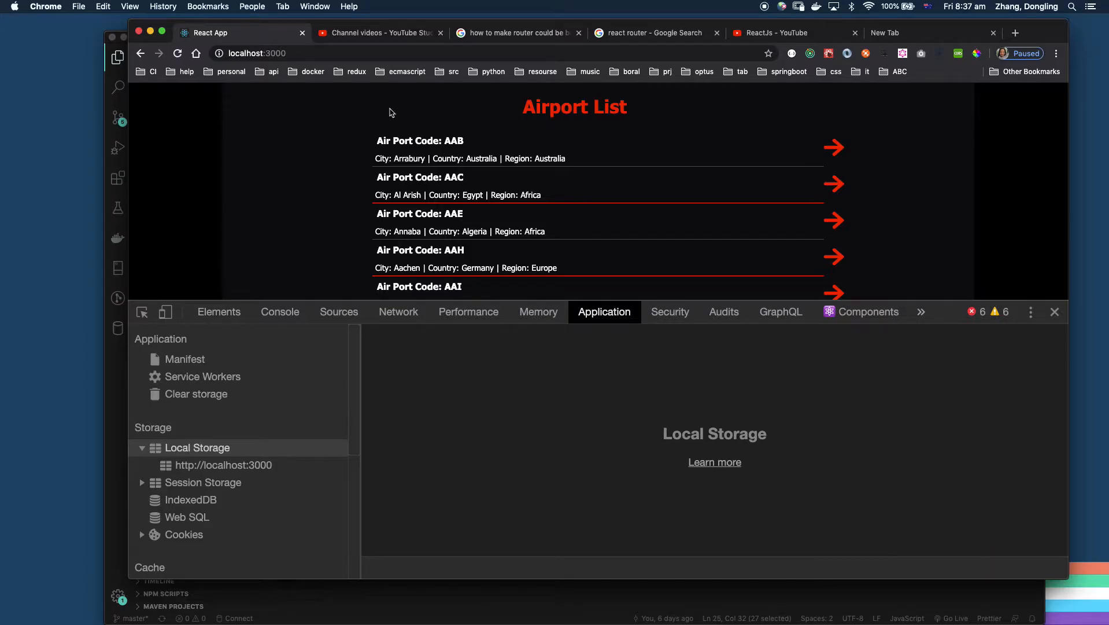
mouse_move(842, 155)
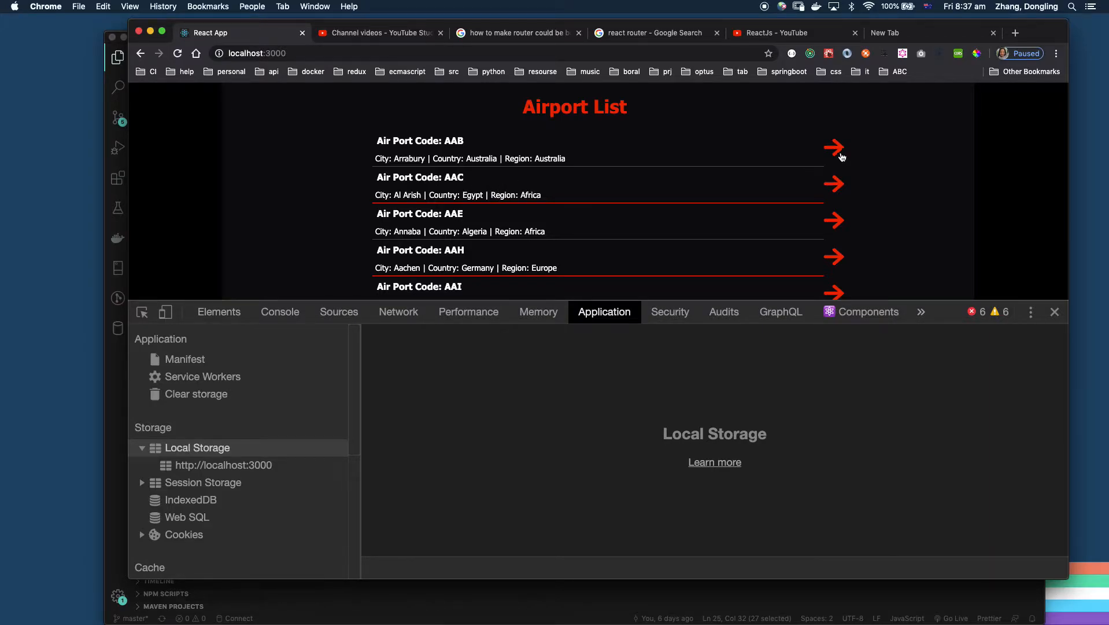
click(835, 148)
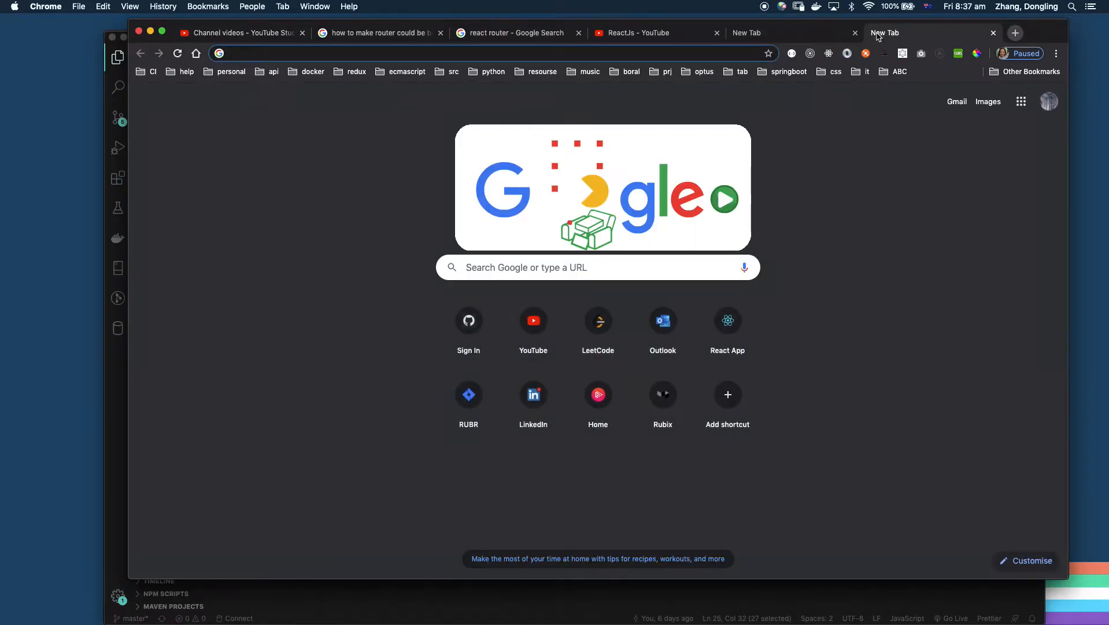
Step: Search Google for 'npm localstorage' and open the local-storage npm result
text(npm localstorage)
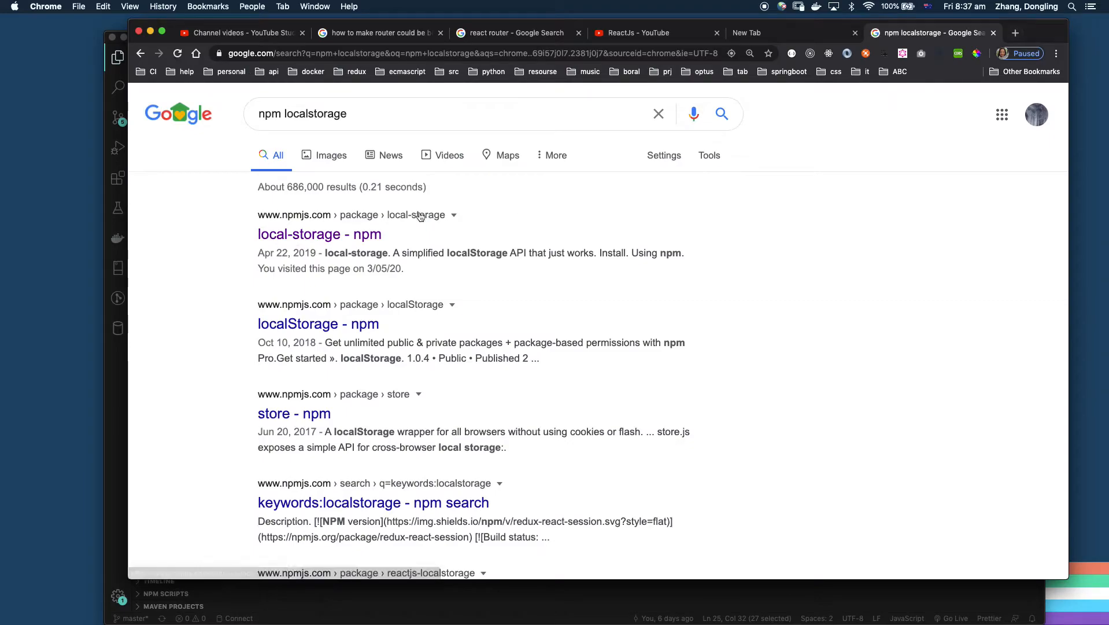
click(319, 234)
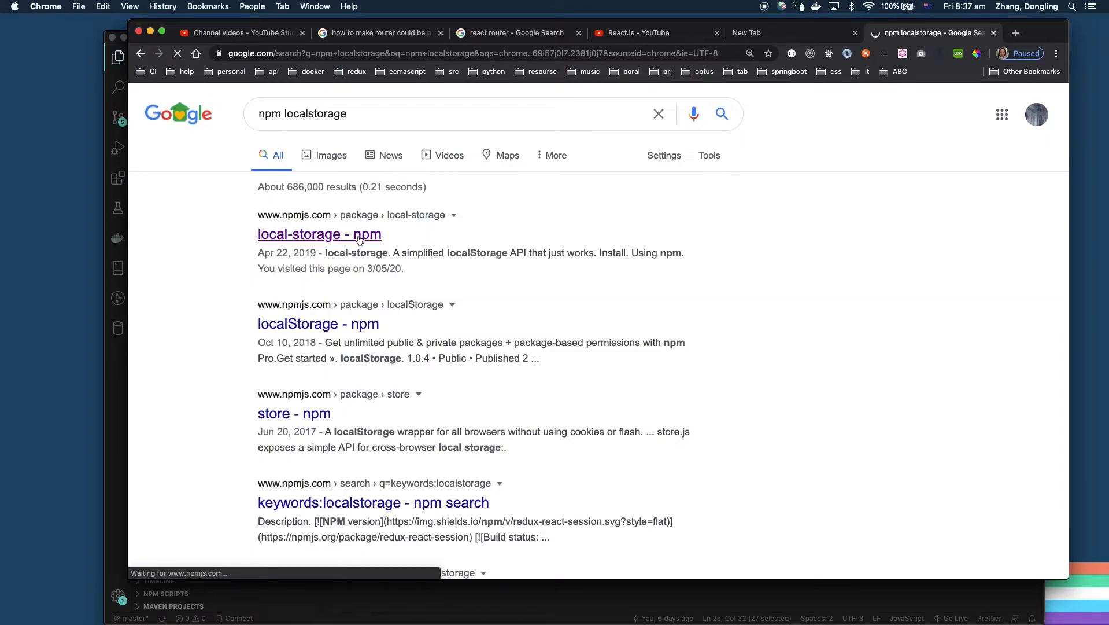
click(320, 235)
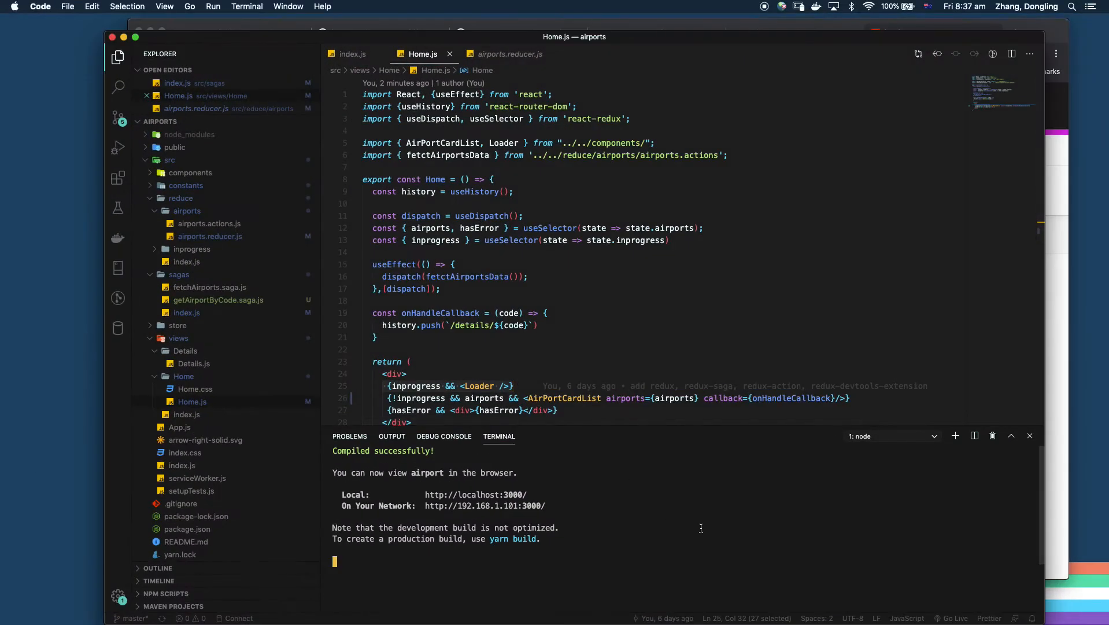
Step: Stop the dev server with Ctrl+C and run 'npm i local-storage'
key(ctrl+c)
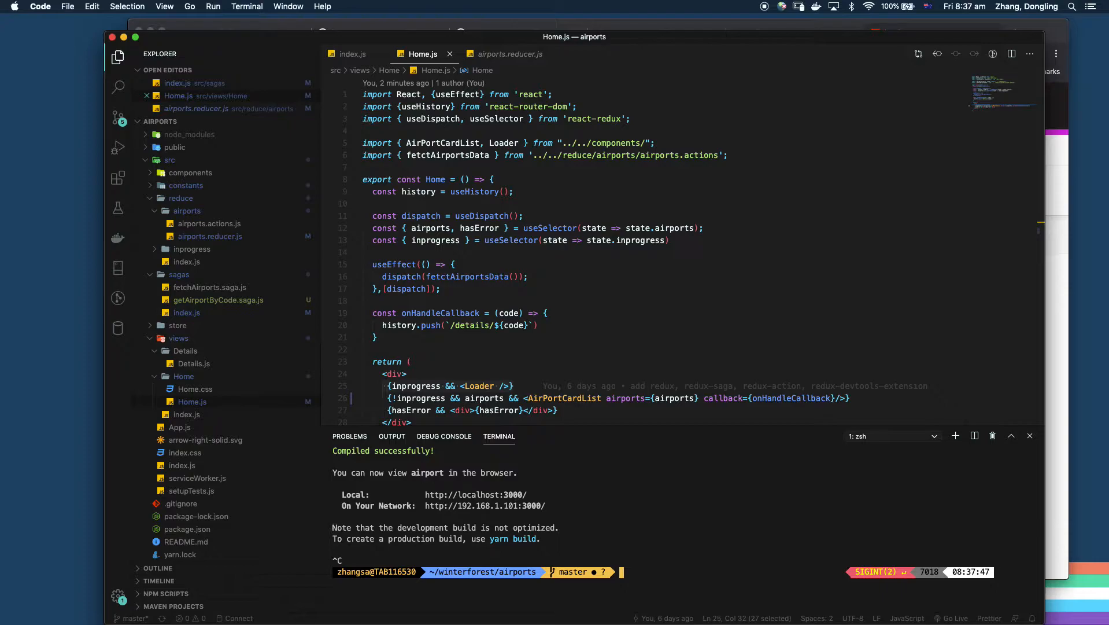
text(npm i local-storage)
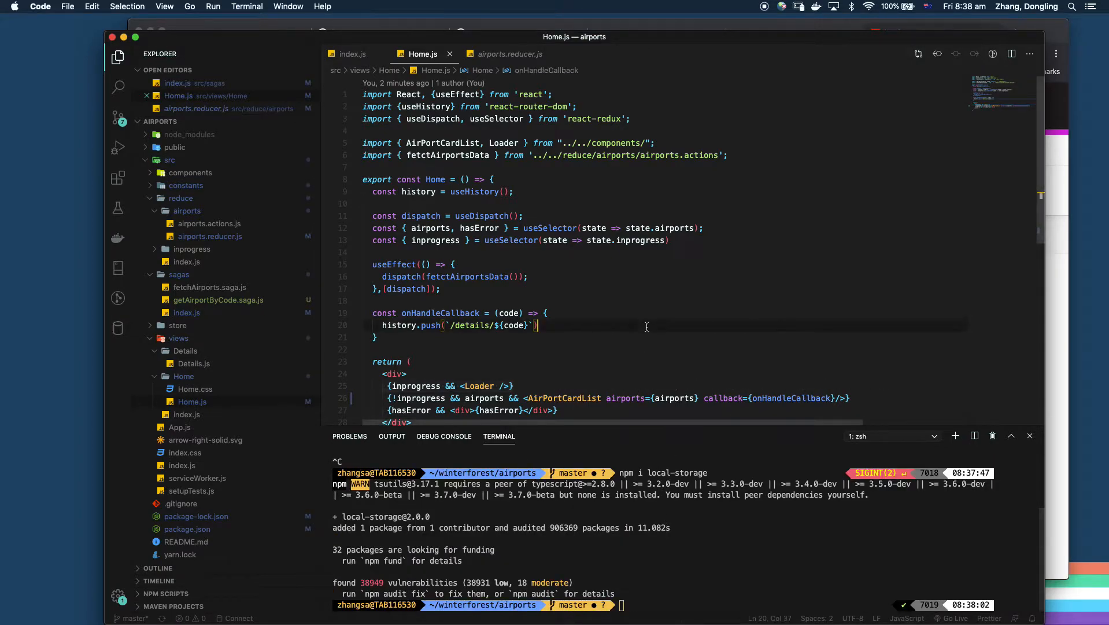
Step: Find and open fetchAirports.saga.js through quick file search for 'saga'
key(Cmd+P)
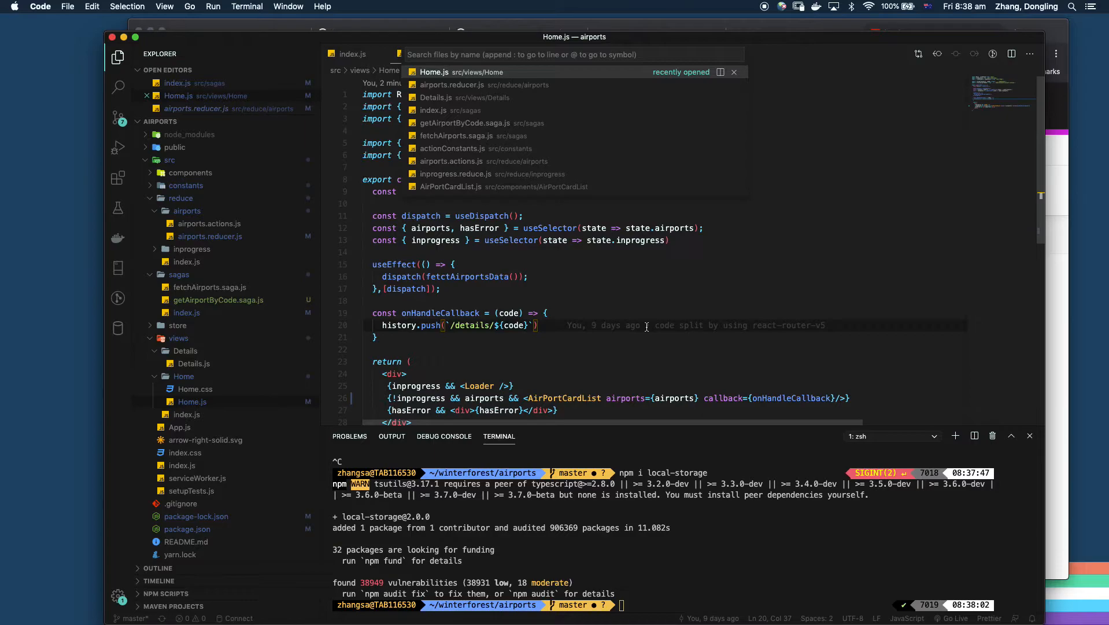
text(saga)
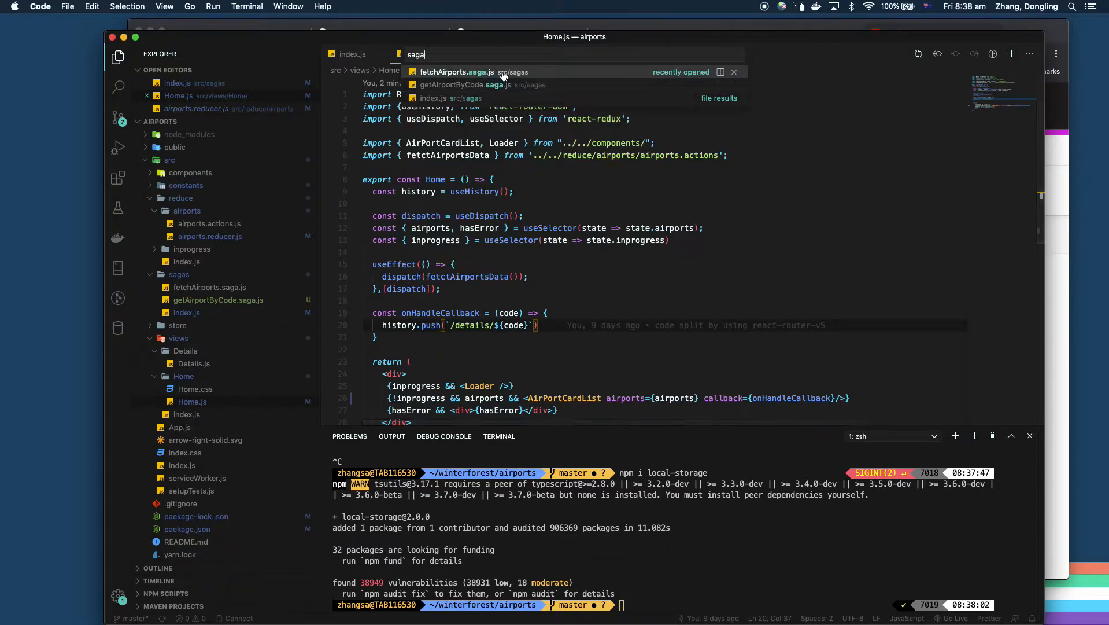
click(456, 72)
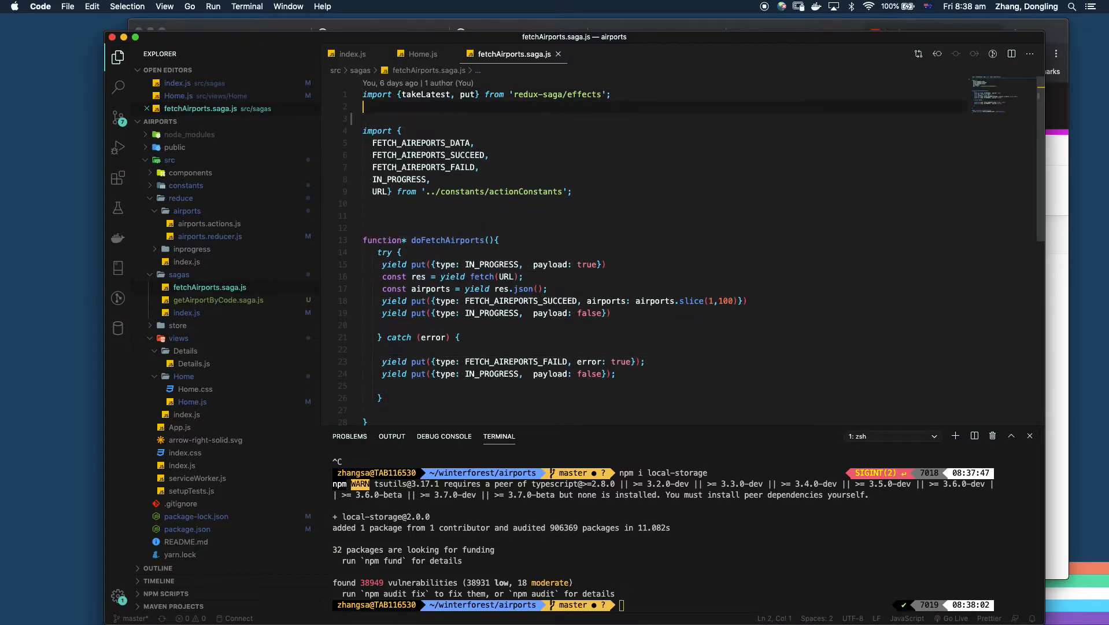
Step: Add "import ls from 'local-storage';" near the top of the file
text(import ls)
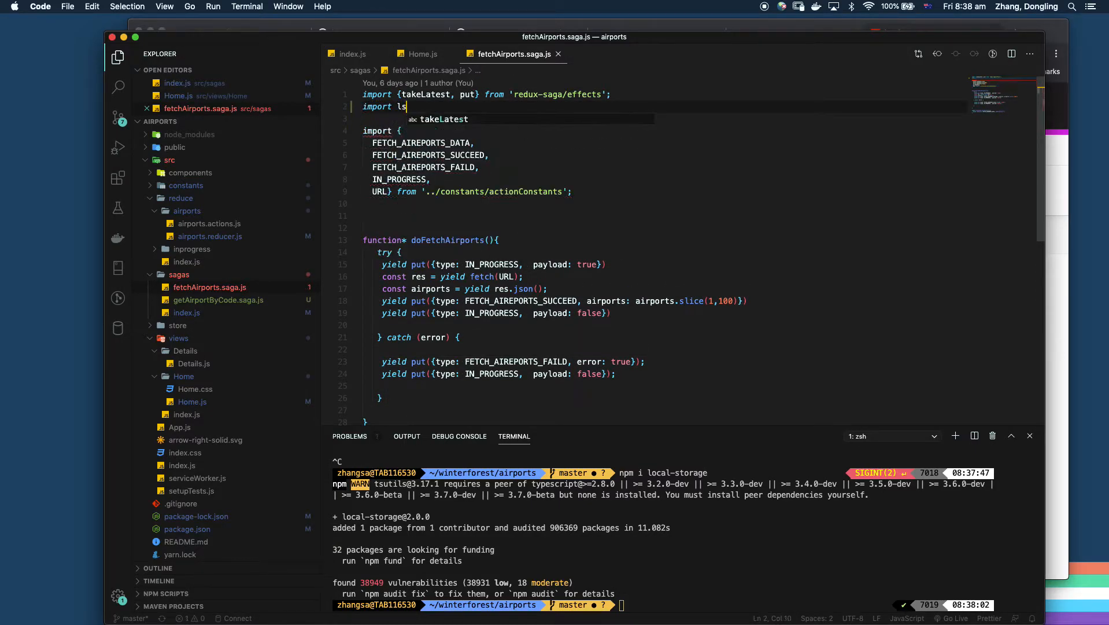
text(from '')
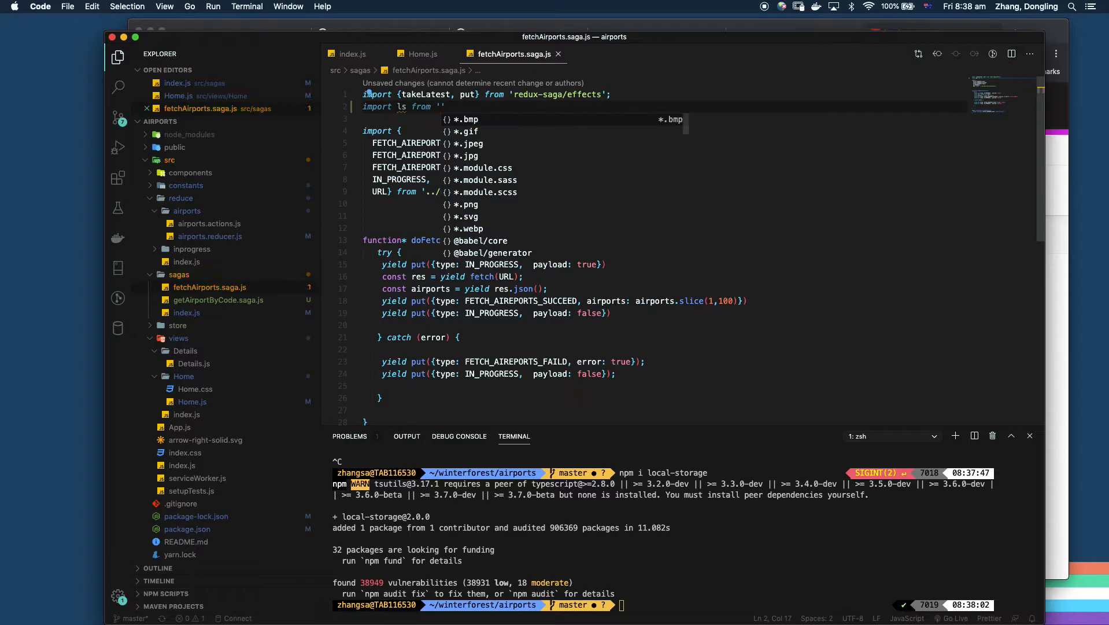
text(local-storage)
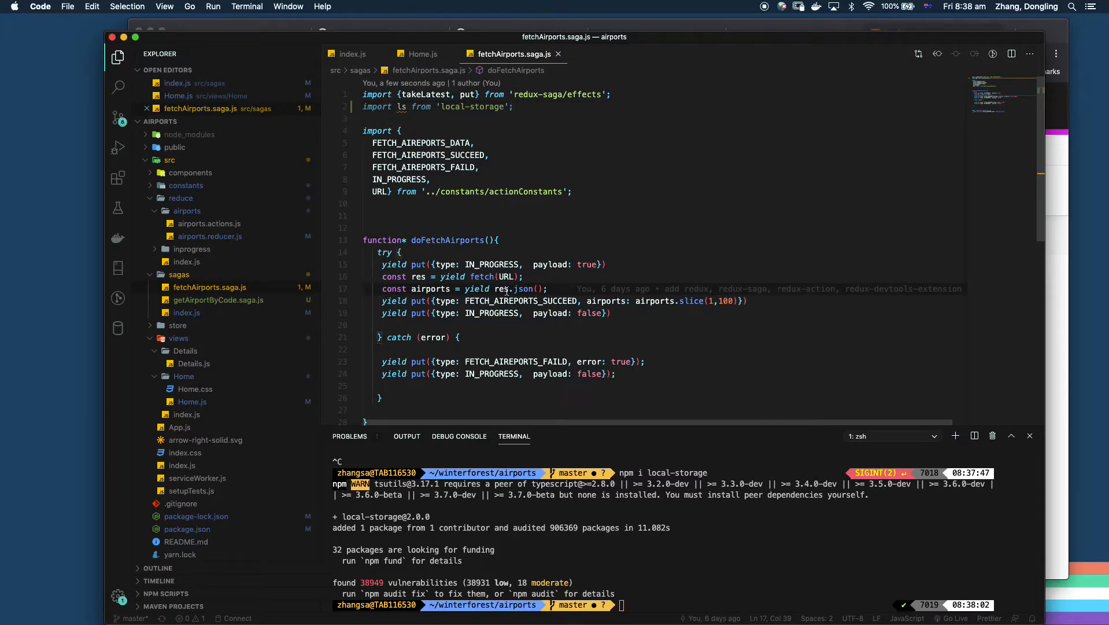
mouse_move(226, 223)
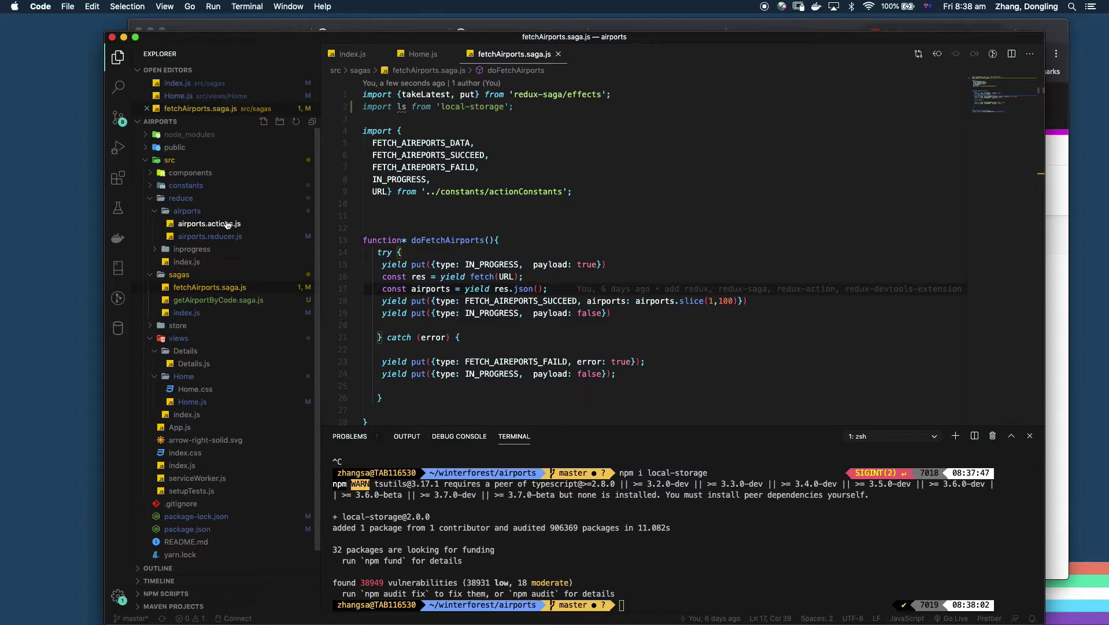
mouse_move(225, 223)
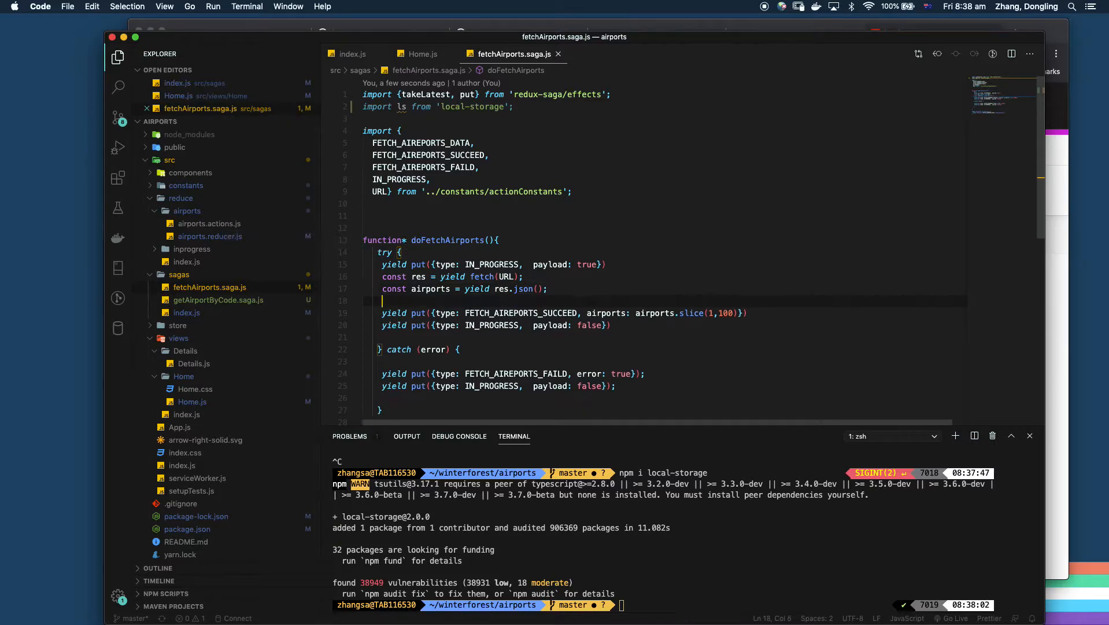
Step: After res.json(), add if(ls.get('airports') === null) ls.set('airports', airports);
text(ls.set('airports)
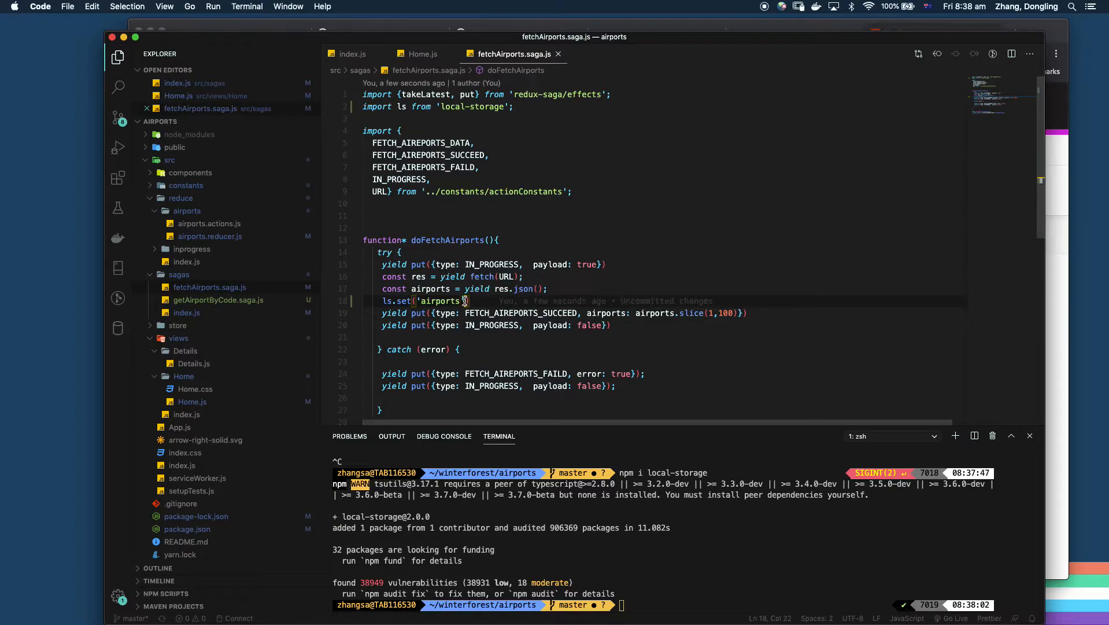
text(,)
text(if(ls.ge(')
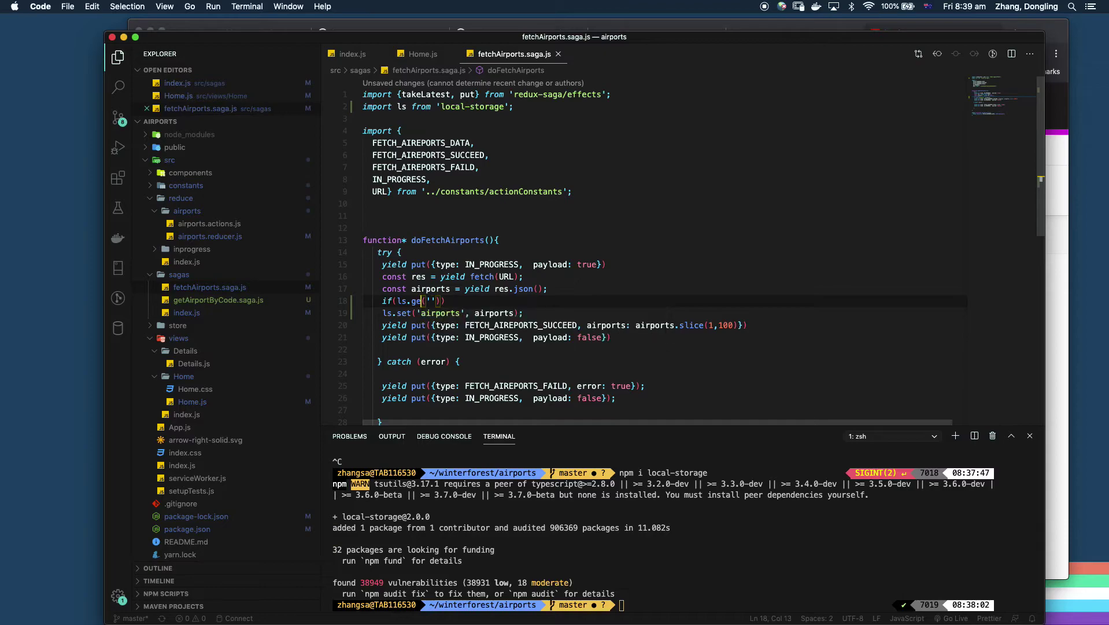
text(a)
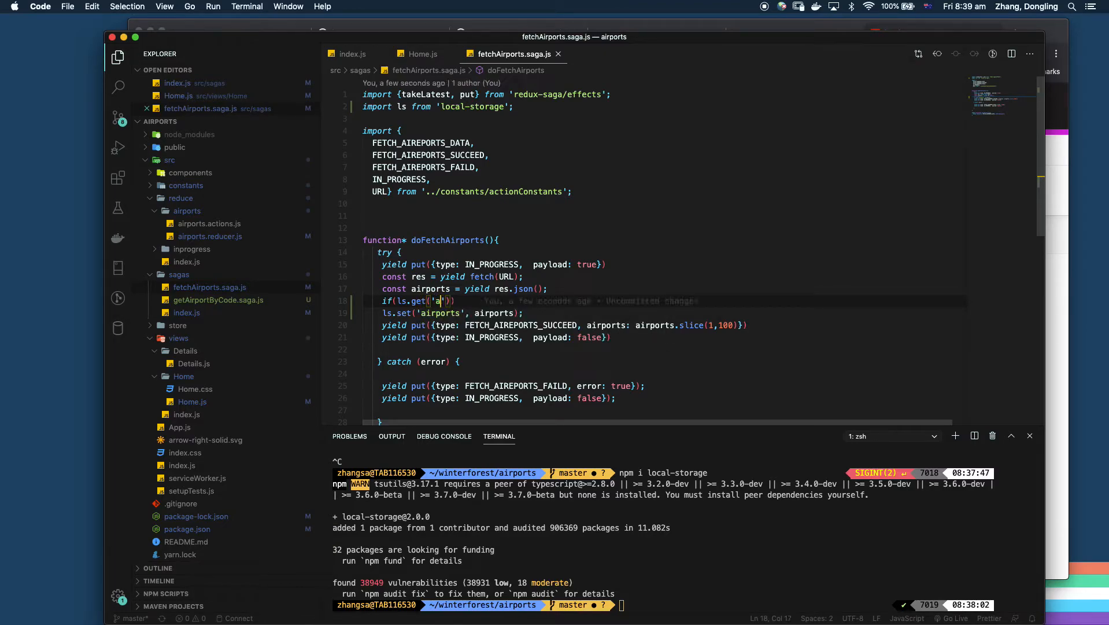
text(irports)
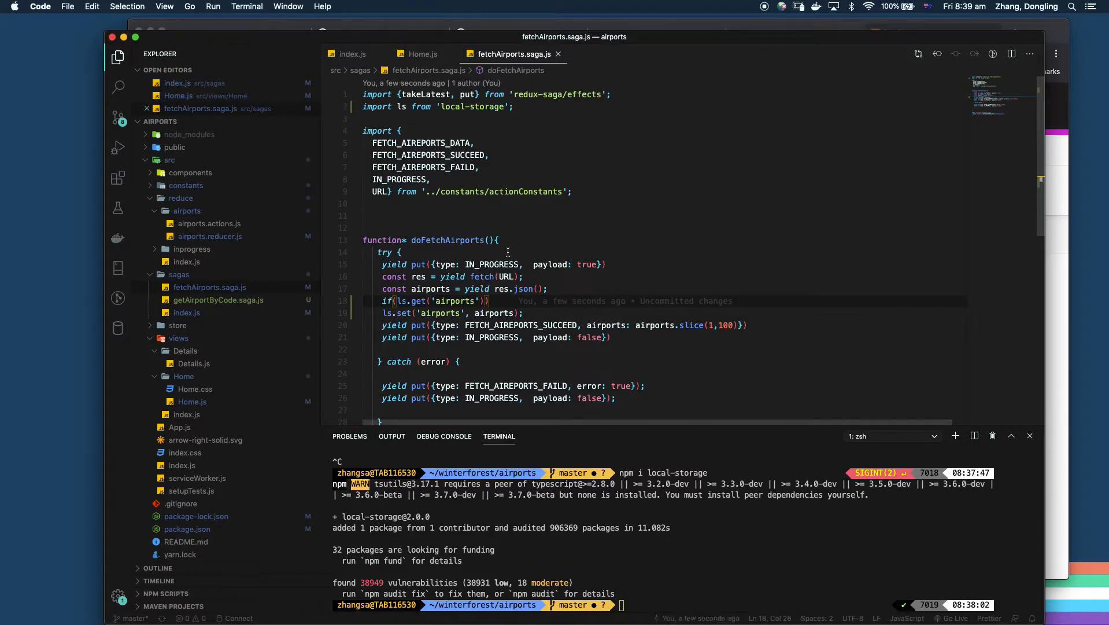
text(===)
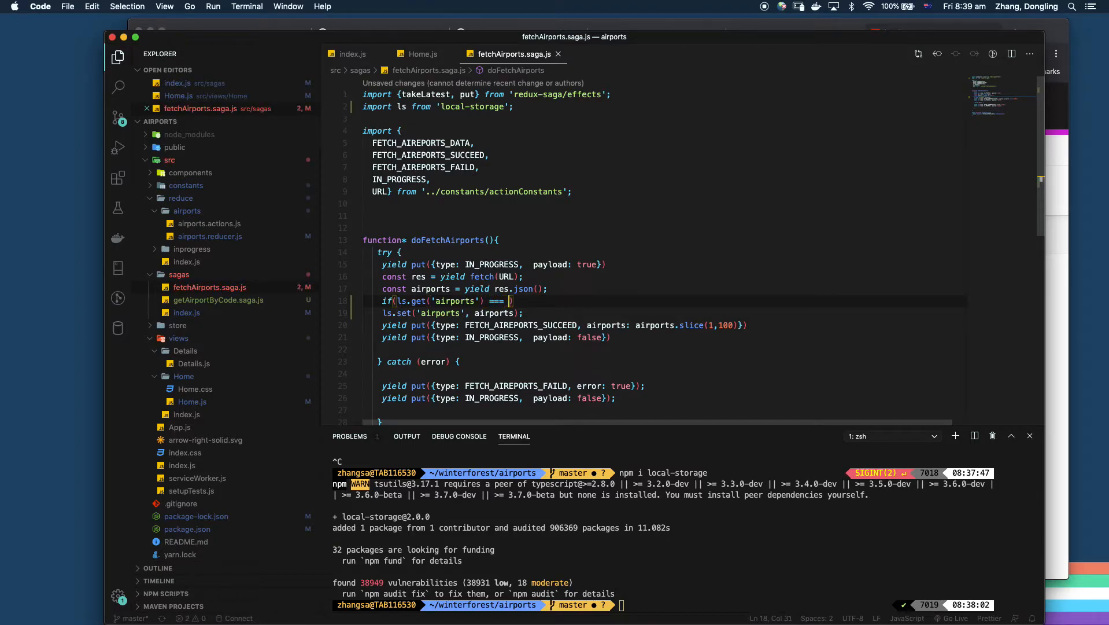
text(null))
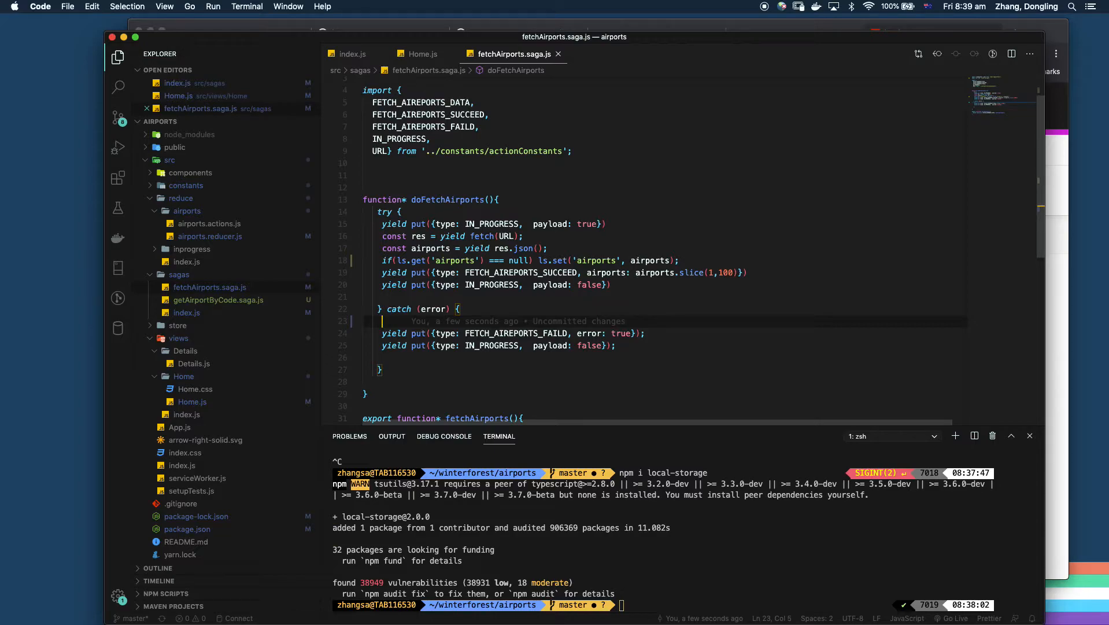
Step: In the catch block, type if(ls.get('airports')) { const airports = JSON.parse
text(if(ls))
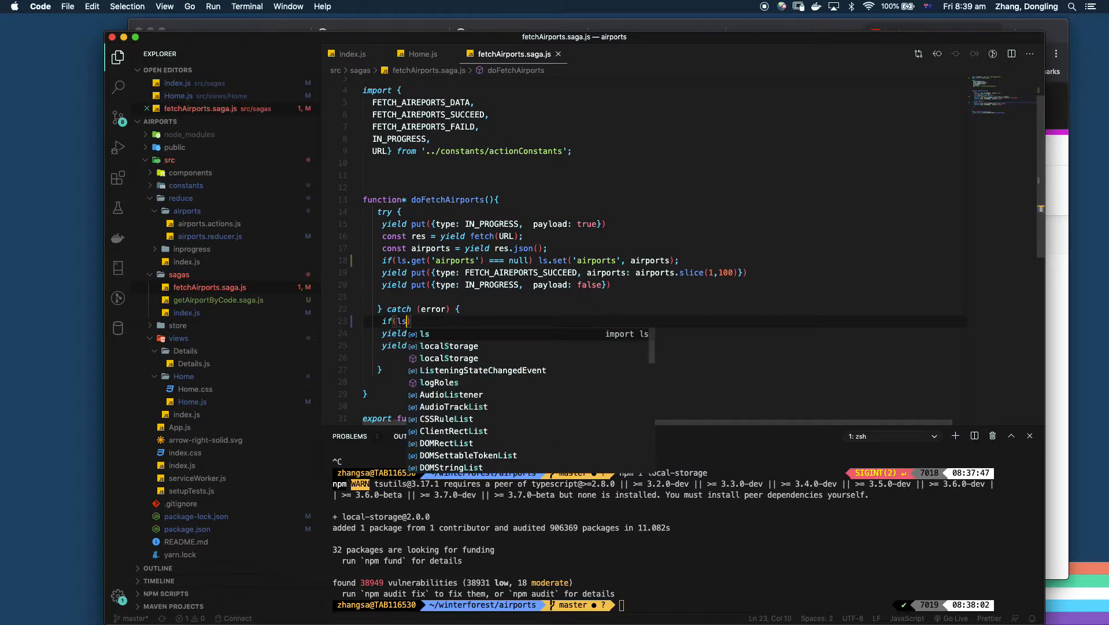
text(.get('airports)
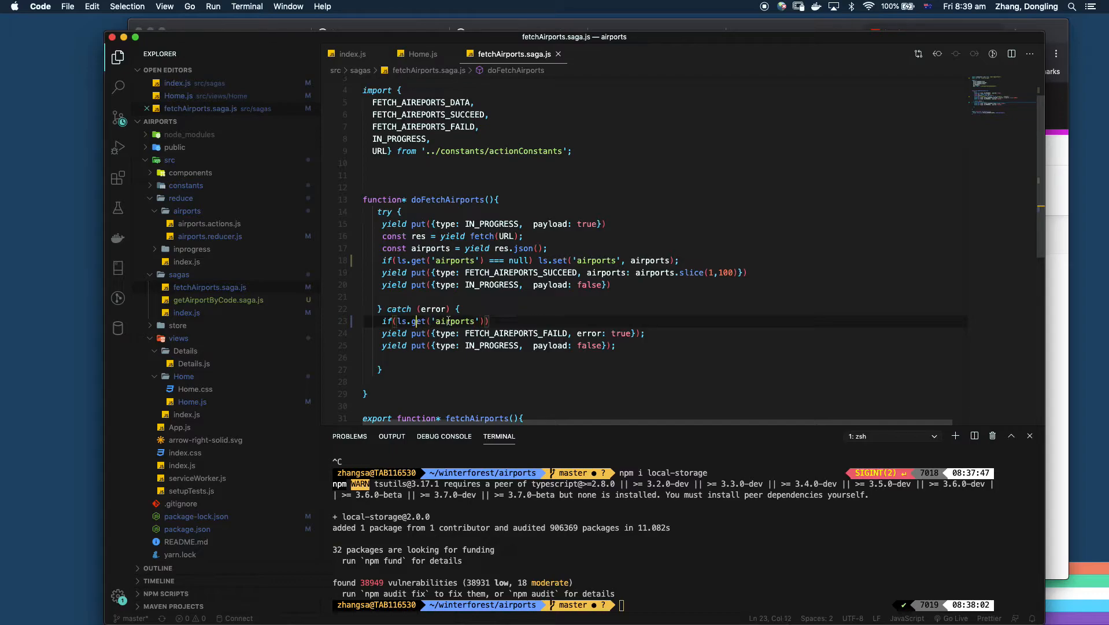
text({)
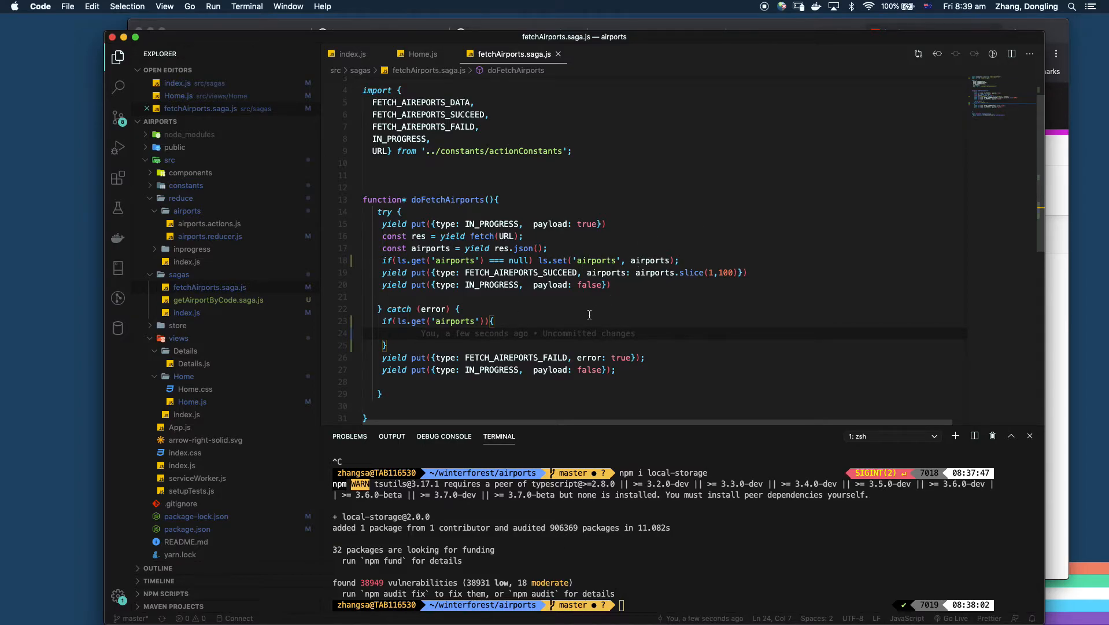
text(const airports = J)
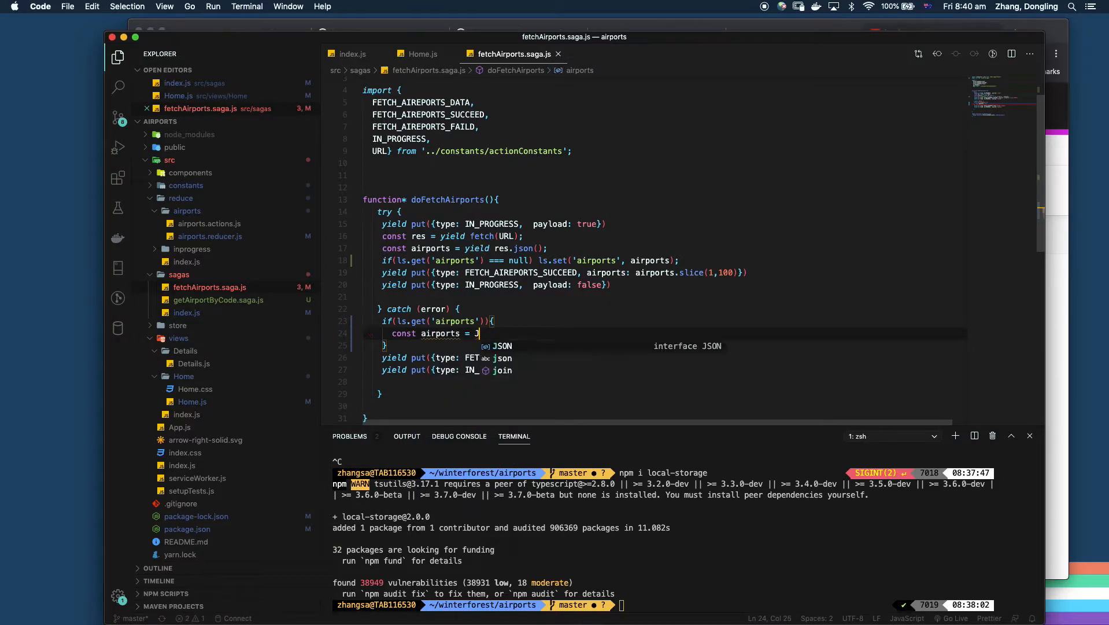
text(SON.parse)
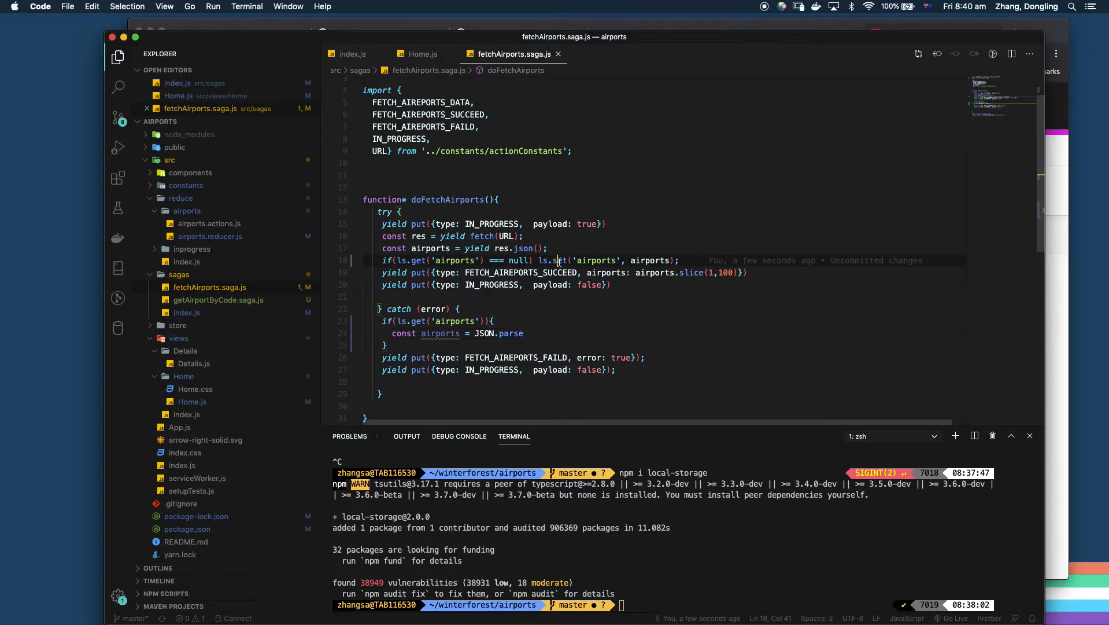
right_click(559, 261)
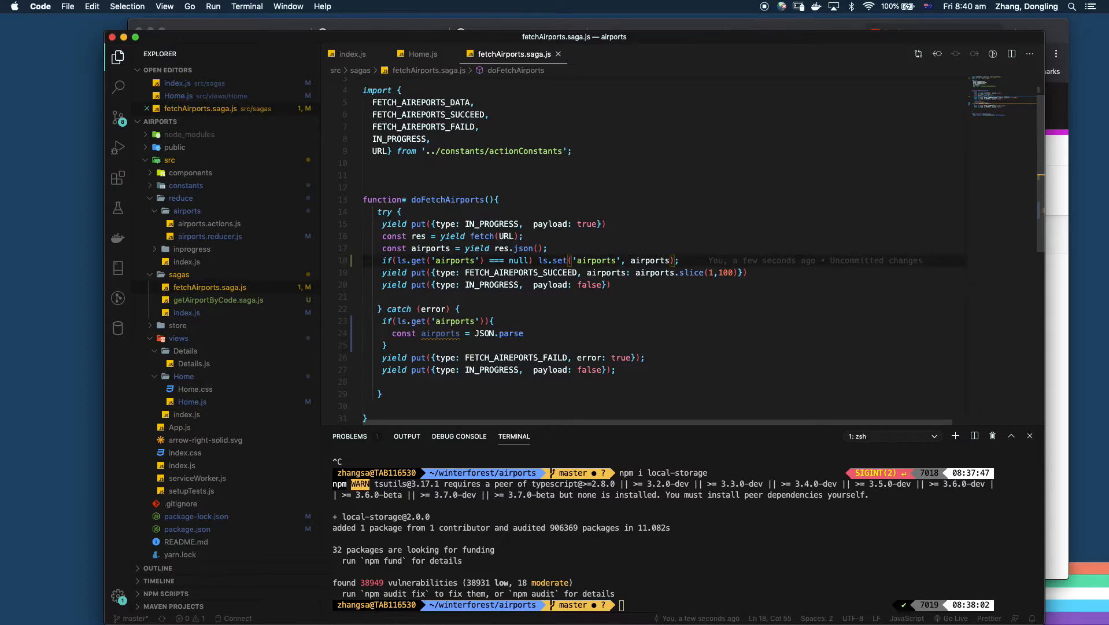
Step: Cache with JSON.stringify(airports), finish JSON.parse(ls.get('airports')); and add } else {
text(Json)
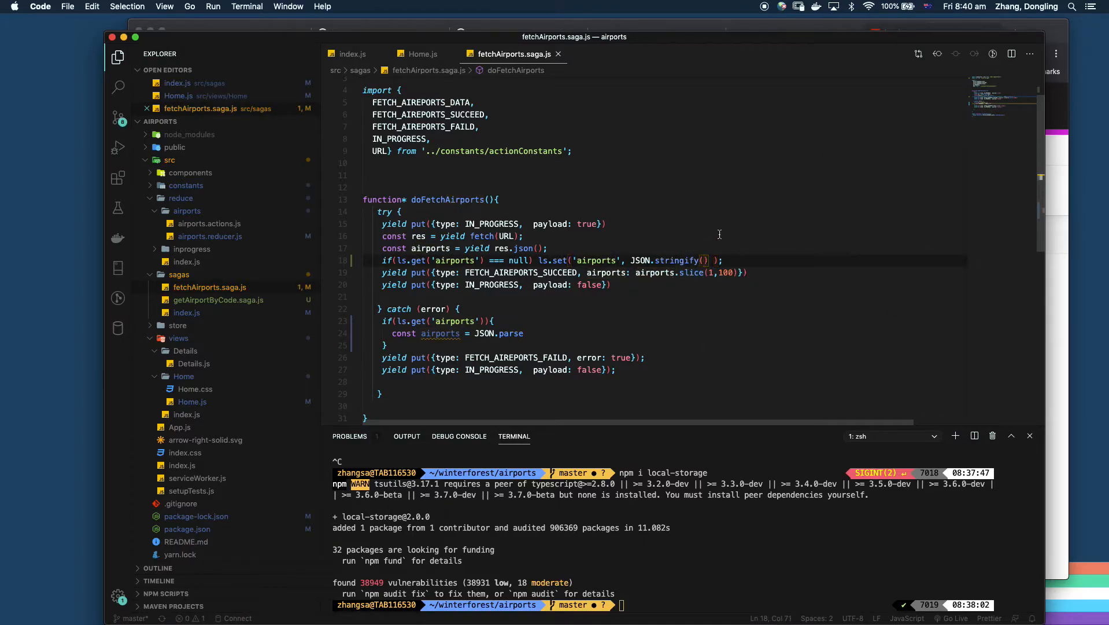
text(airports)
click(674, 333)
text(()
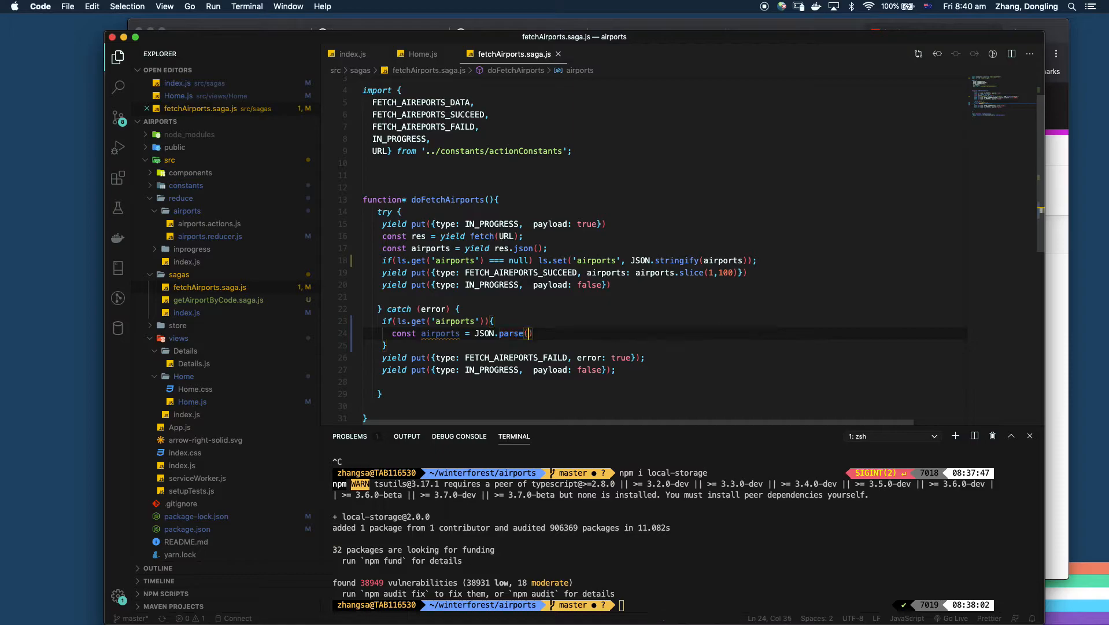
text(ls.get()
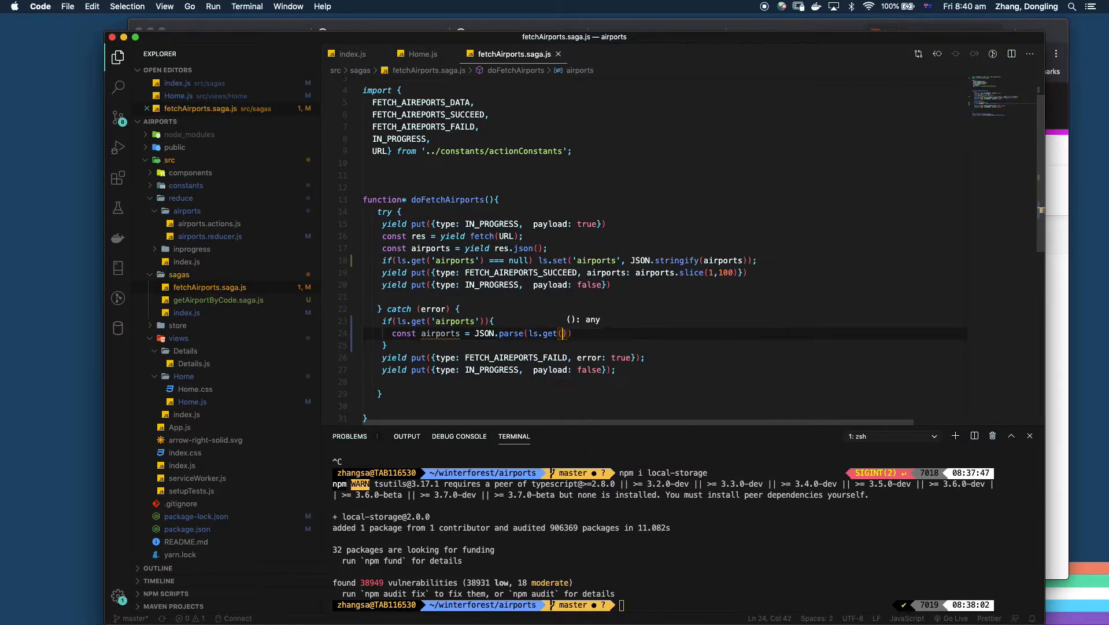
text('air')
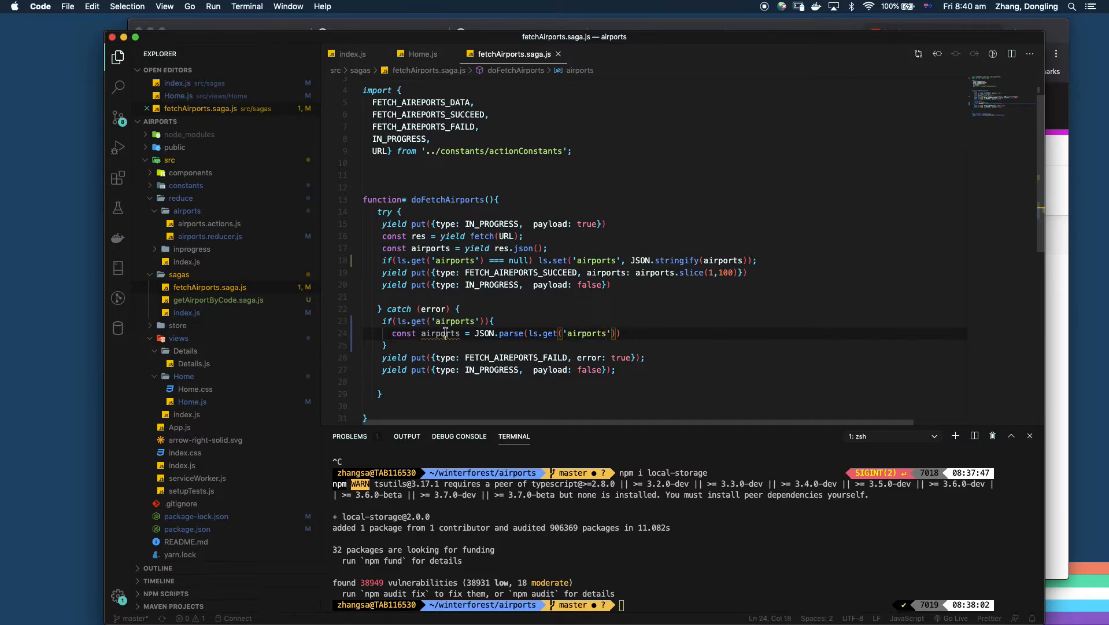
text(;)
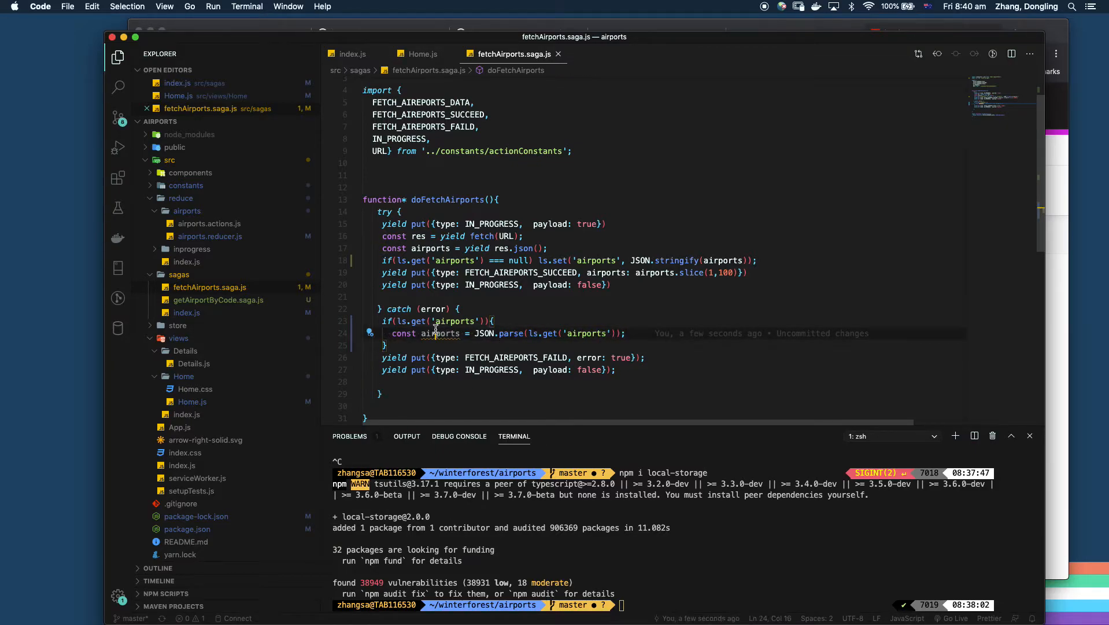
text(}else {)
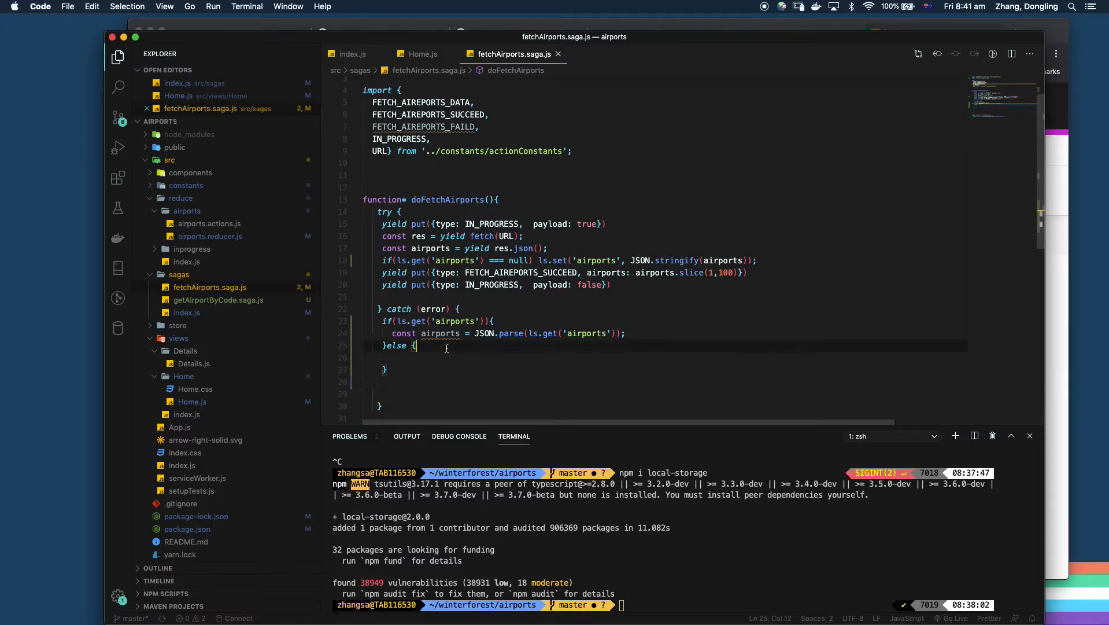
Step: Dispatch FETCH_AIREPORTS_FAILD with error true, then IN_PROGRESS with payload false
text(yield put({type: FETCH_AIREPORTS_FAILD, error: true});)
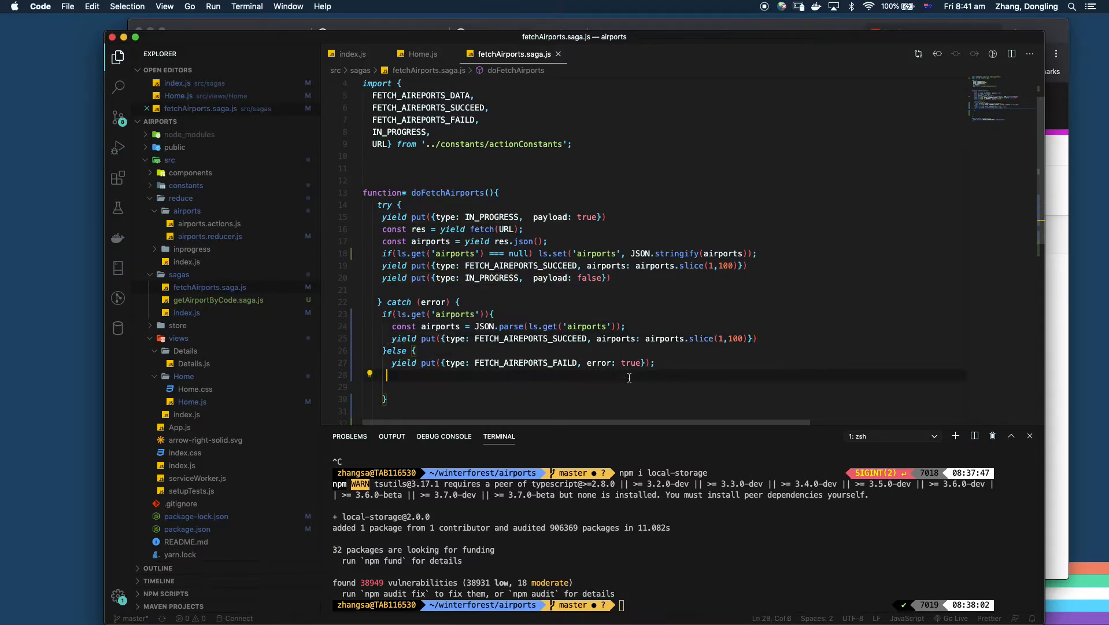
text(yield put({type: IN_PROGRESS,  payload: false});)
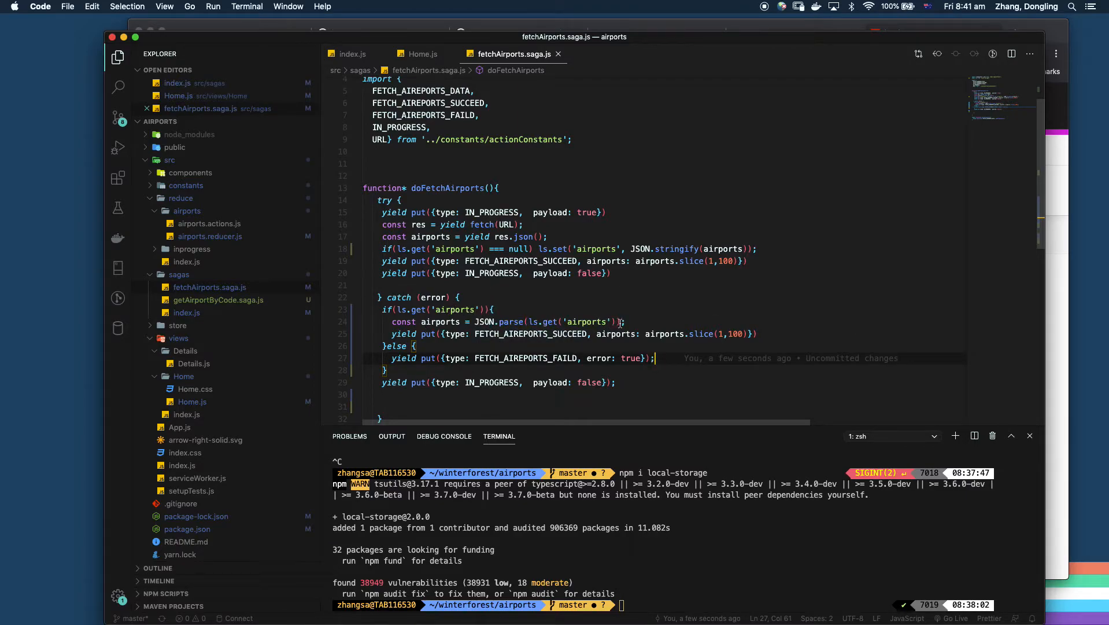
mouse_move(292, 317)
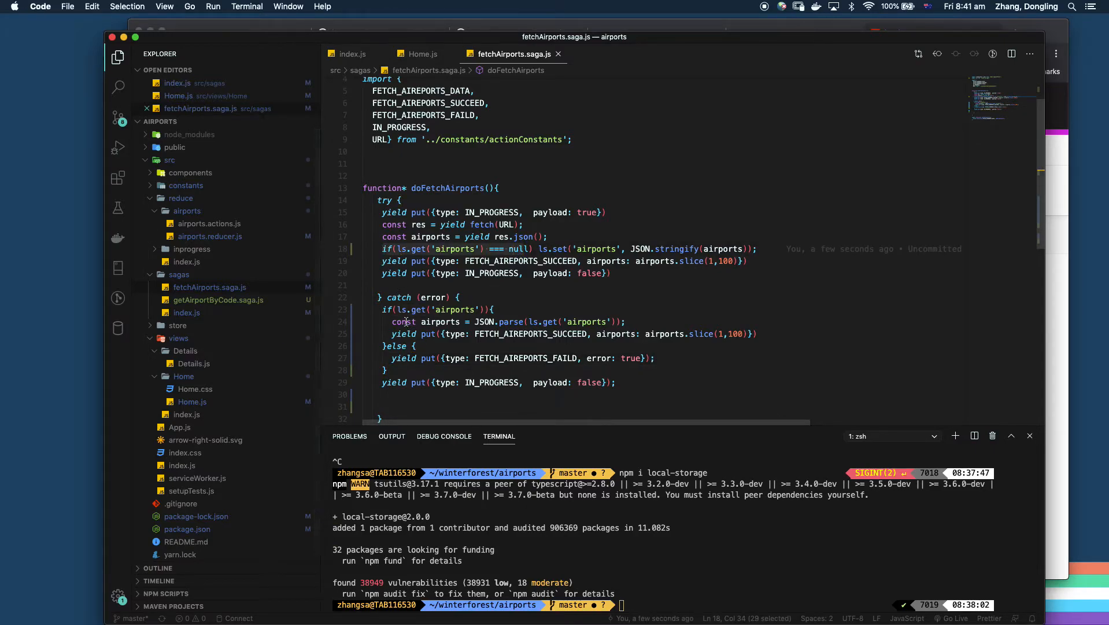
mouse_move(239, 291)
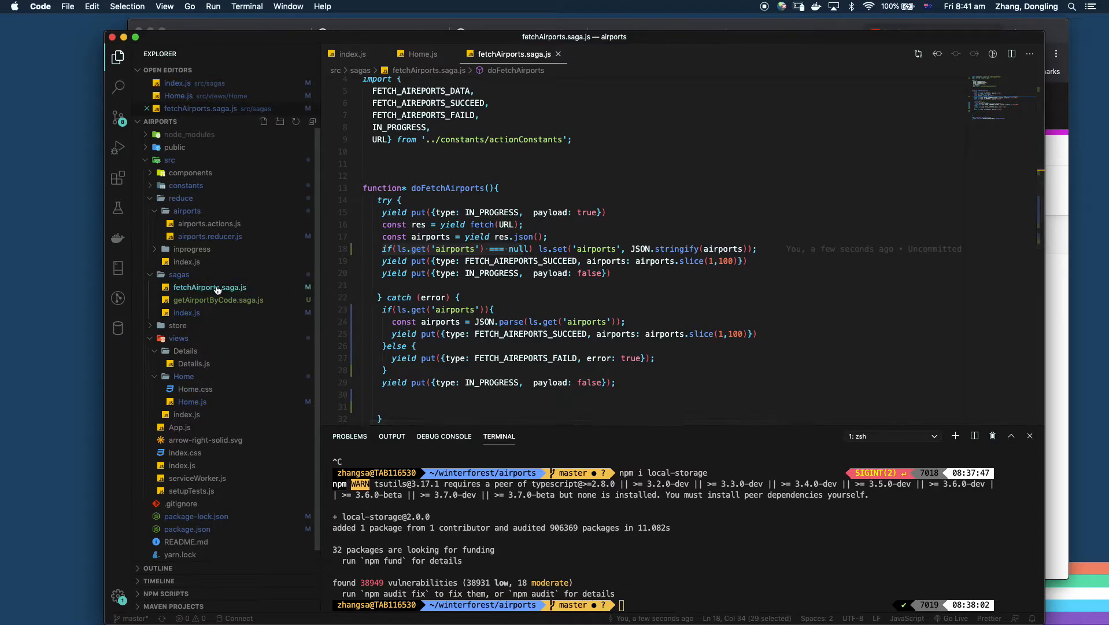
Step: Import ls from 'local-storage' at the top of getAirportByCode.saga.js
click(218, 300)
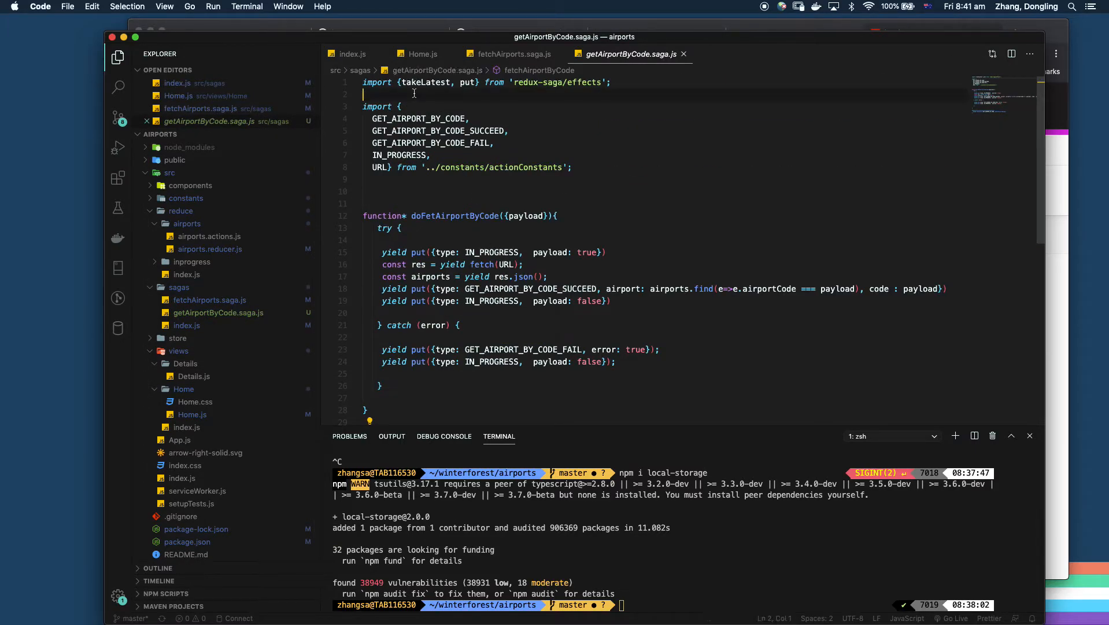
text(import)
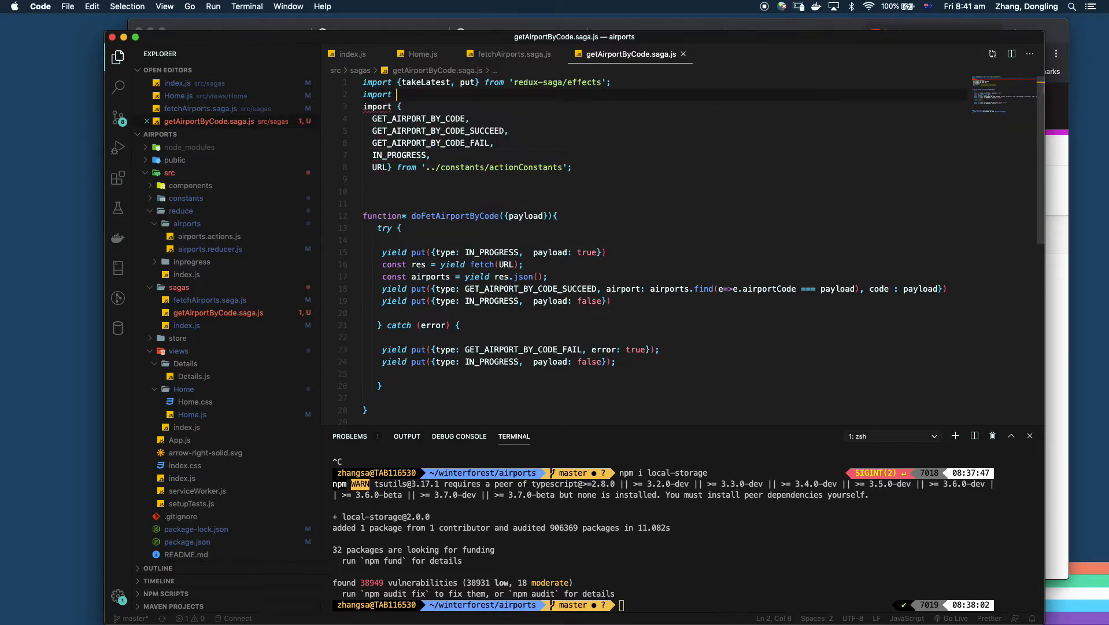
text(ls from 'l)
click(665, 252)
text(;)
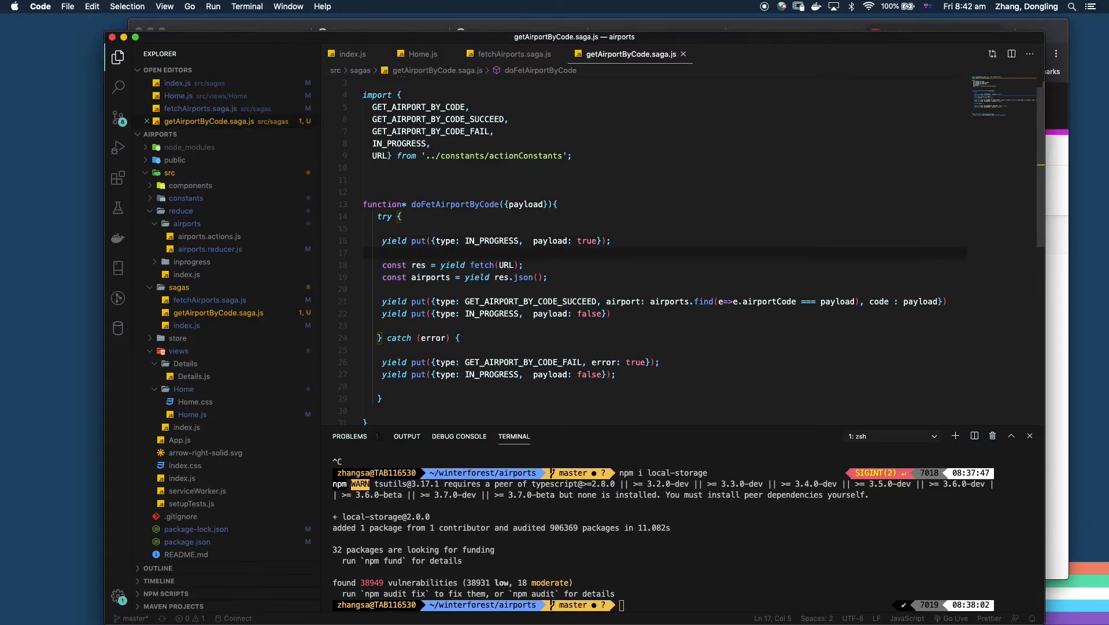
Step: Add an if(ls.get('airports')) check with an else branch running yield fetch(URL)
text(if(ls.get('airport')){)
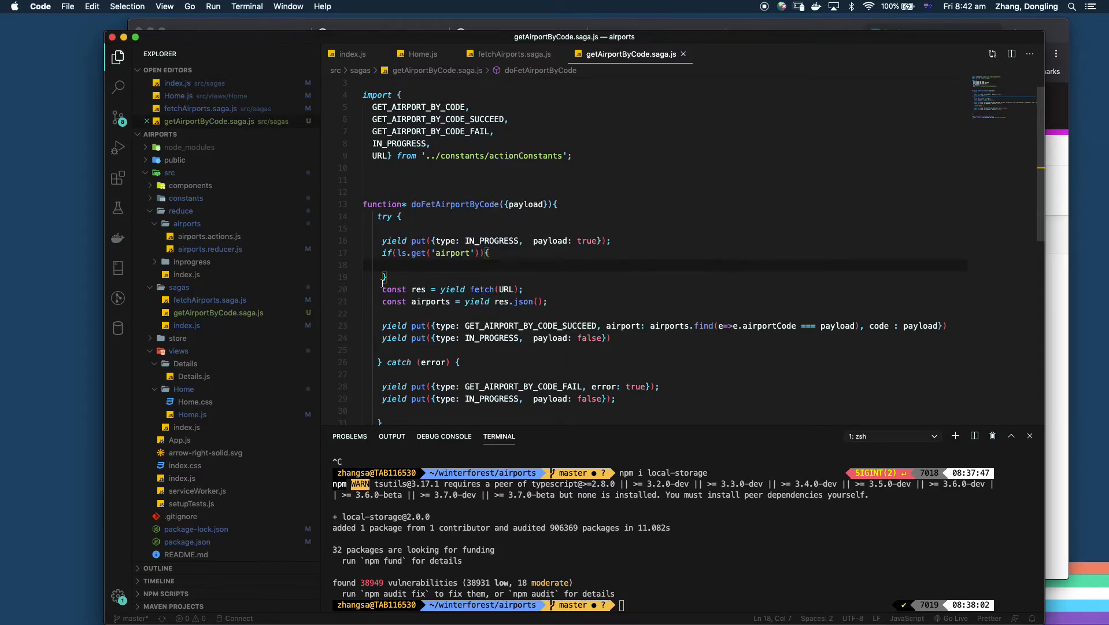
text(else {)
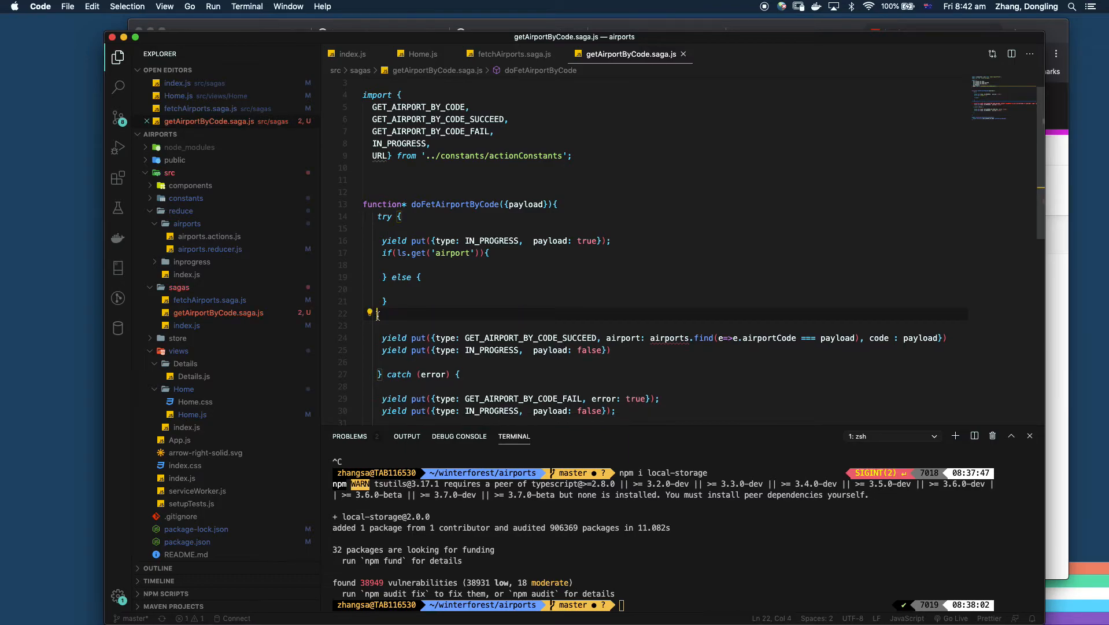
text(const res = yield fetch(URL);)
text(airports = yield res.json();)
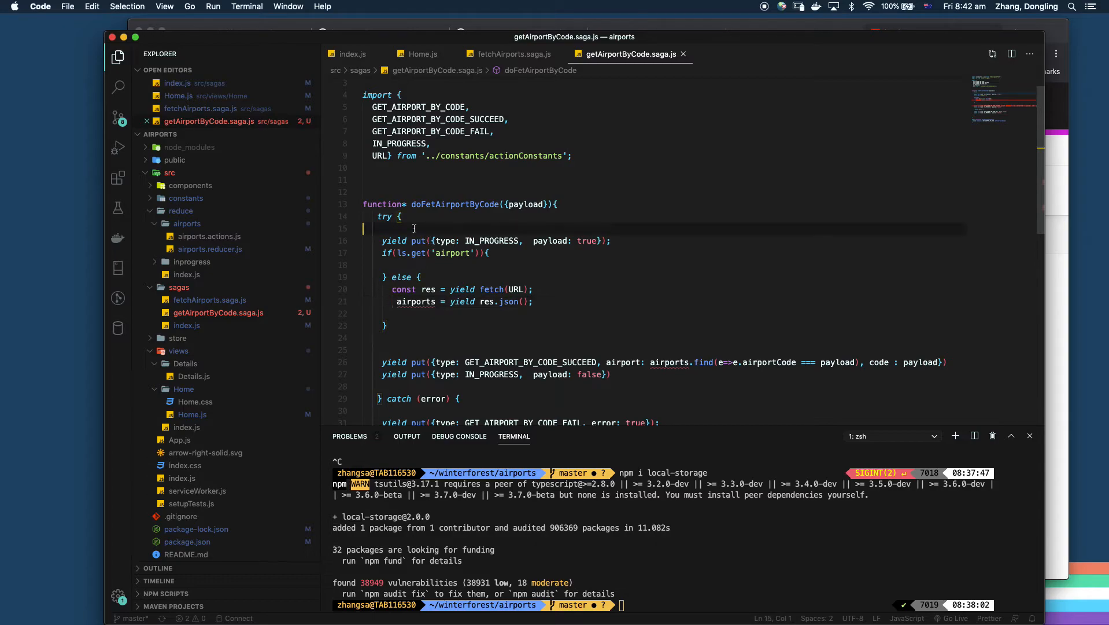
Step: Parse cached airports with JSON.parse(ls.get('airports')) and review the updated saga
text(let airports;)
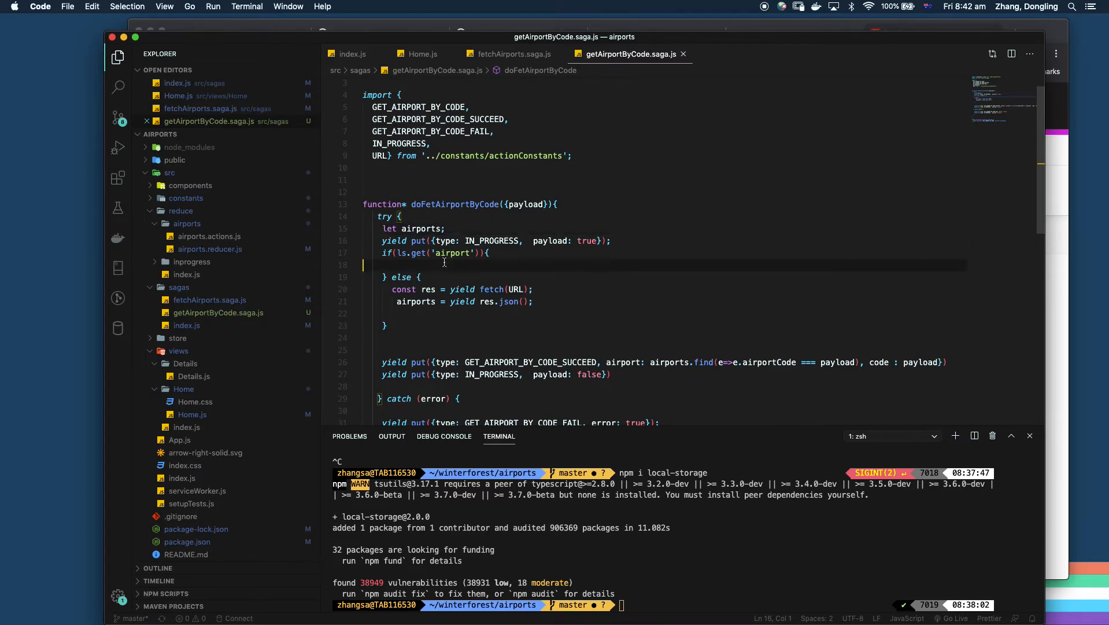
text(airports = J)
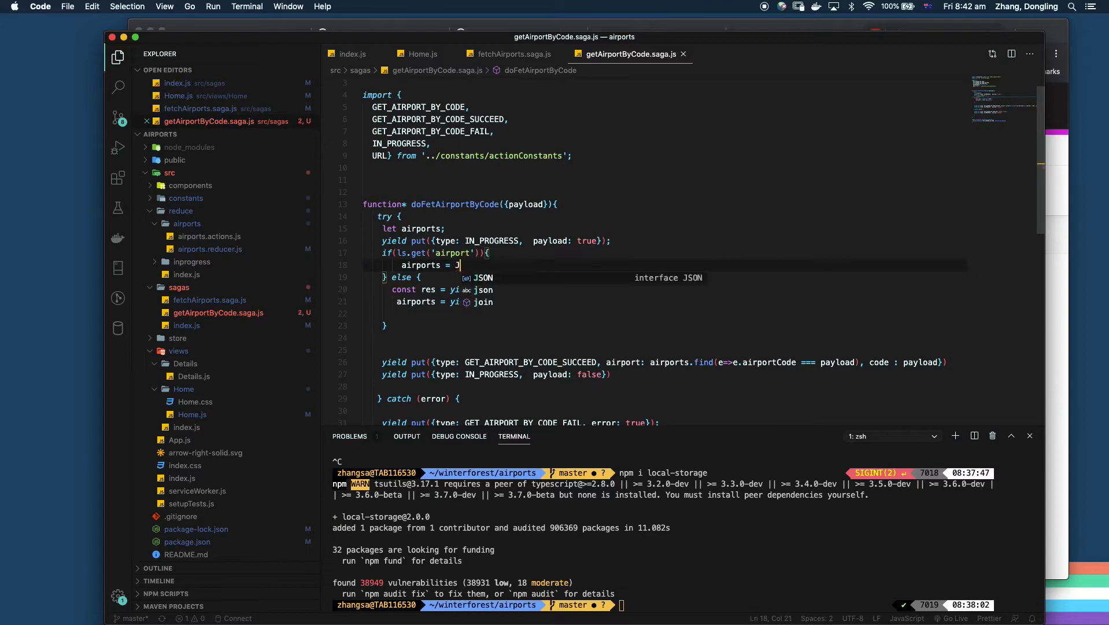
text(SON.parse()
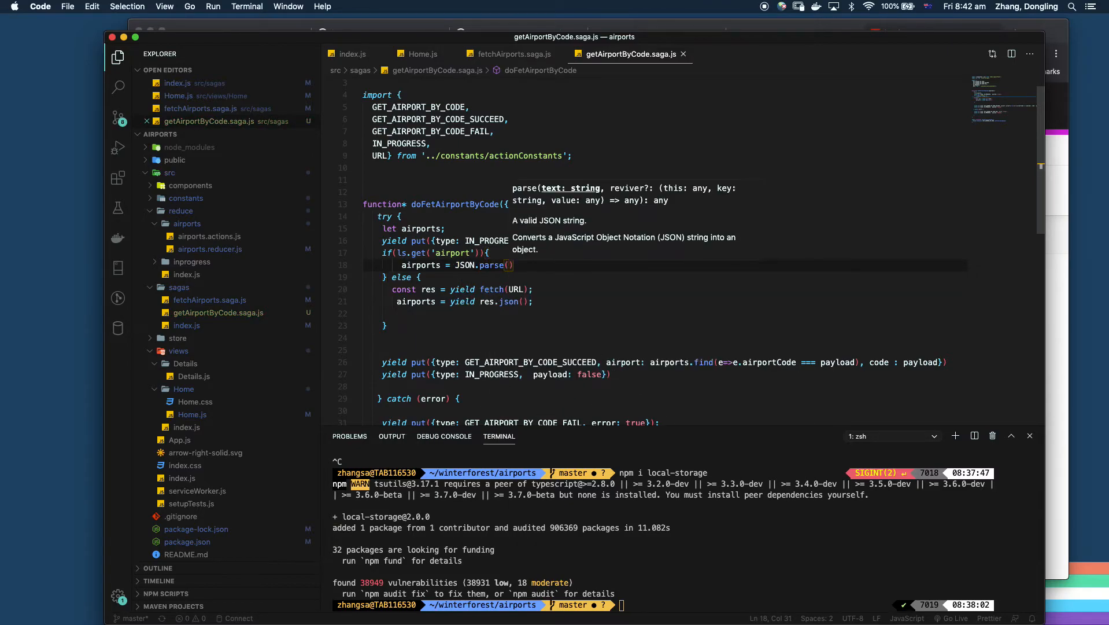
text(ls.get)
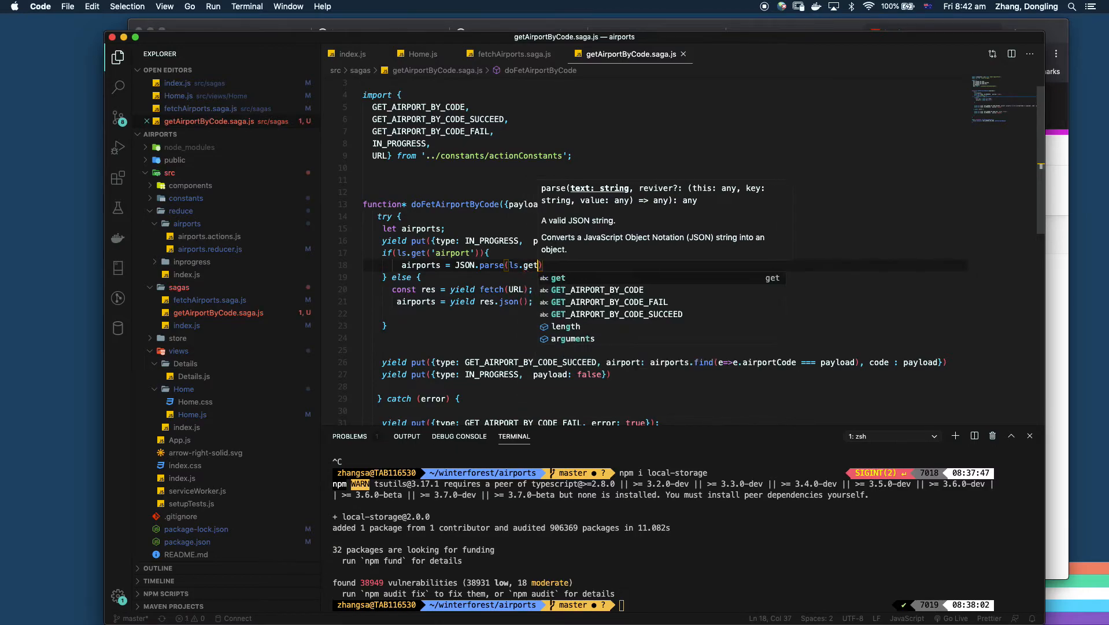
text('ai')
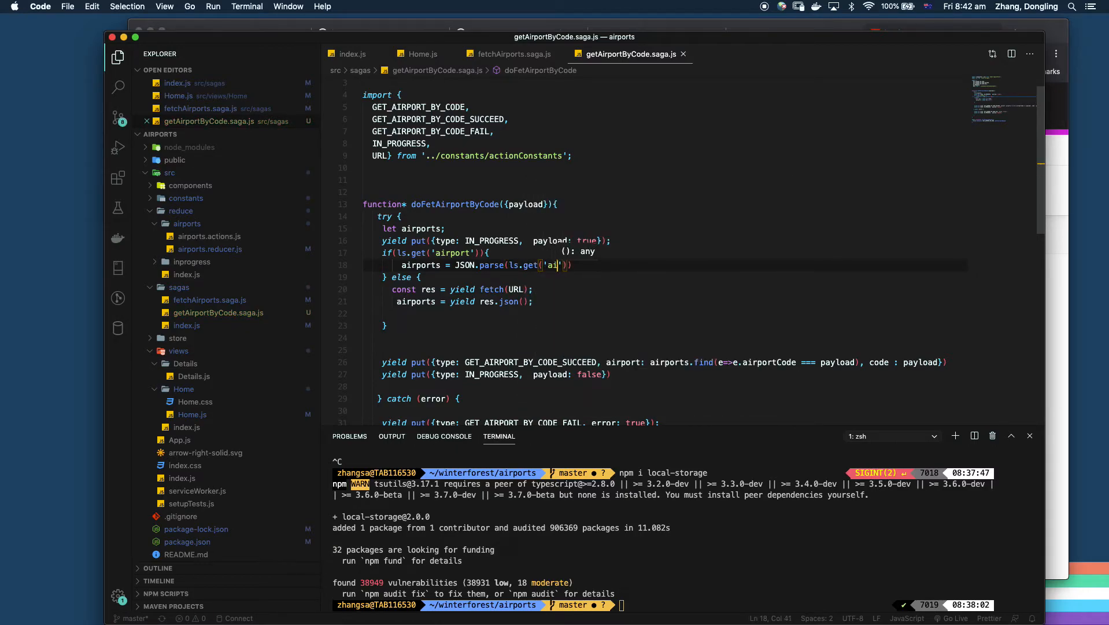
text(rports)
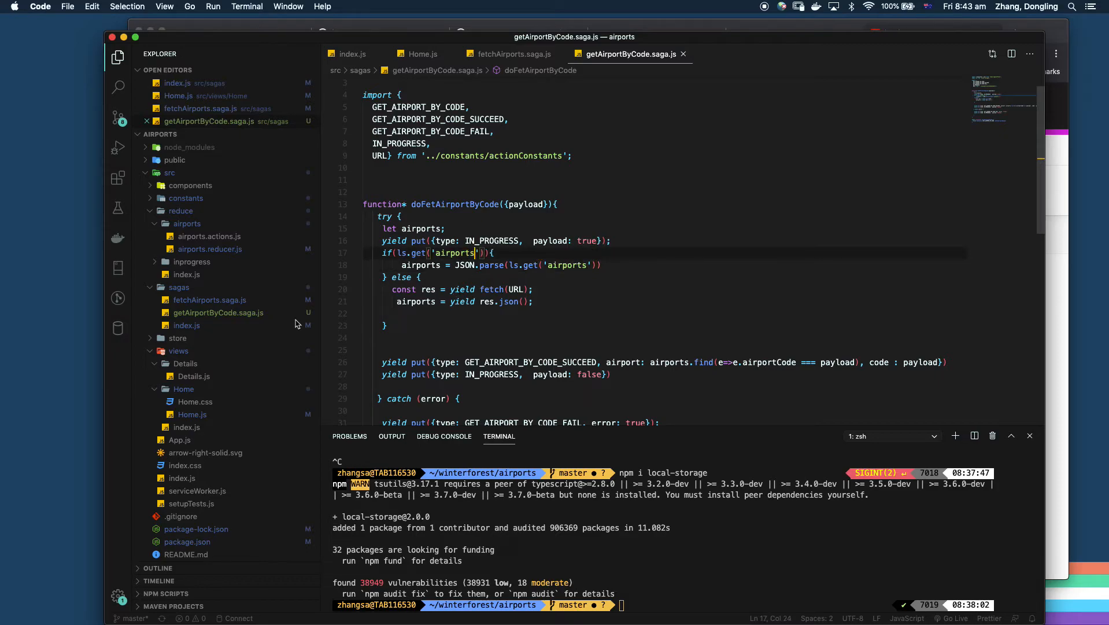
mouse_move(235, 309)
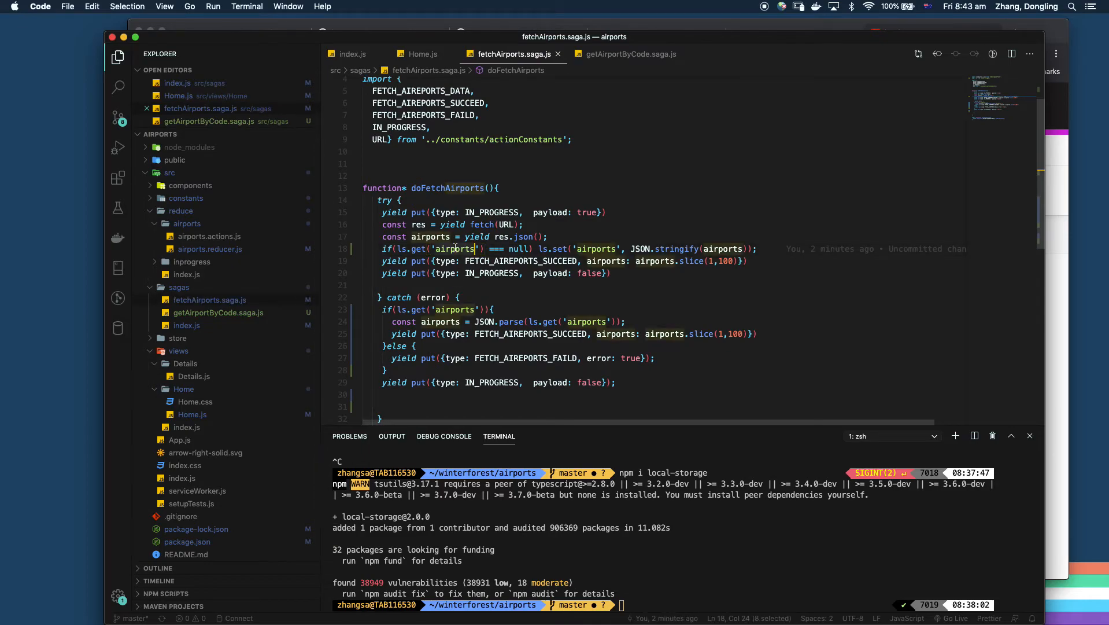
click(631, 54)
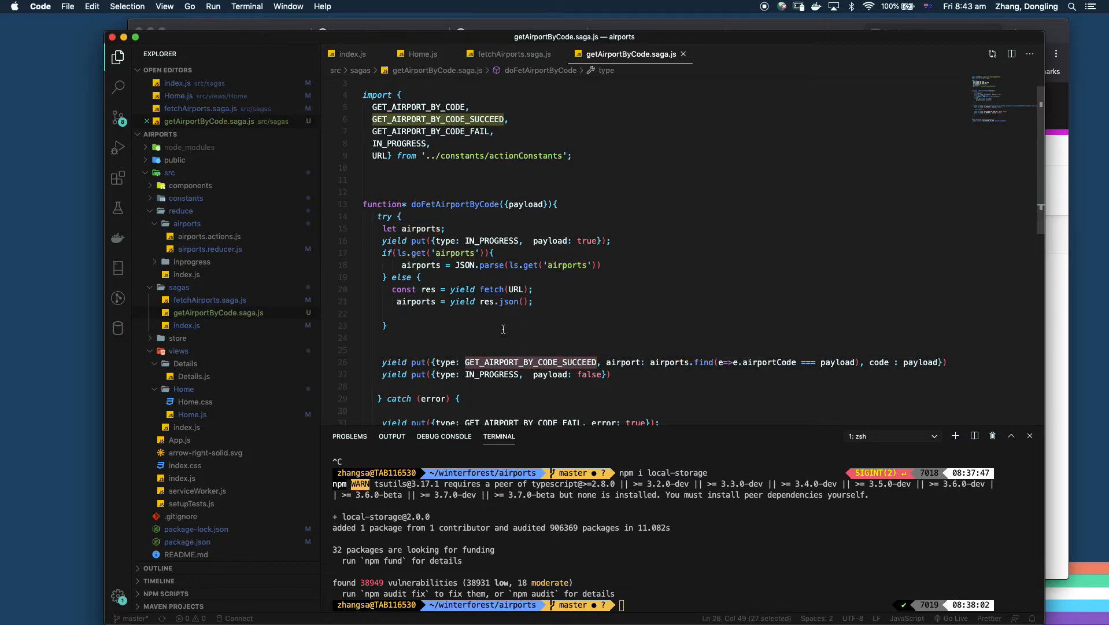
scroll(down, 3)
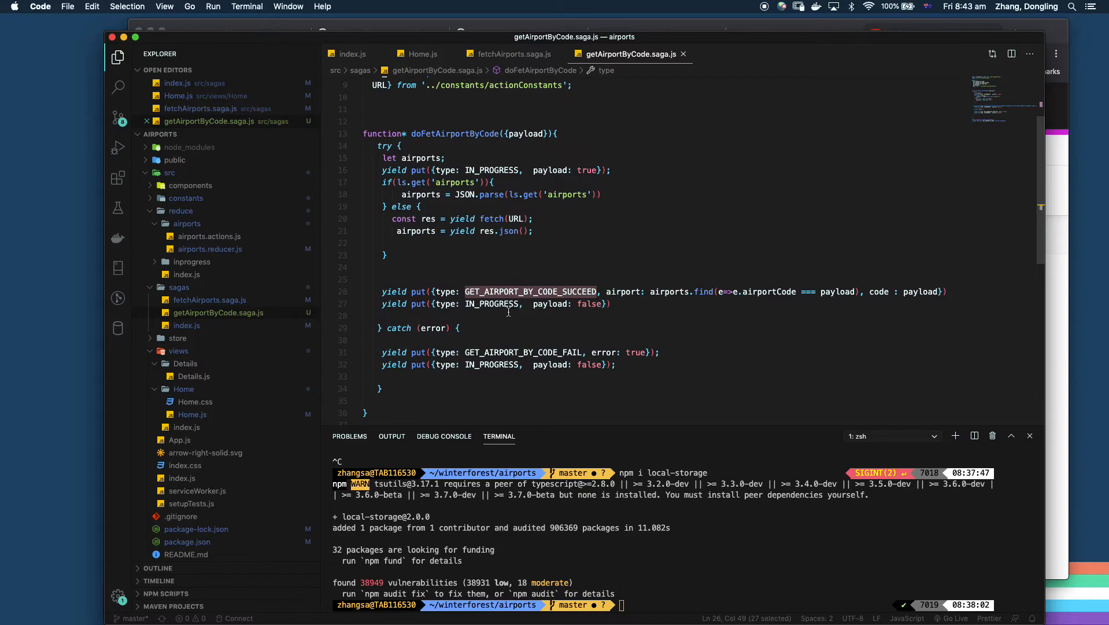
scroll(down, 3)
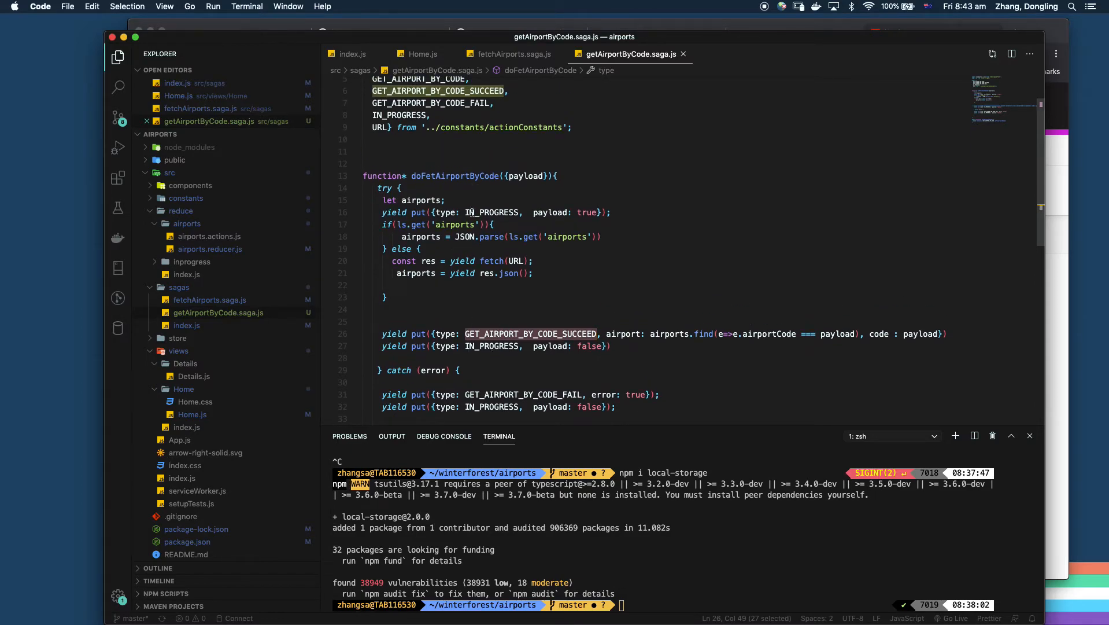
mouse_move(523, 362)
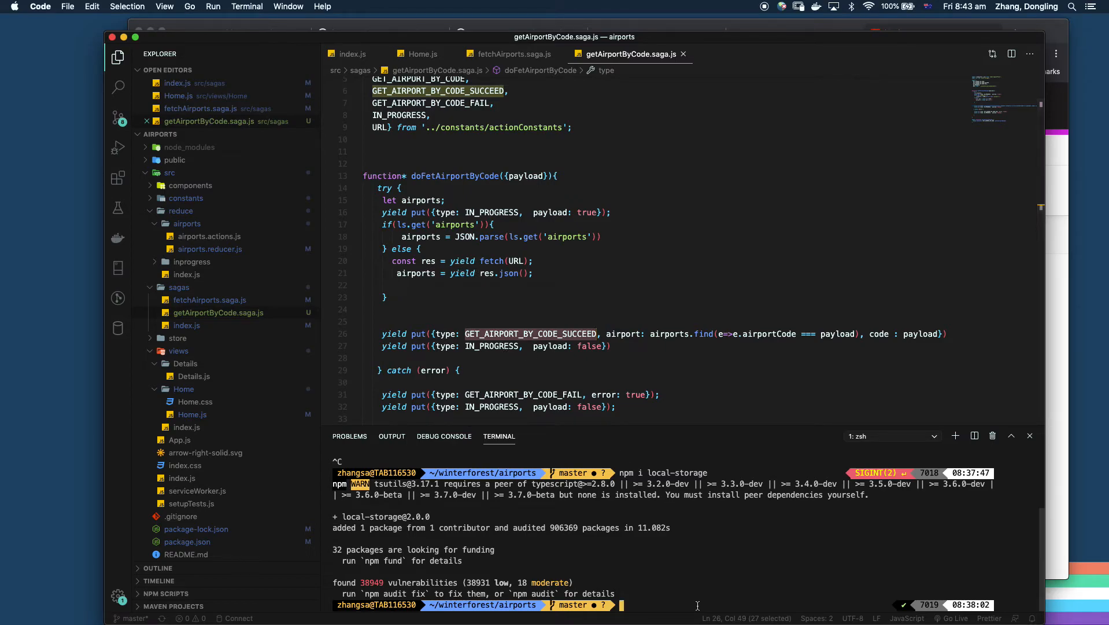
Step: Run npm start and open Inspect on the Airport List page in Chrome
text(npm star)
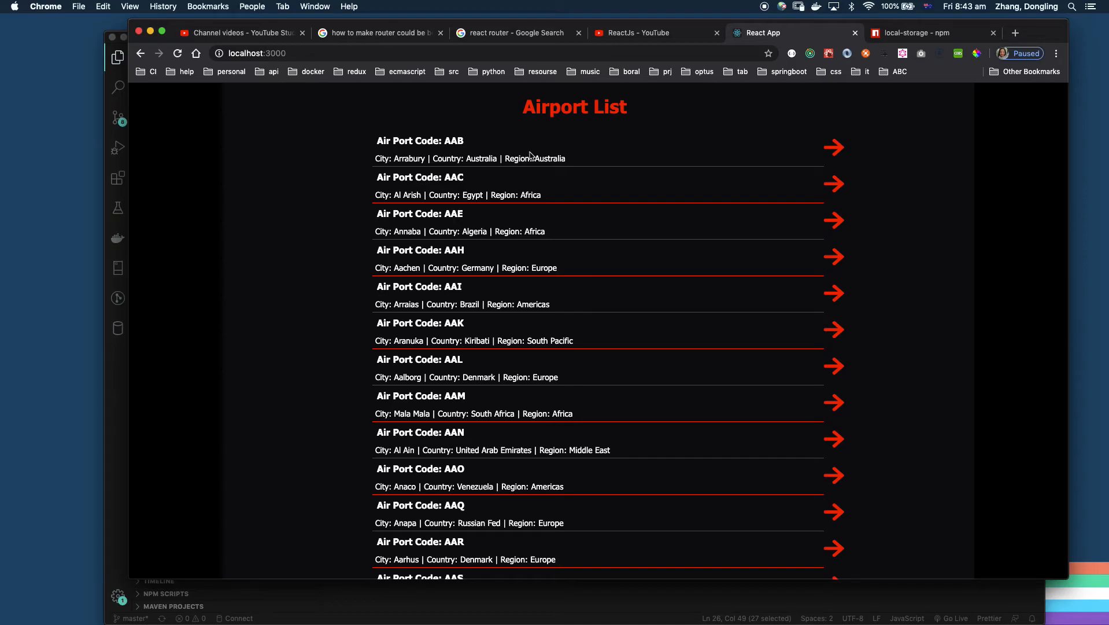
mouse_move(887, 218)
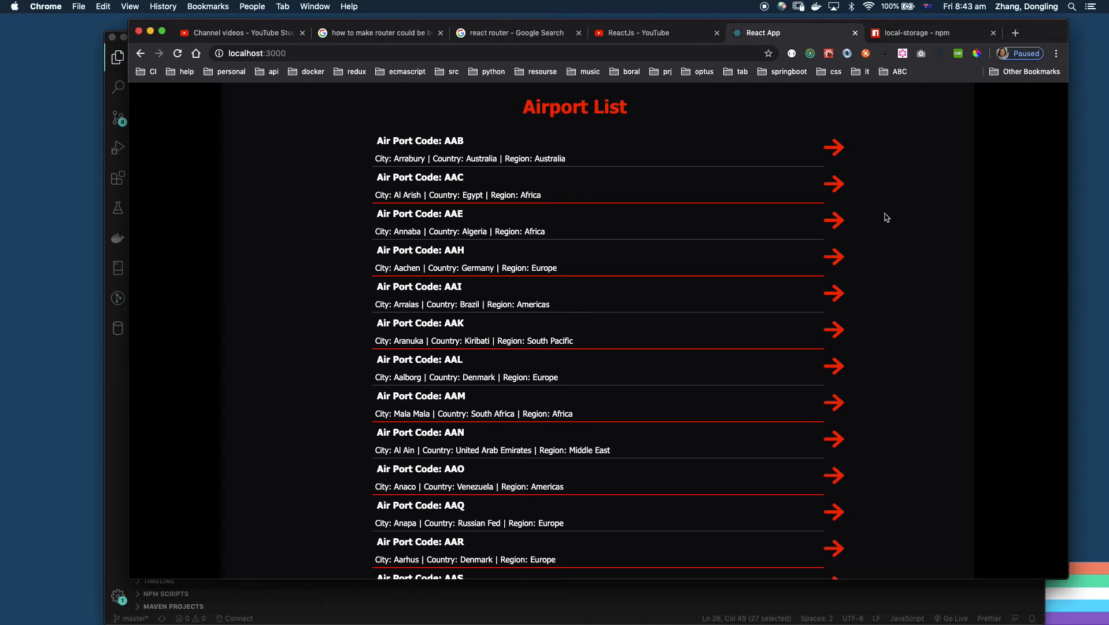
right_click(887, 217)
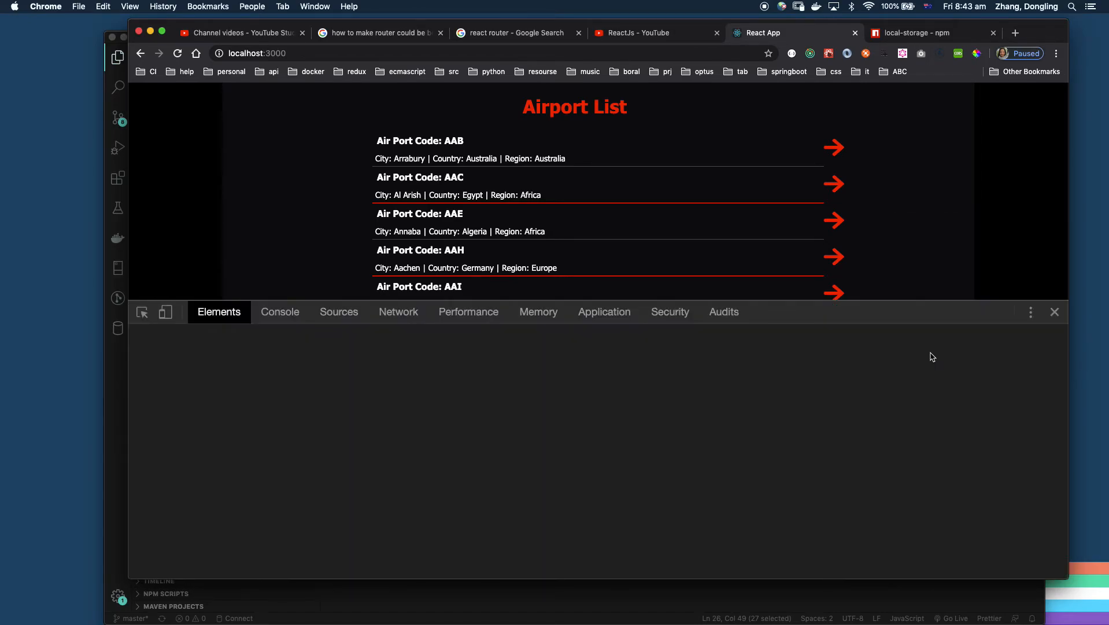
click(604, 312)
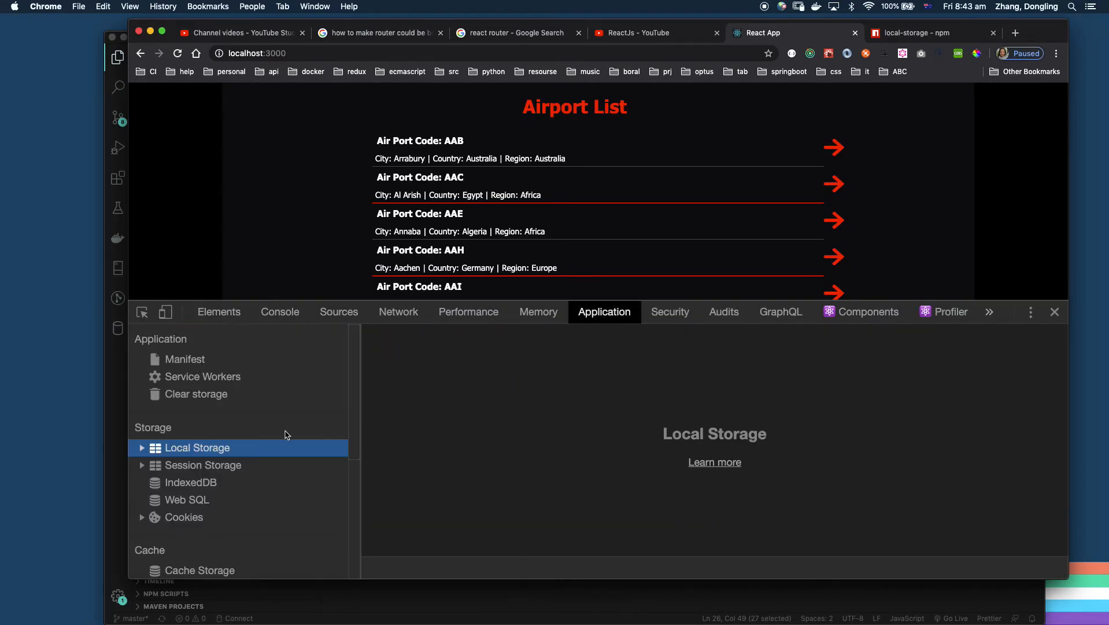
click(142, 448)
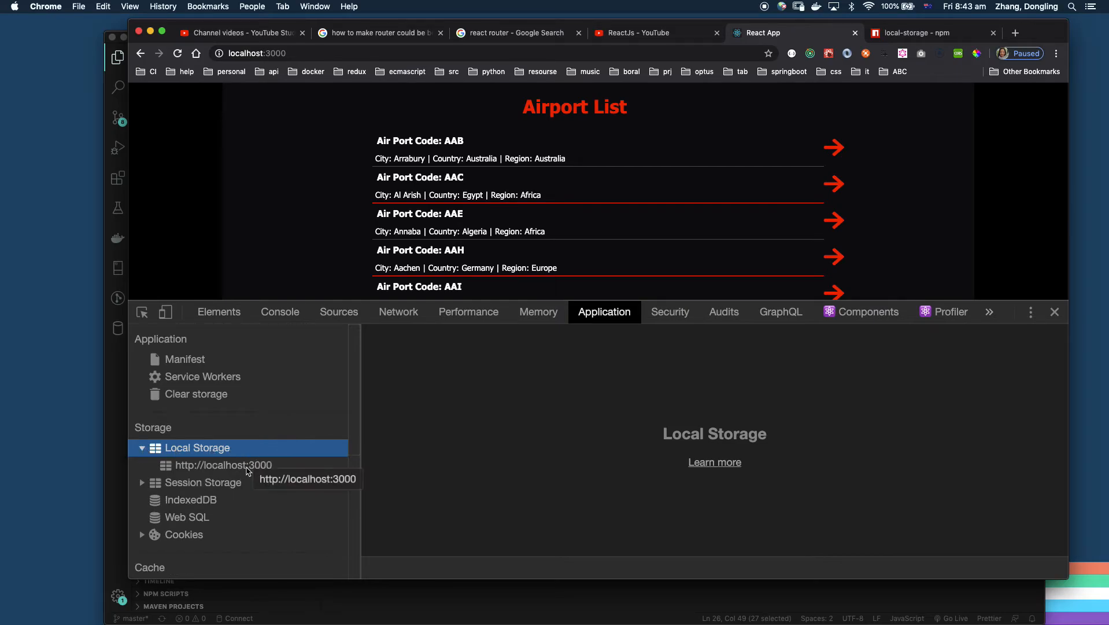
click(223, 465)
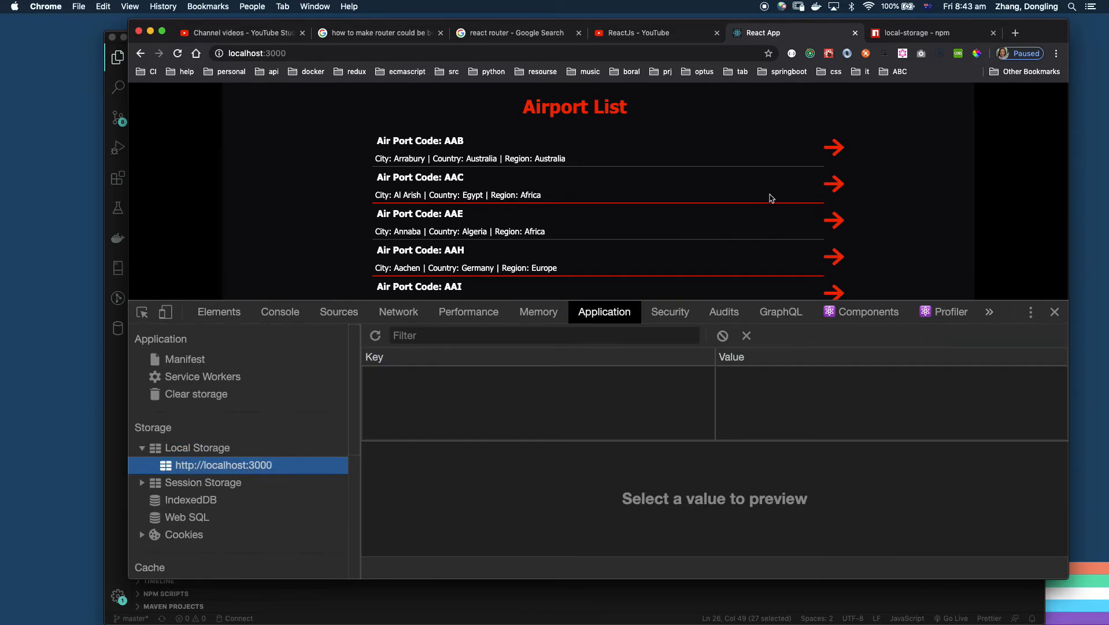
click(383, 375)
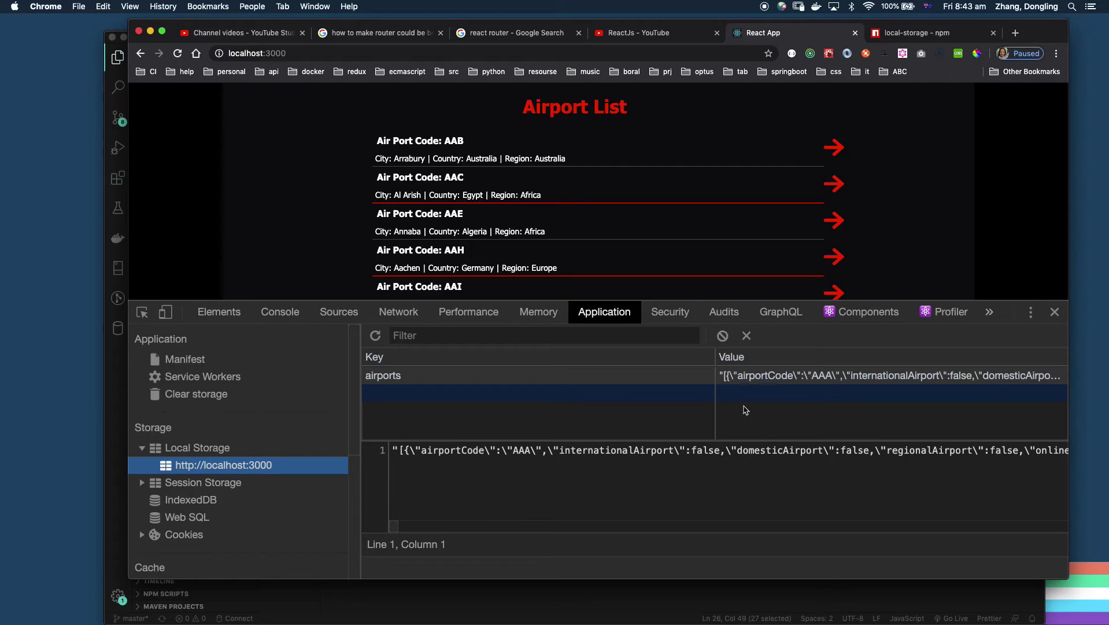
mouse_move(694, 459)
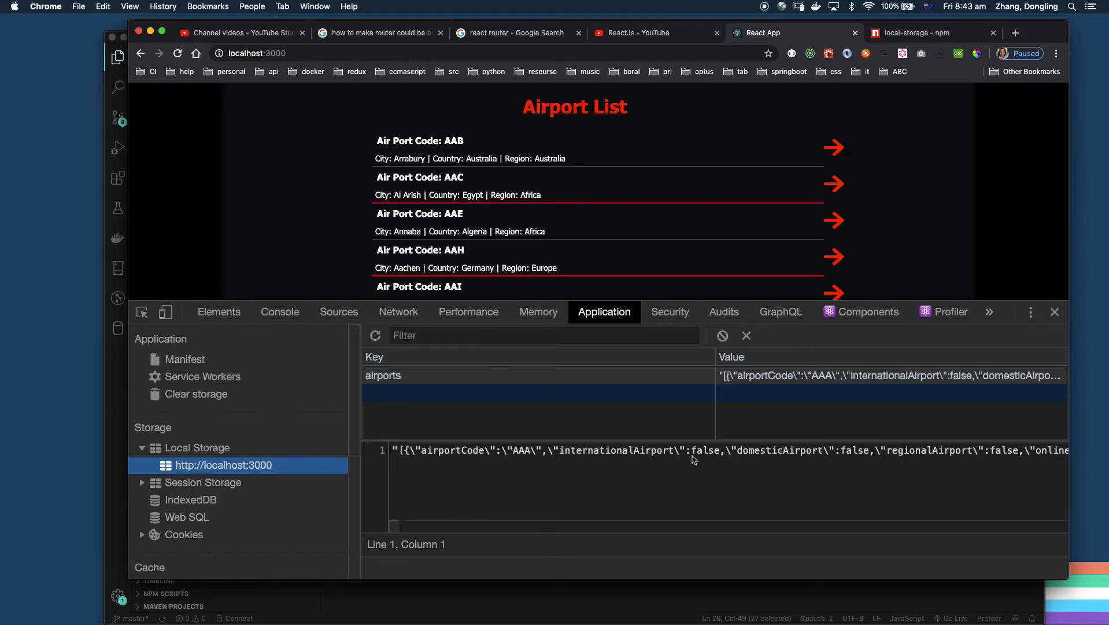
Step: Check the airport fetch in the Network tab, then return to localhost:3000 local storage
click(398, 311)
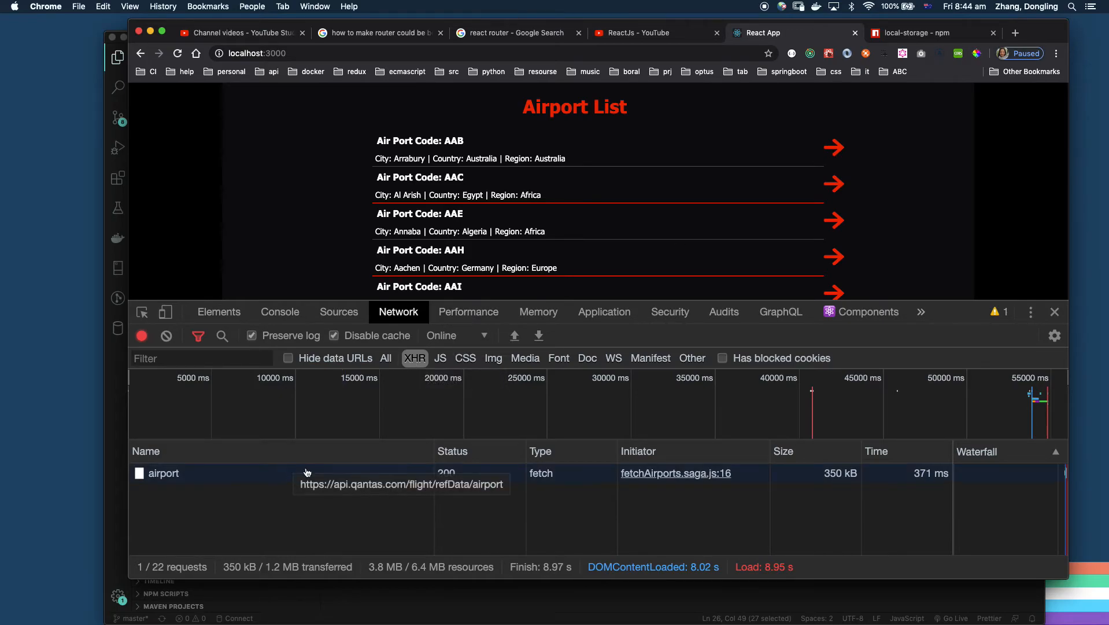
mouse_move(456, 312)
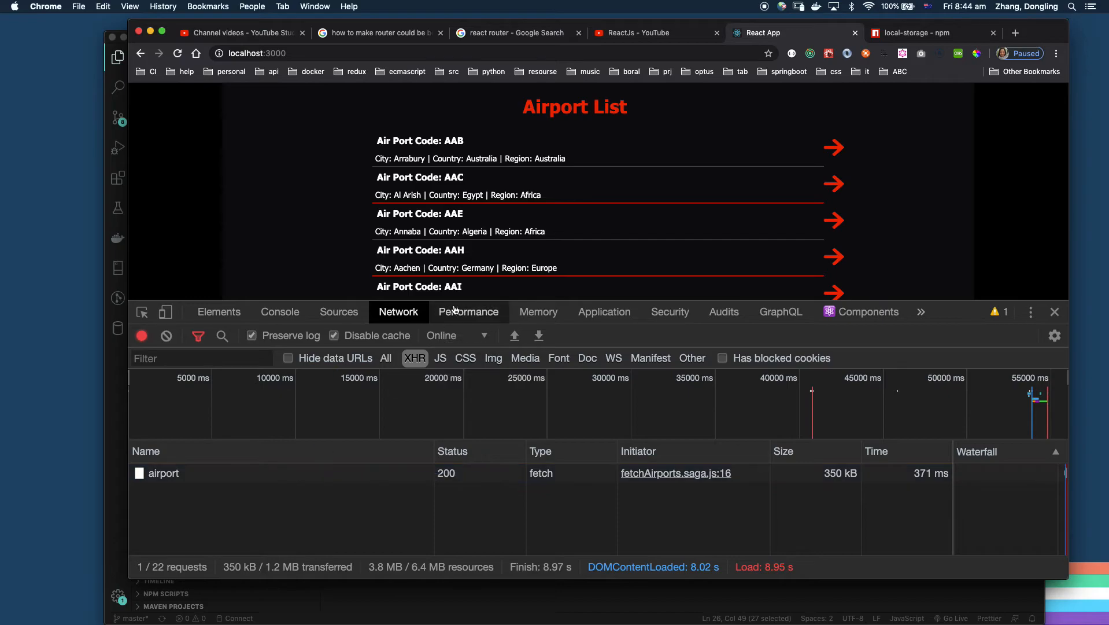
click(604, 312)
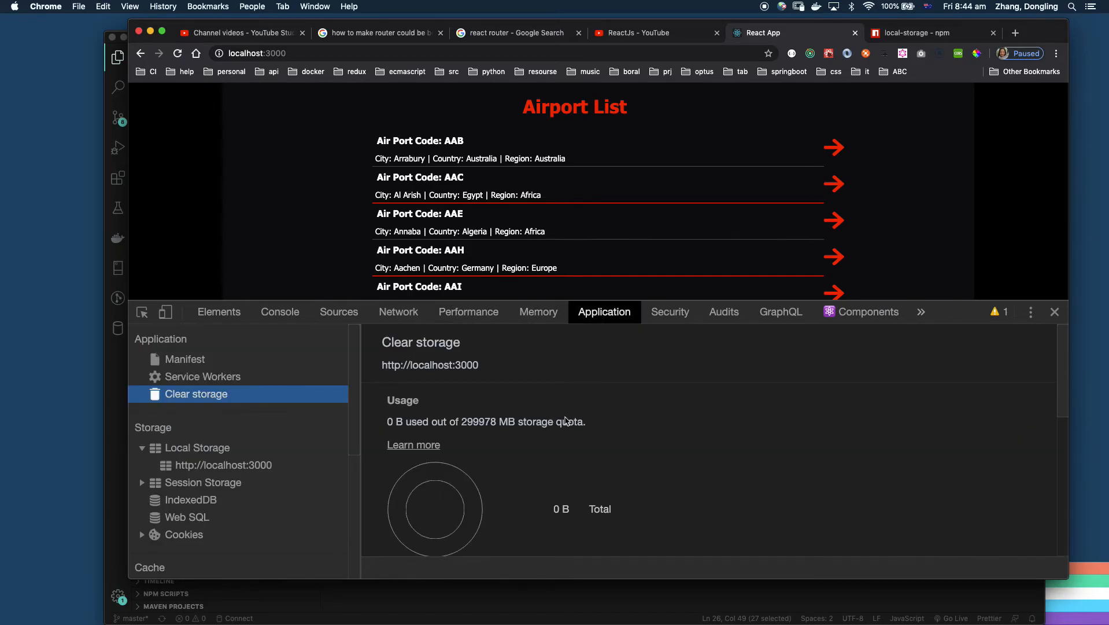
mouse_move(263, 434)
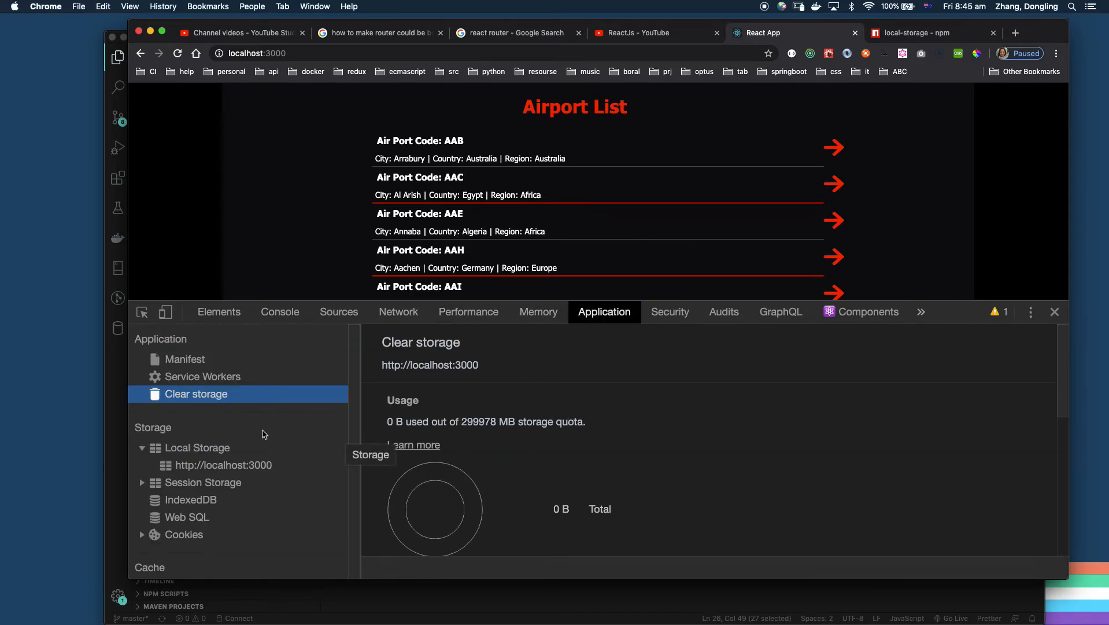
click(224, 465)
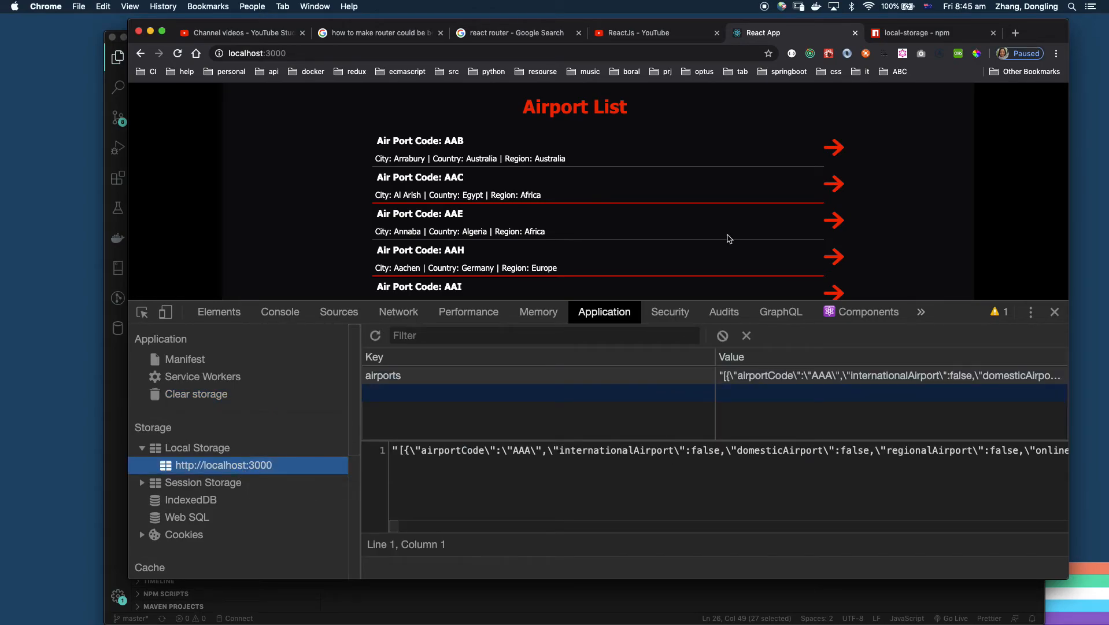
mouse_move(794, 207)
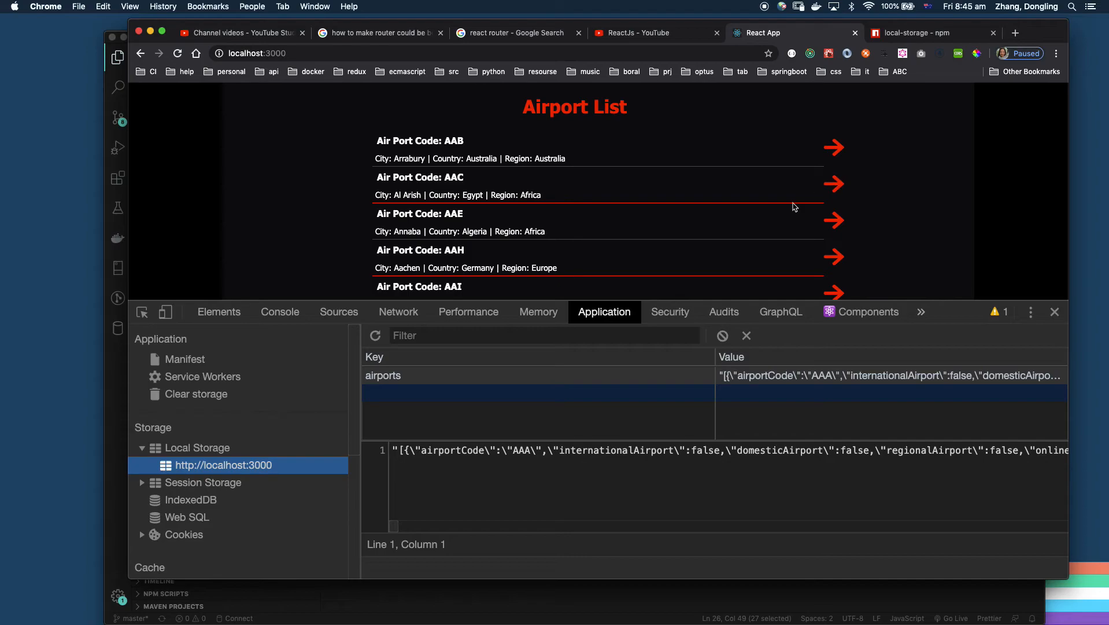
mouse_move(391, 319)
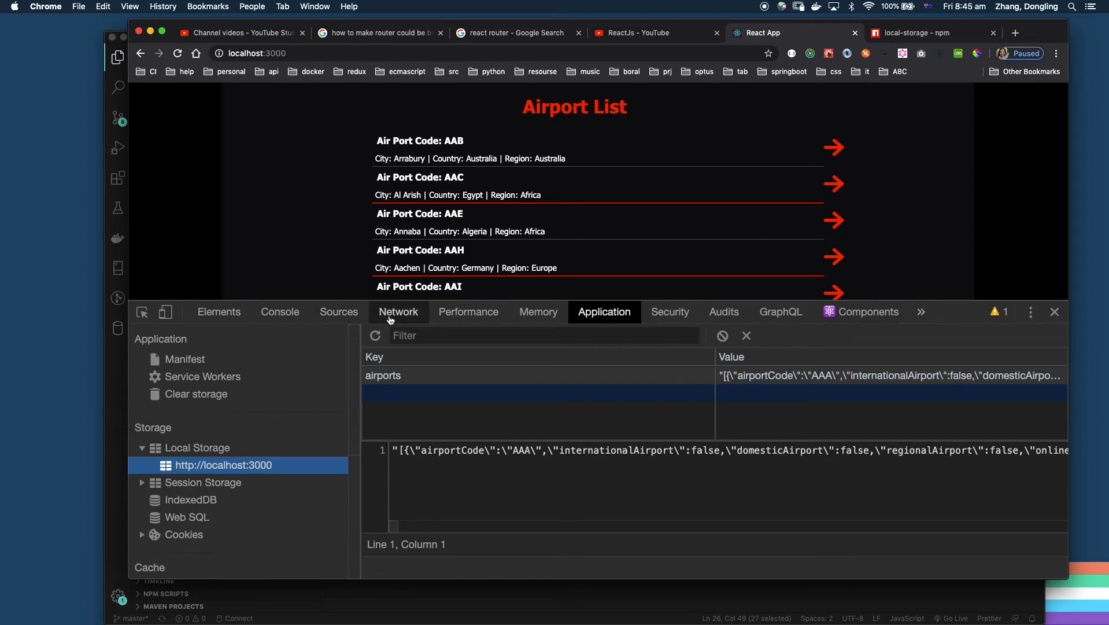
Step: Clear the Network log and open the AAB airport details page
click(399, 312)
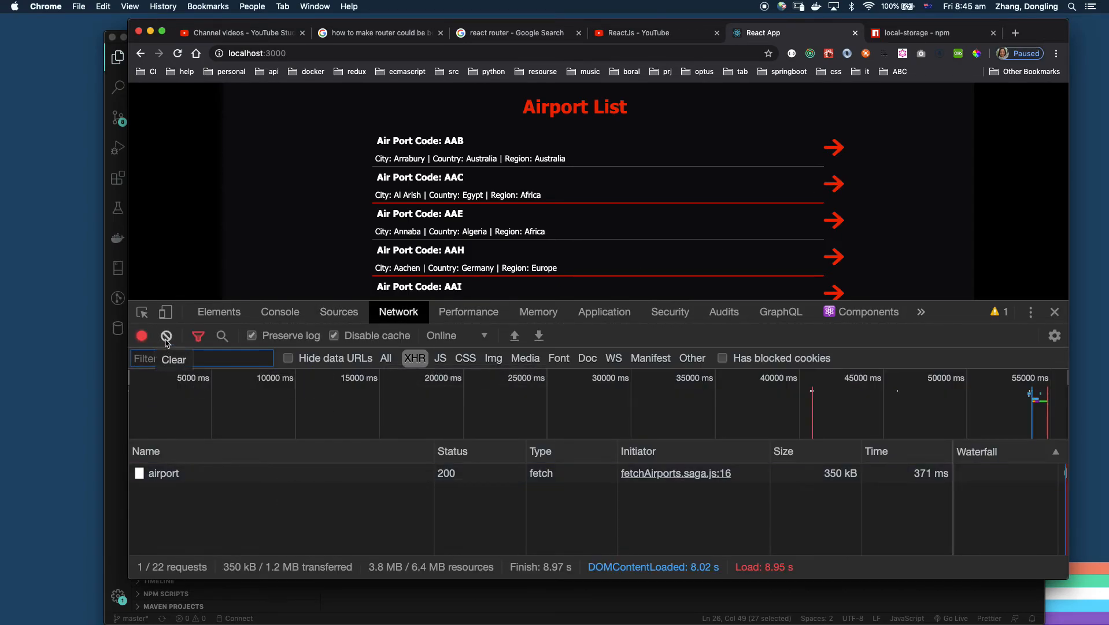
click(166, 335)
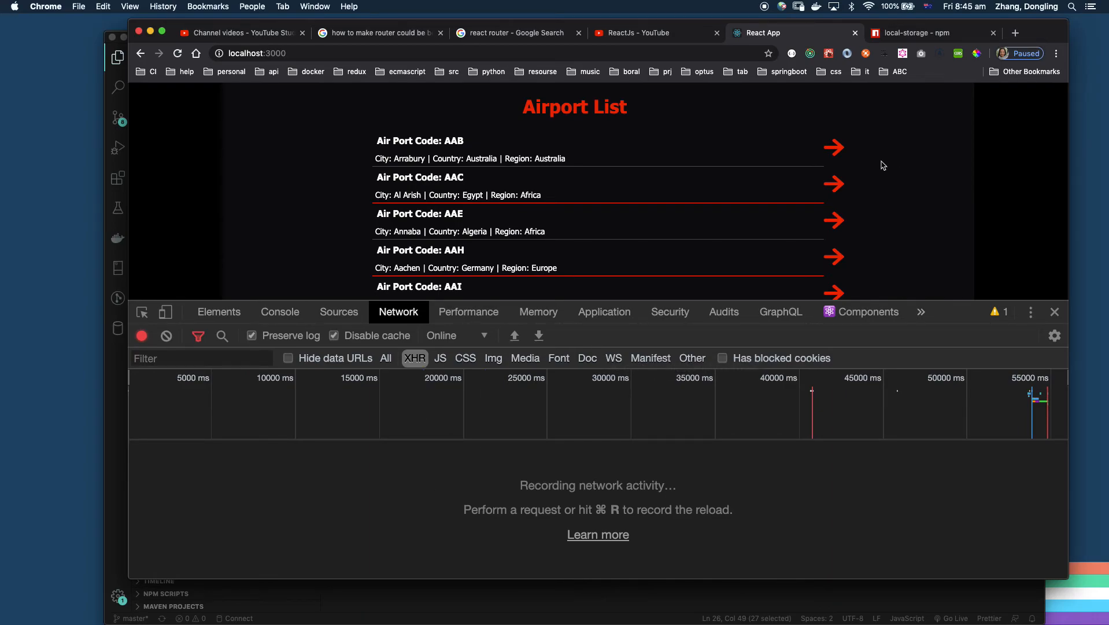
click(834, 147)
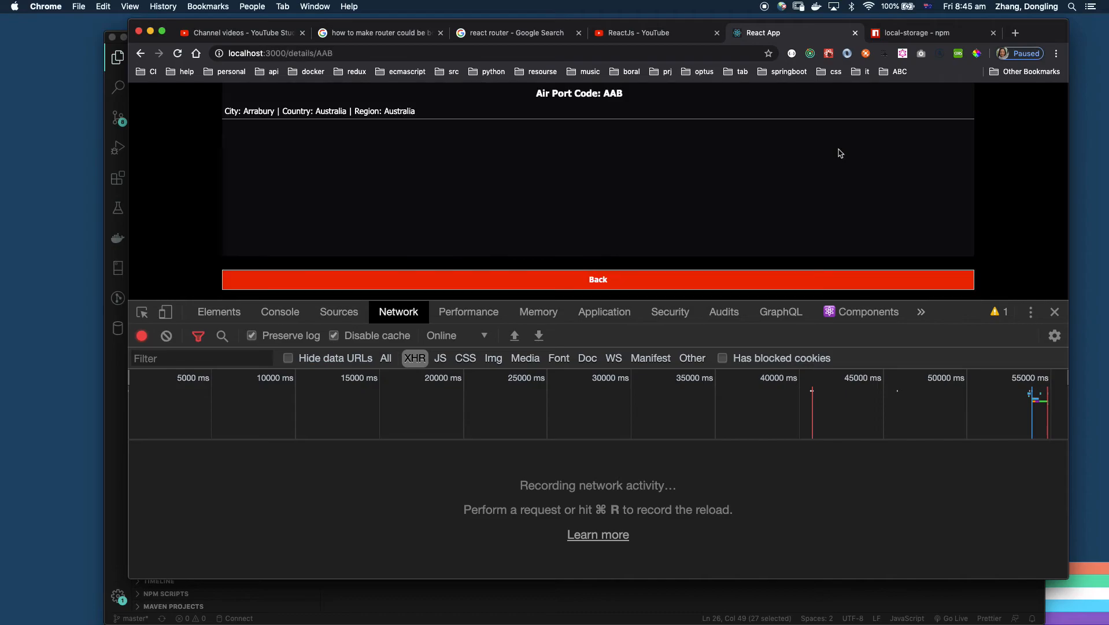
mouse_move(573, 234)
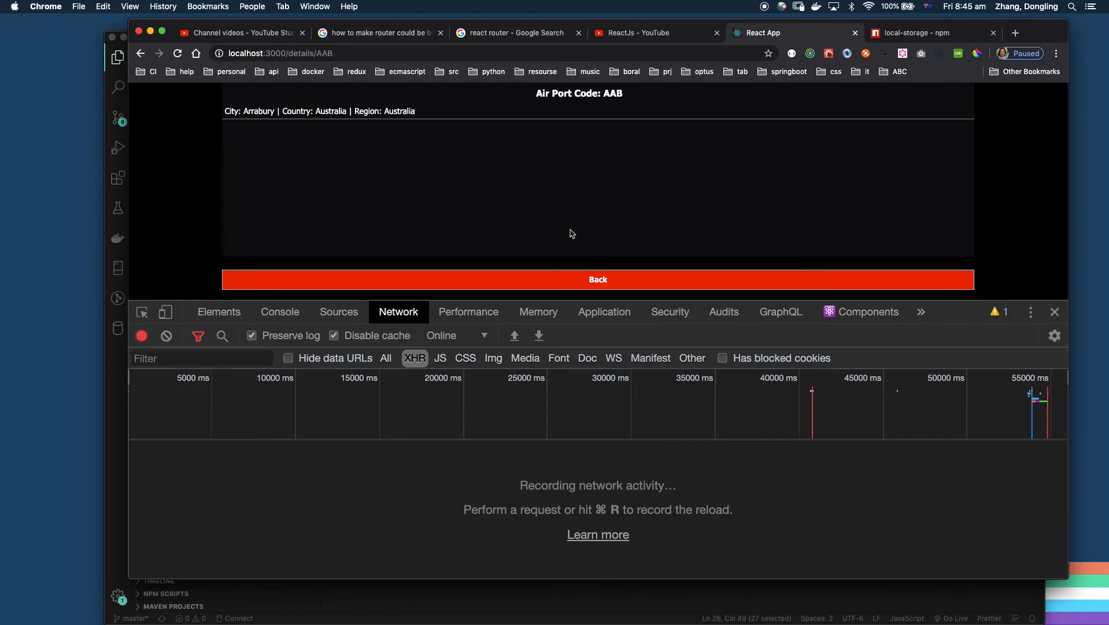
mouse_move(522, 329)
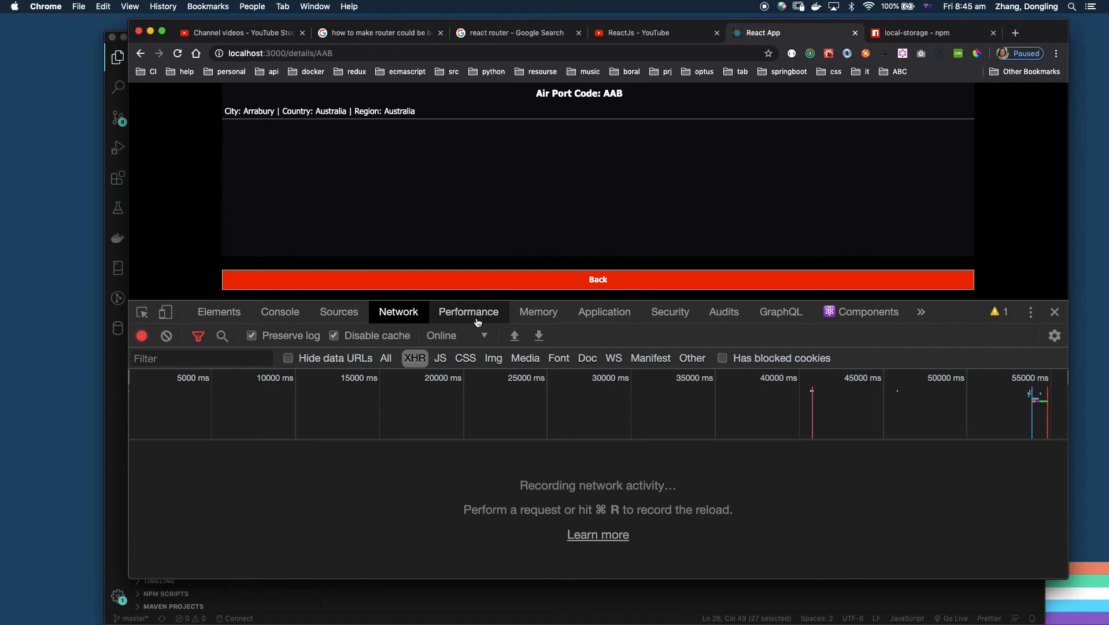
mouse_move(599, 321)
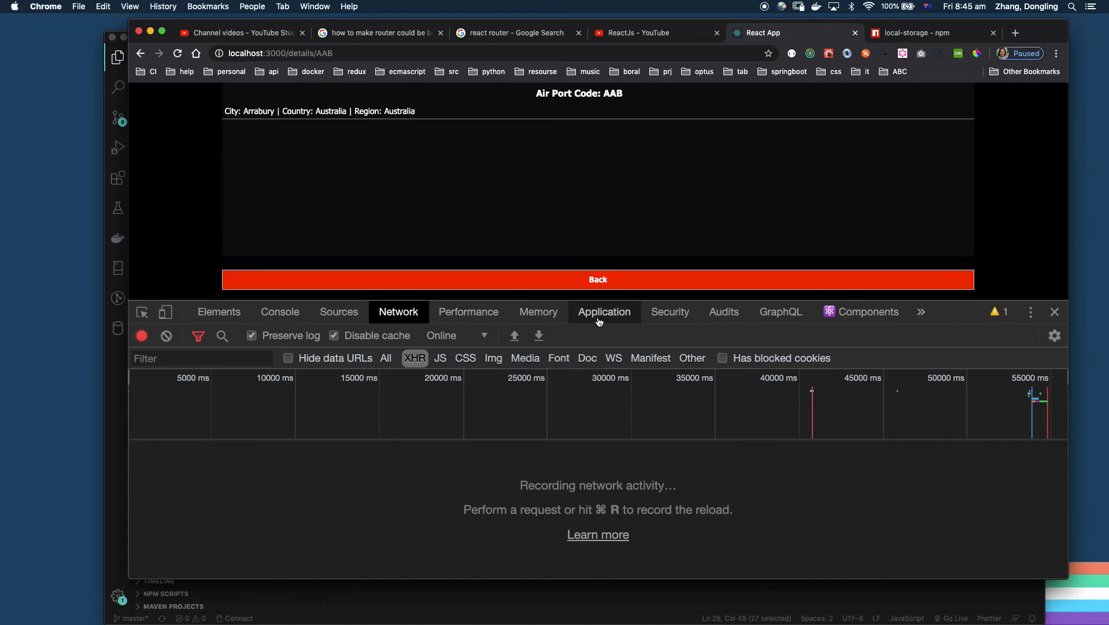
Step: Check Application storage and IndexedDB from the AAB page, then return to the saga
click(604, 311)
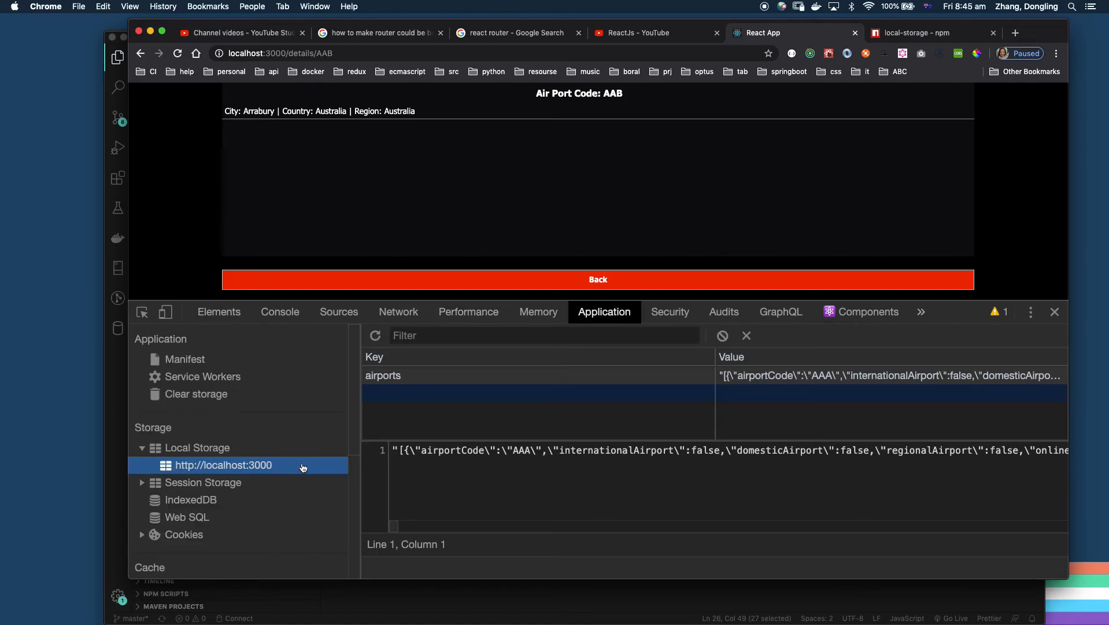
mouse_move(300, 465)
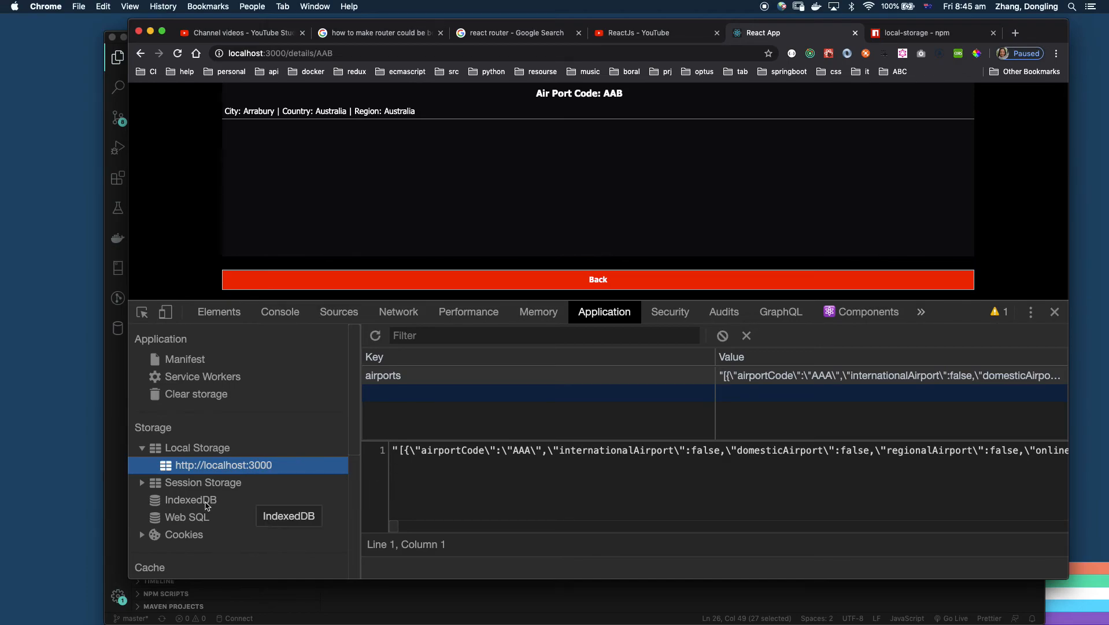
click(189, 500)
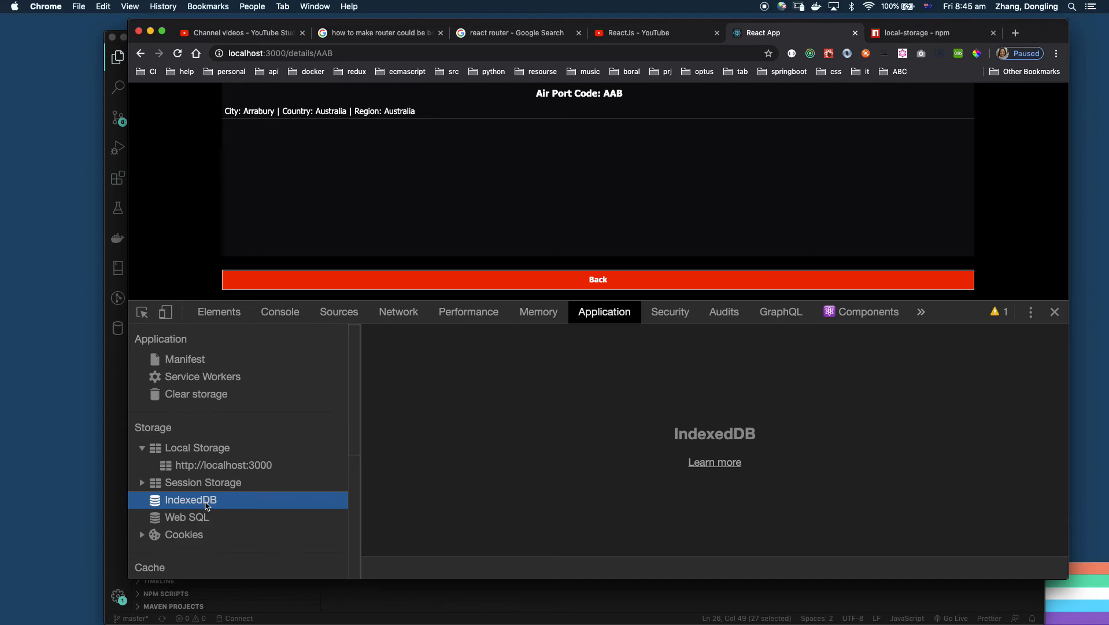
mouse_move(205, 501)
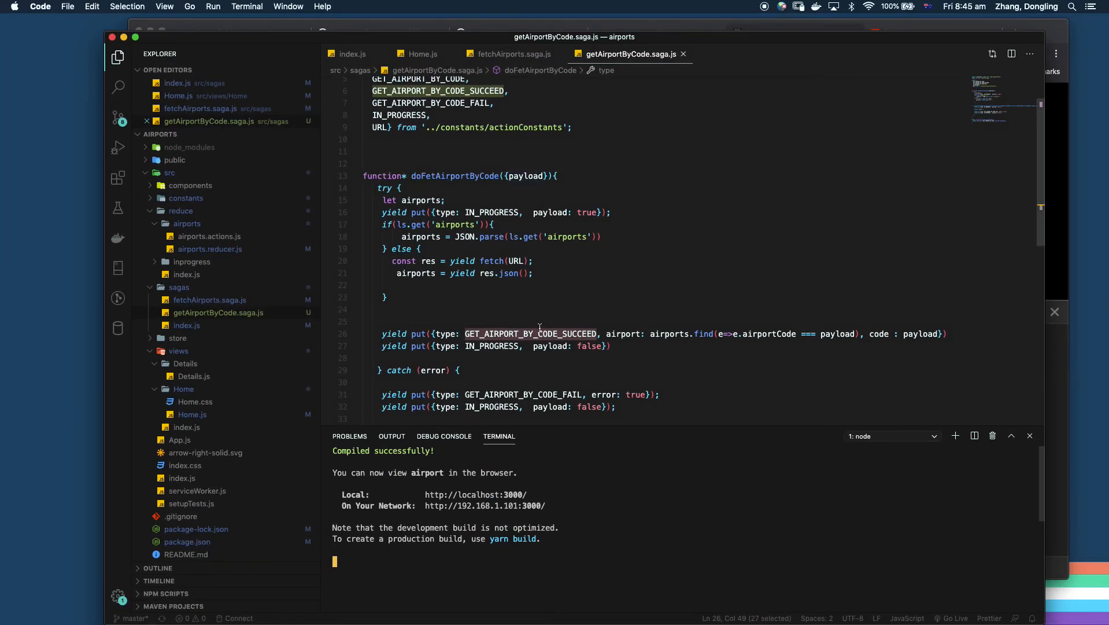
scroll(down, 3)
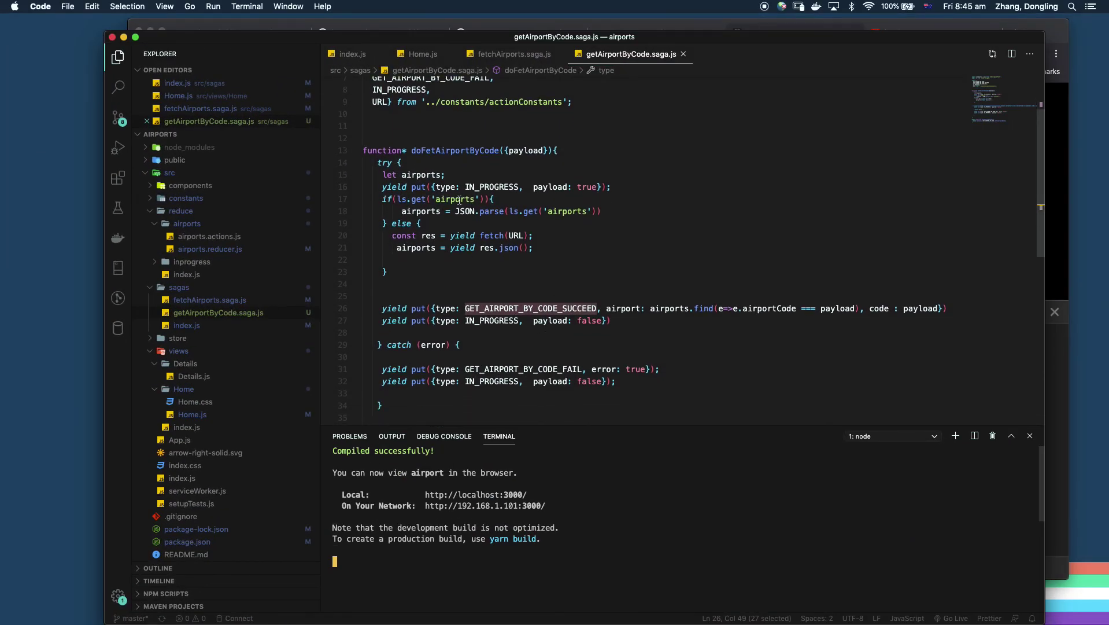